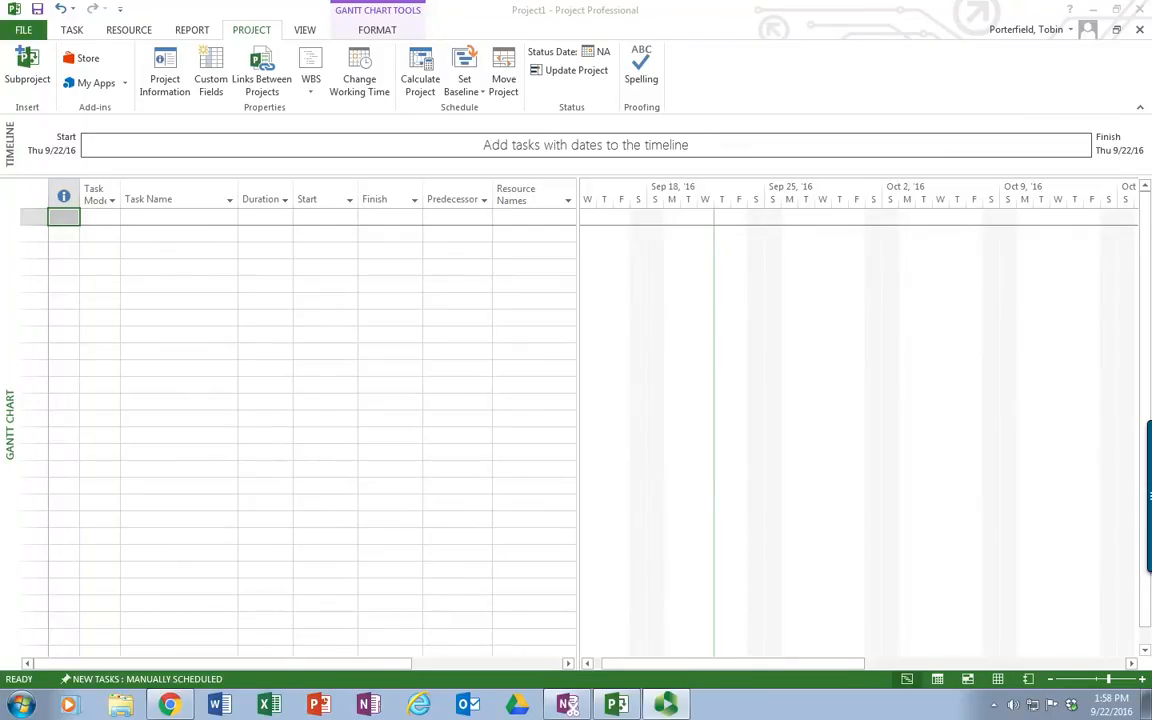
{"action": "mouse_move", "coordinate": [282, 398]}
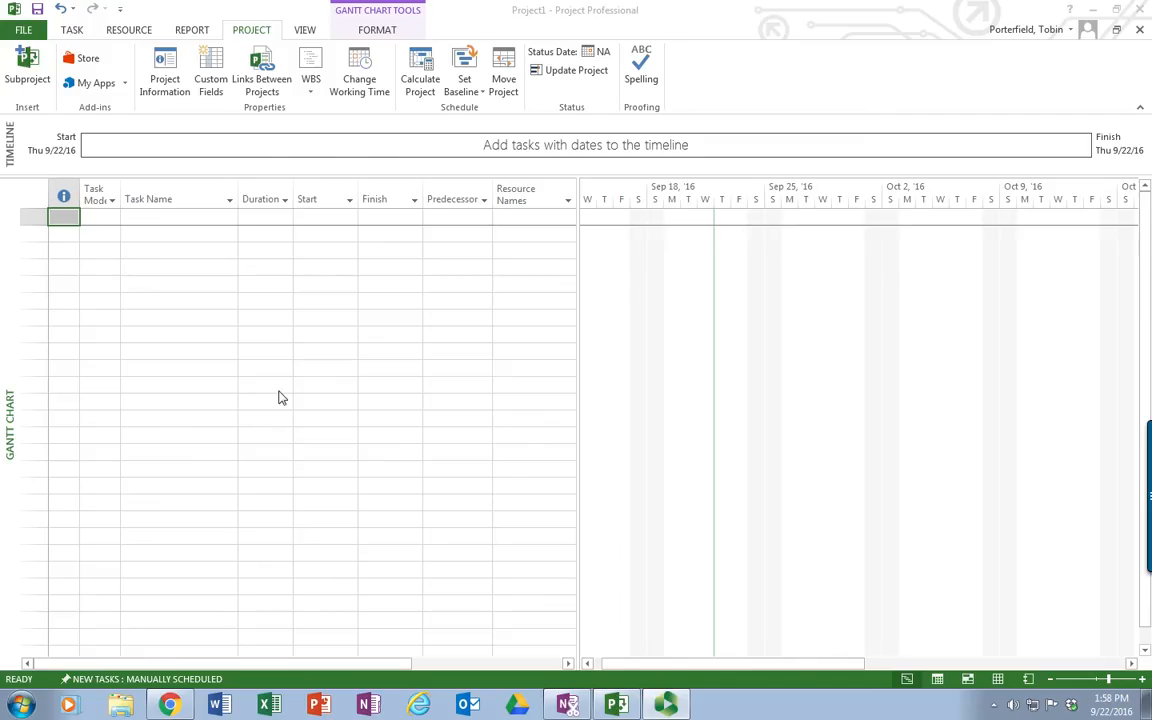
{"action": "mouse_move", "coordinate": [279, 388]}
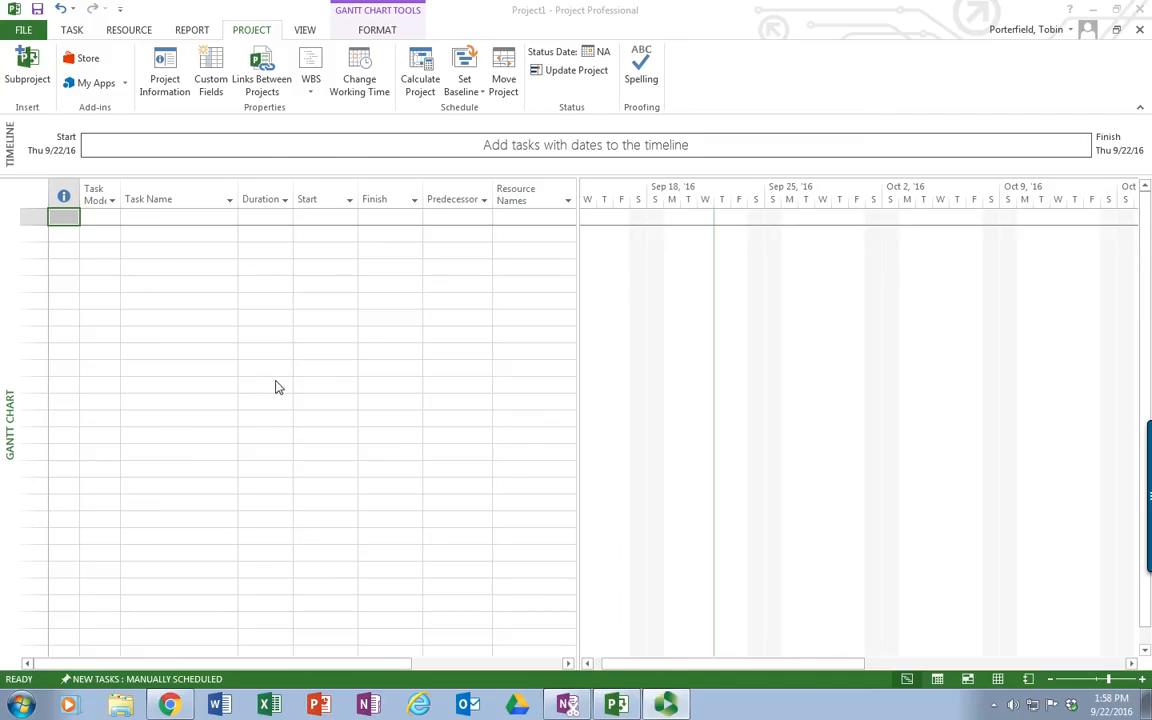
{"action": "mouse_move", "coordinate": [270, 370]}
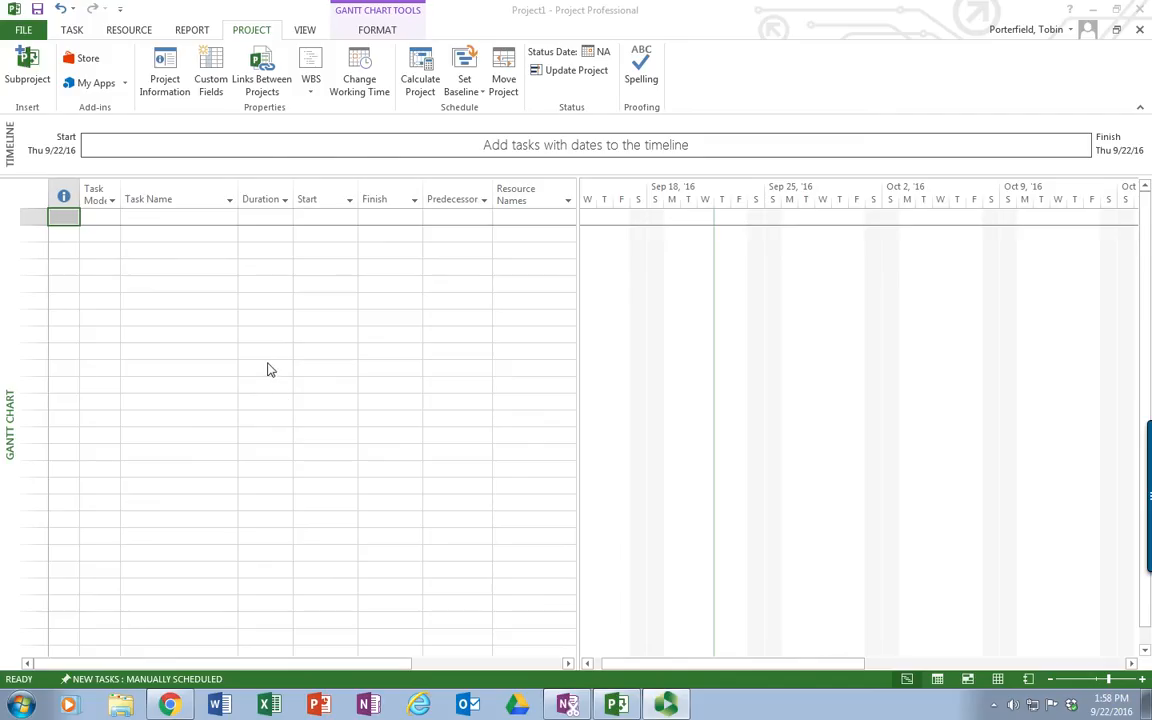
{"action": "mouse_move", "coordinate": [166, 247]}
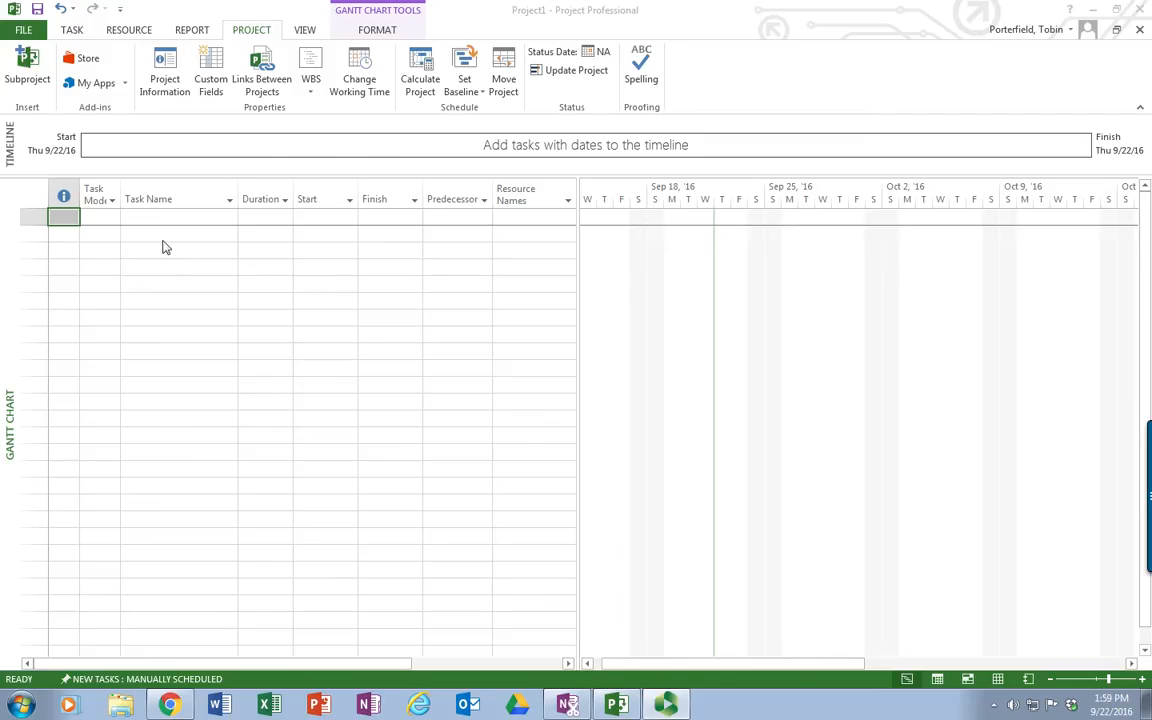
Step: Enter 'Planning' as the first task name in row 1
{"action": "left_click", "coordinate": [178, 217]}
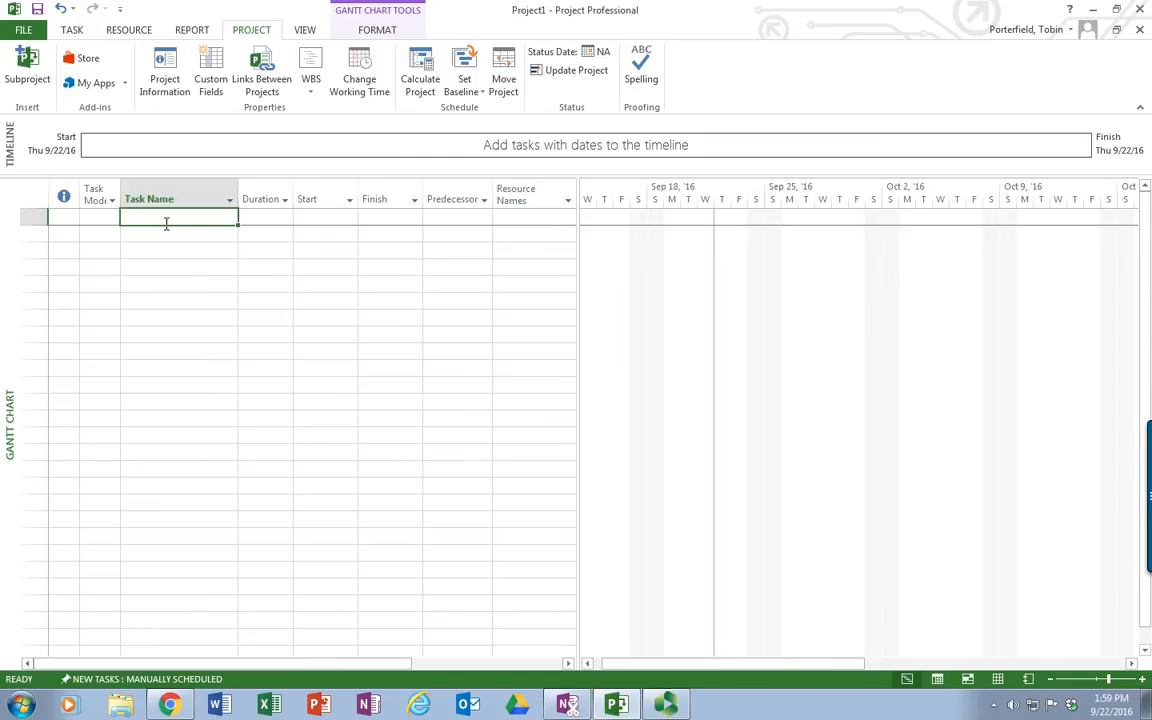
{"action": "type", "text": "Pl;ann"}
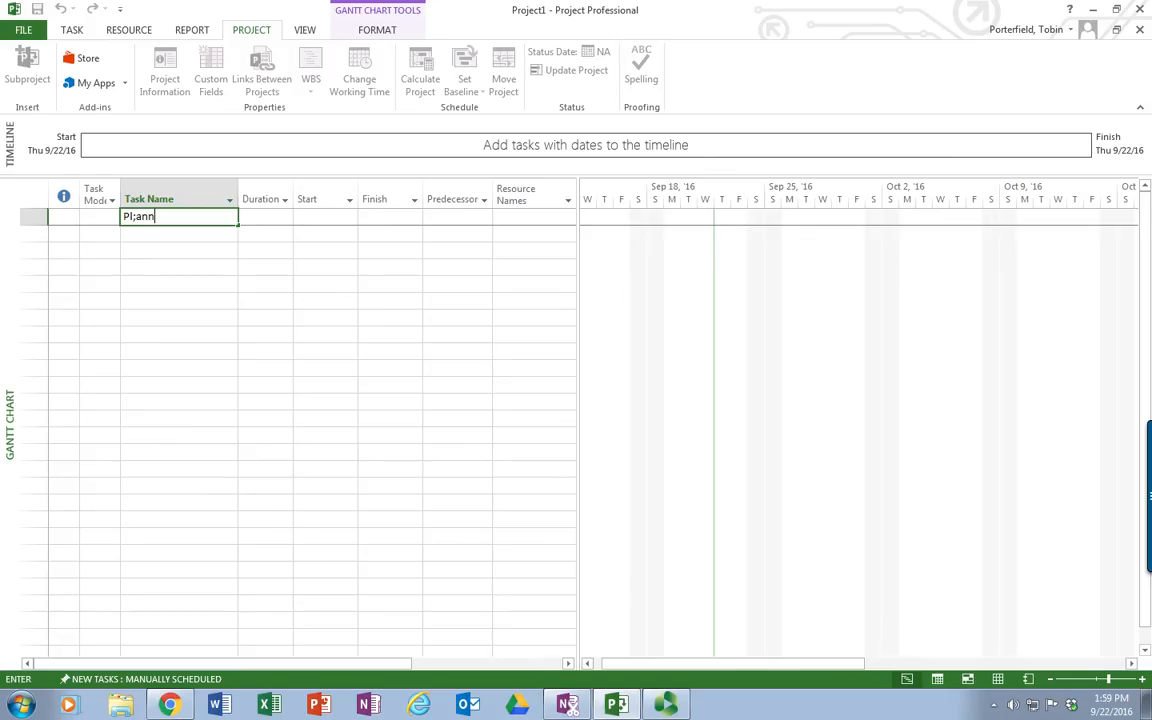
{"action": "type", "text": "Planning"}
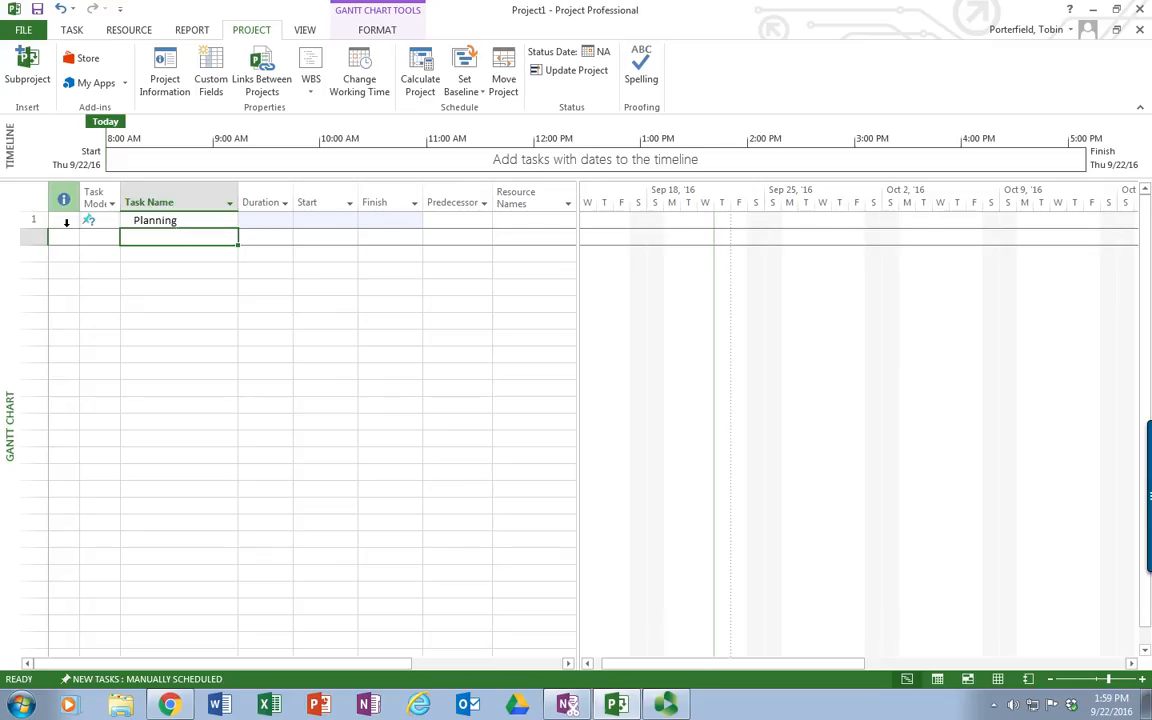
{"action": "type", "text": "More information needed"}
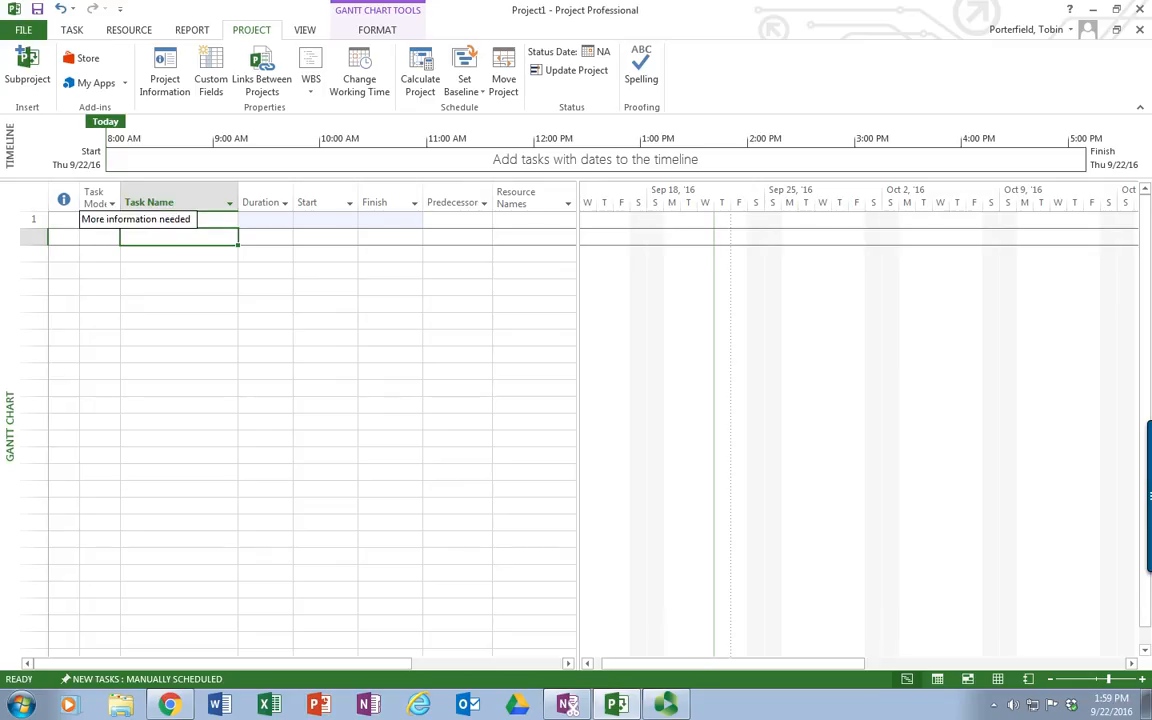
{"action": "type", "text": "Planning"}
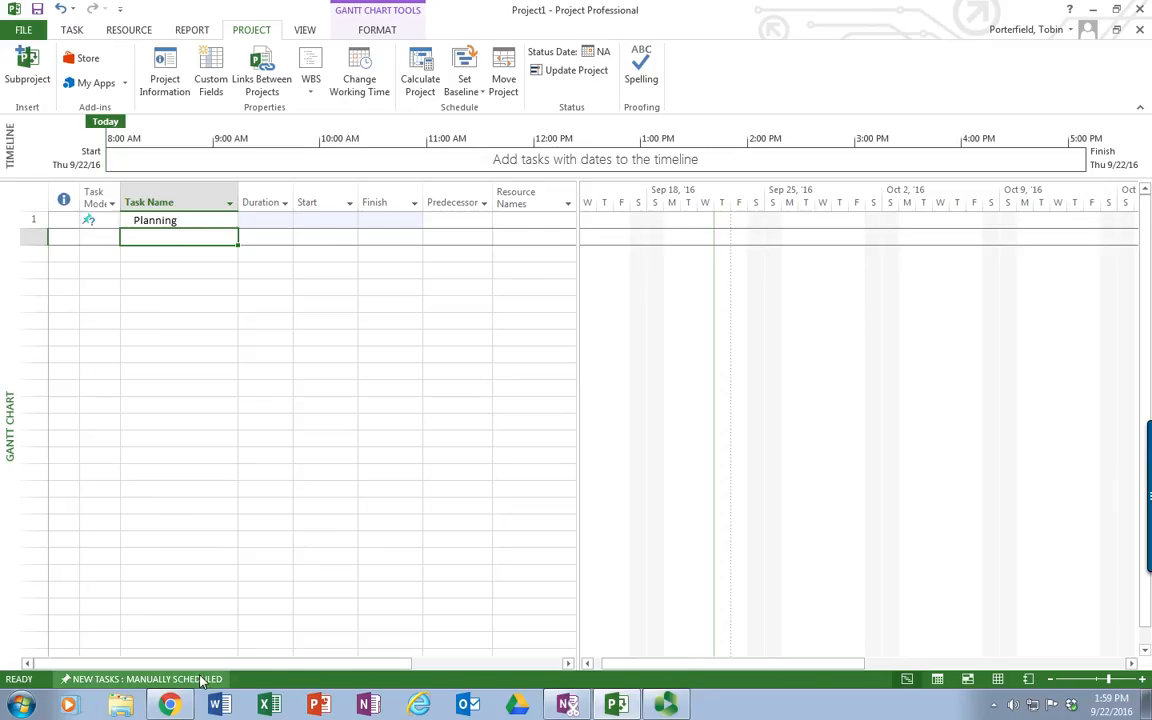
Step: Make Planning auto scheduled and set new tasks to default to Auto Scheduled
{"action": "left_click", "coordinate": [98, 220]}
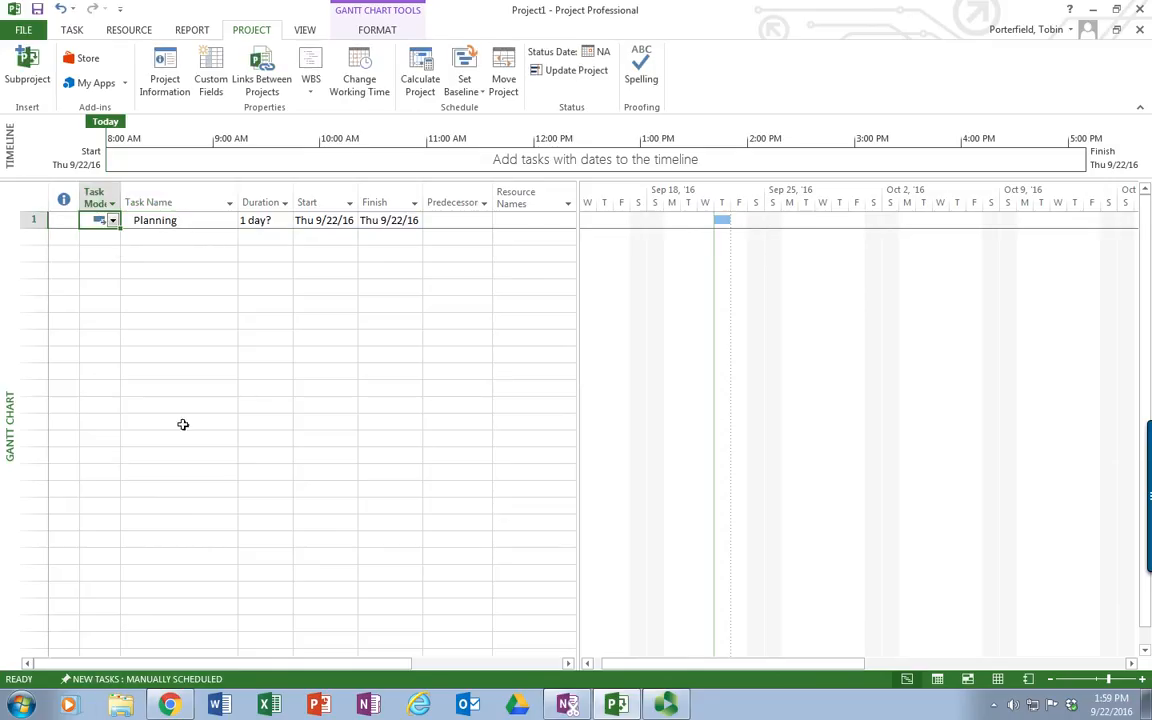
{"action": "mouse_move", "coordinate": [140, 310]}
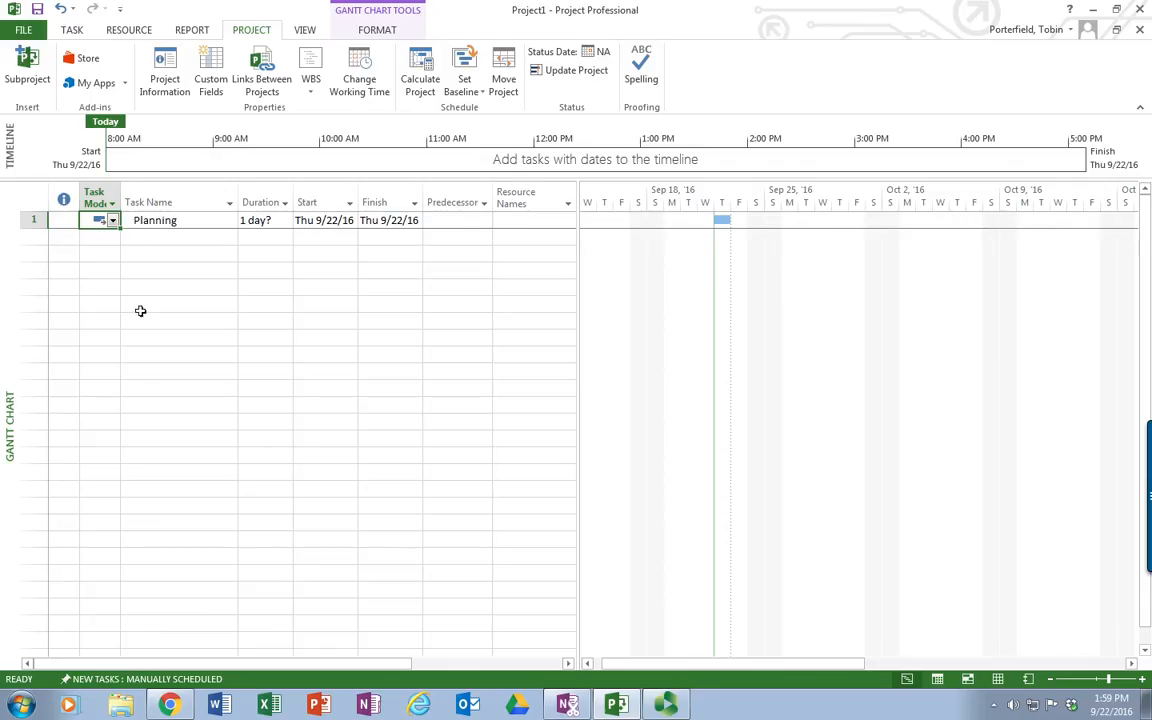
{"action": "mouse_move", "coordinate": [200, 618]}
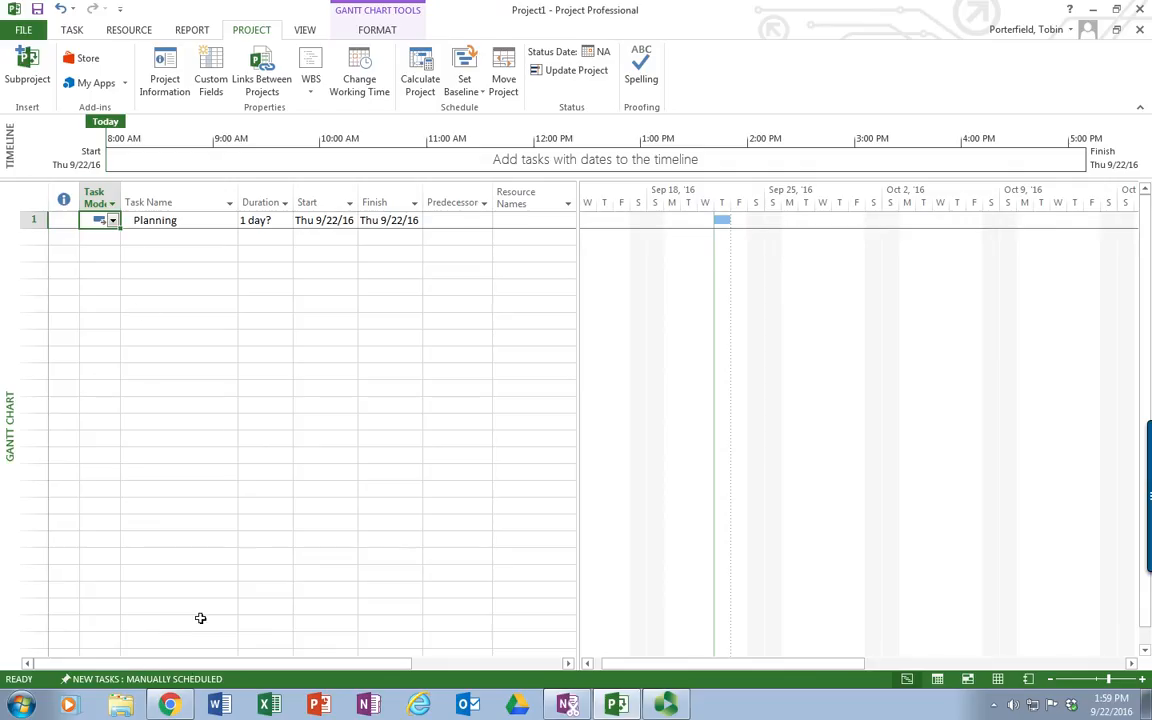
{"action": "left_click", "coordinate": [142, 678]}
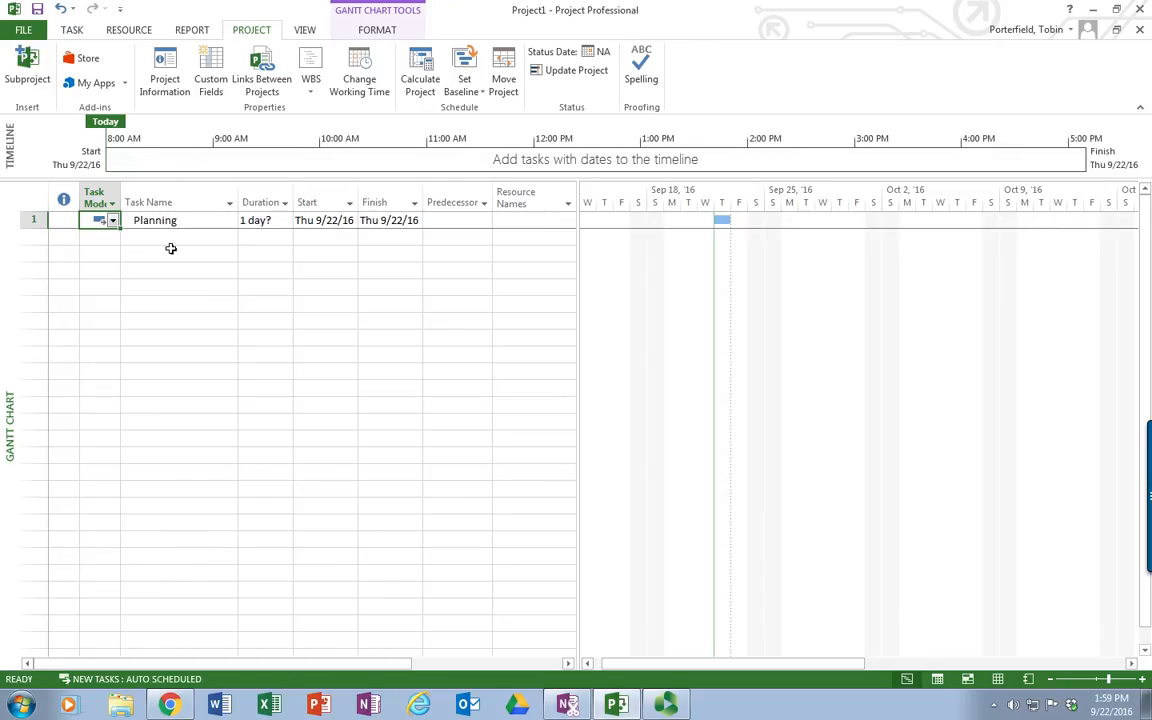
{"action": "left_click", "coordinate": [178, 237]}
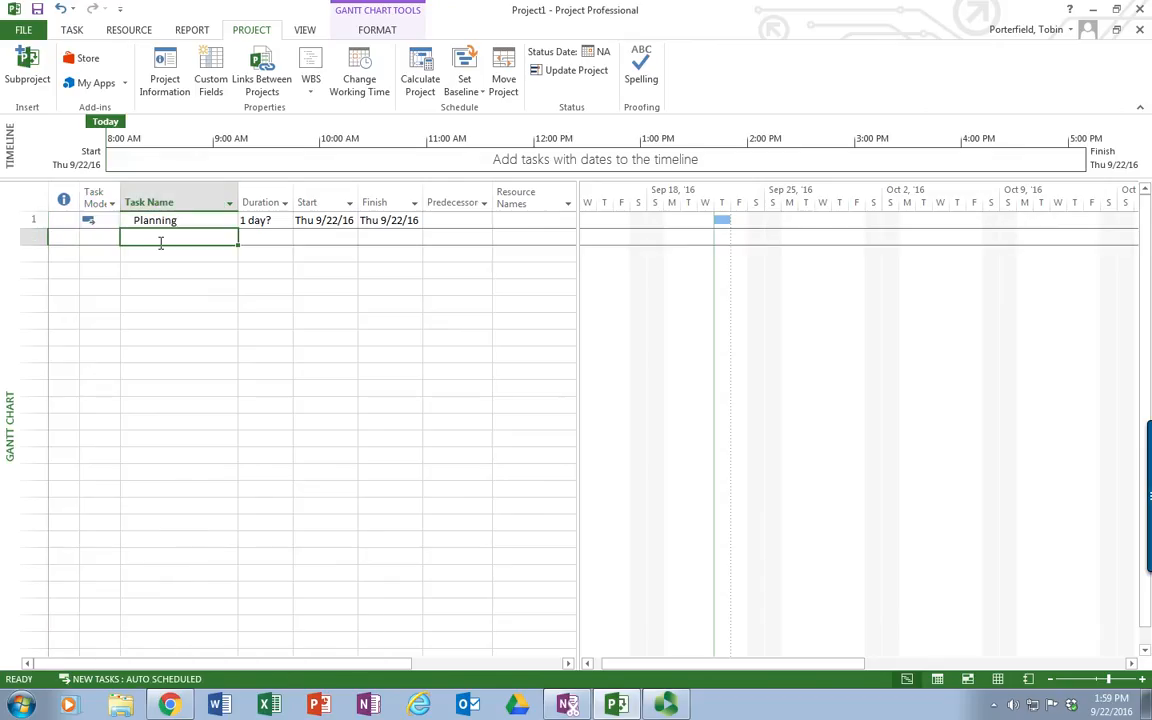
Step: Add tasks A-Application Approval and B-Construction Plans, correcting the Construction spelling
{"action": "type", "text": "A-"}
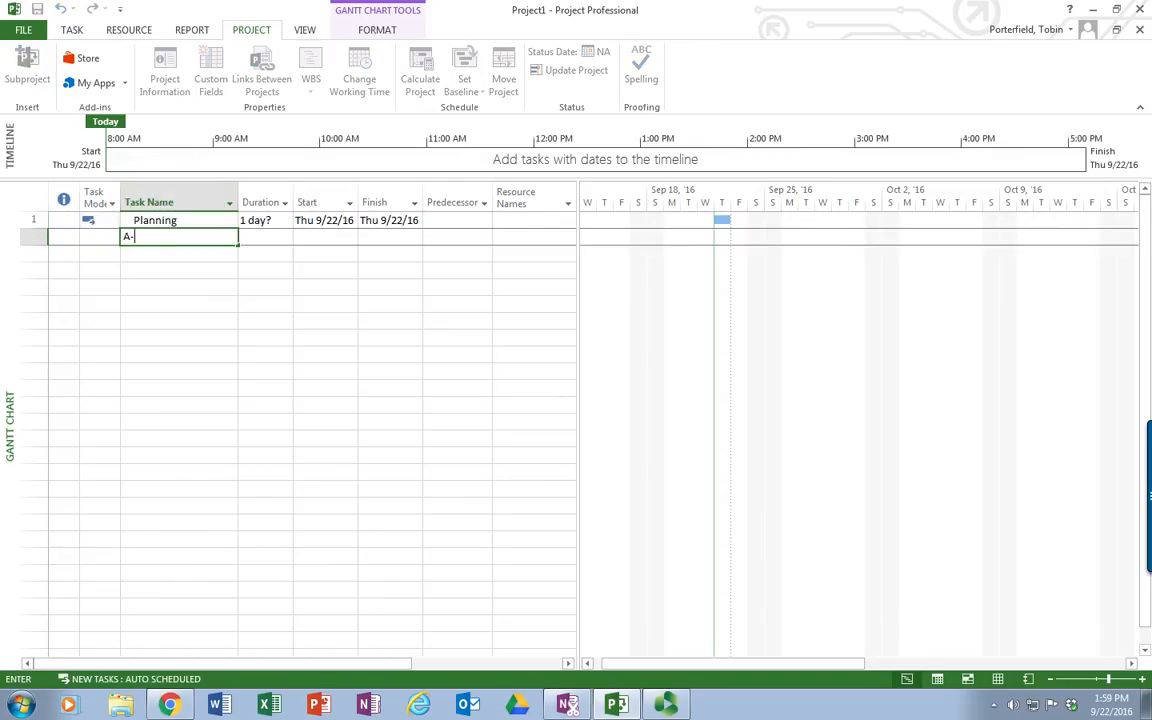
{"action": "type", "text": "Application Approval"}
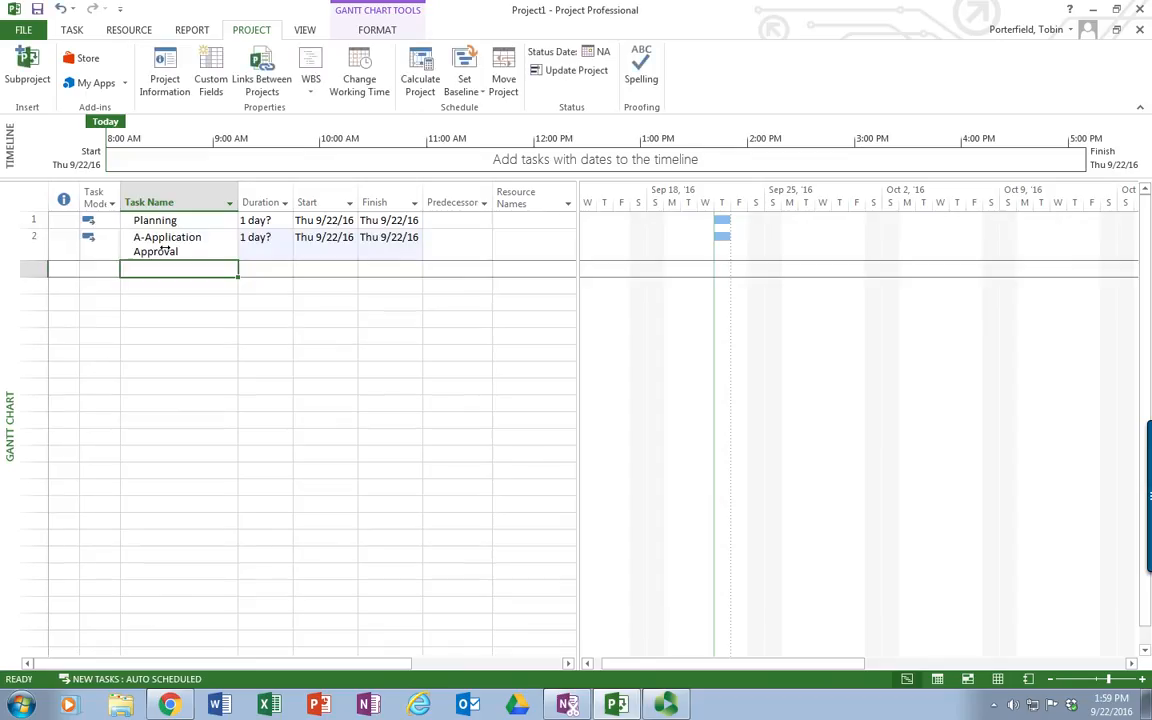
{"action": "type", "text": "B-"}
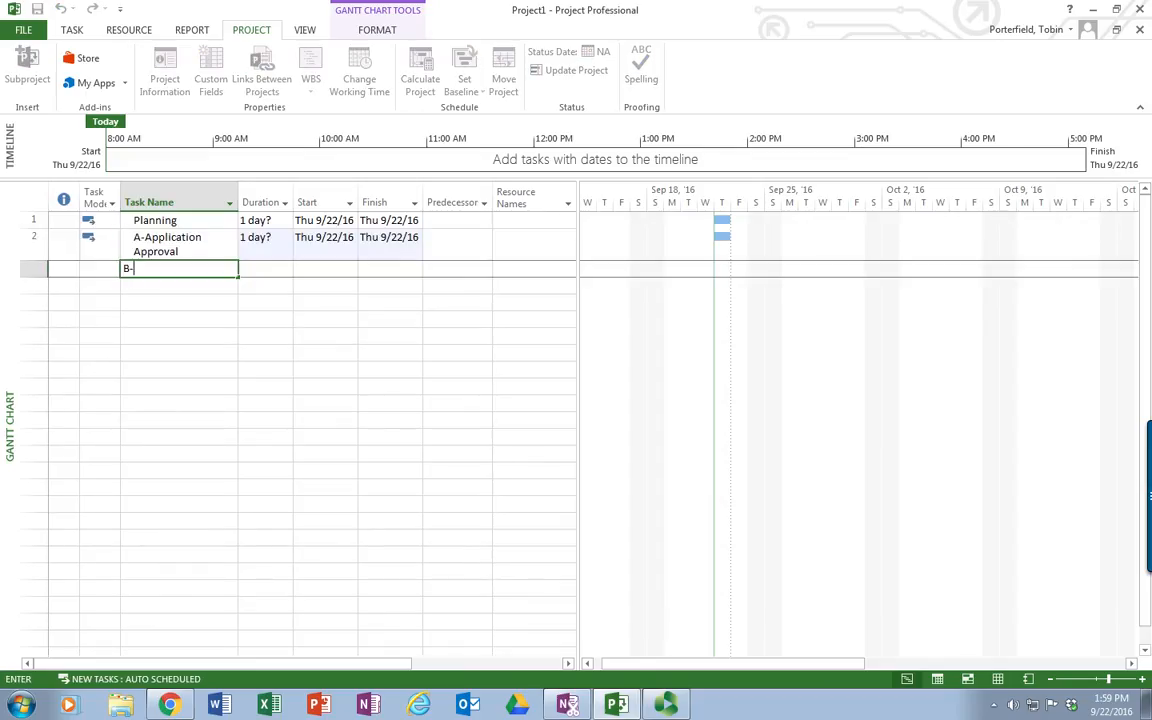
{"action": "type", "text": "Constuction Plan"}
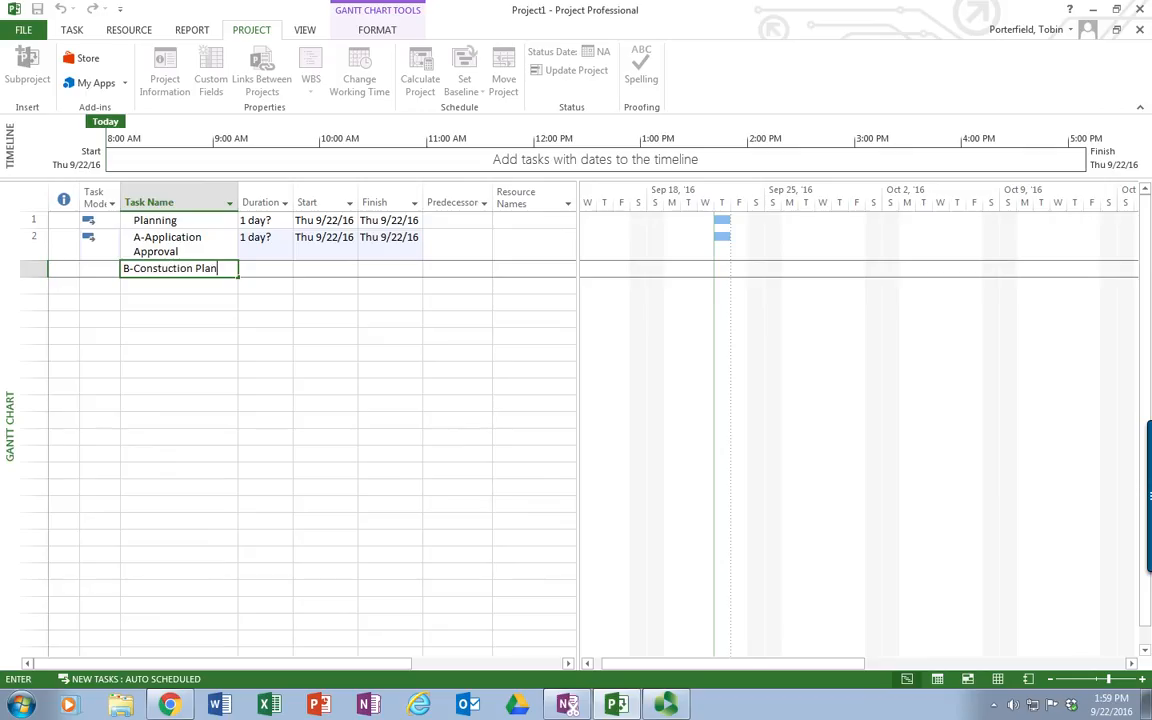
{"action": "type", "text": "s"}
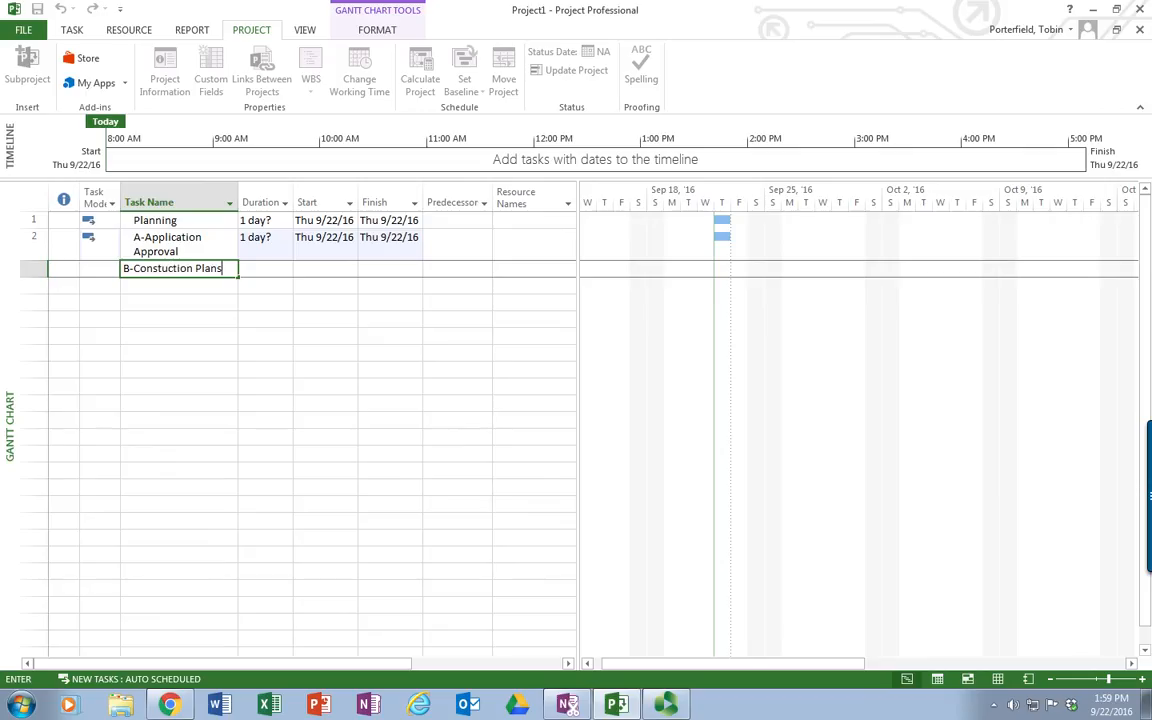
{"action": "key", "text": "Backspace"}
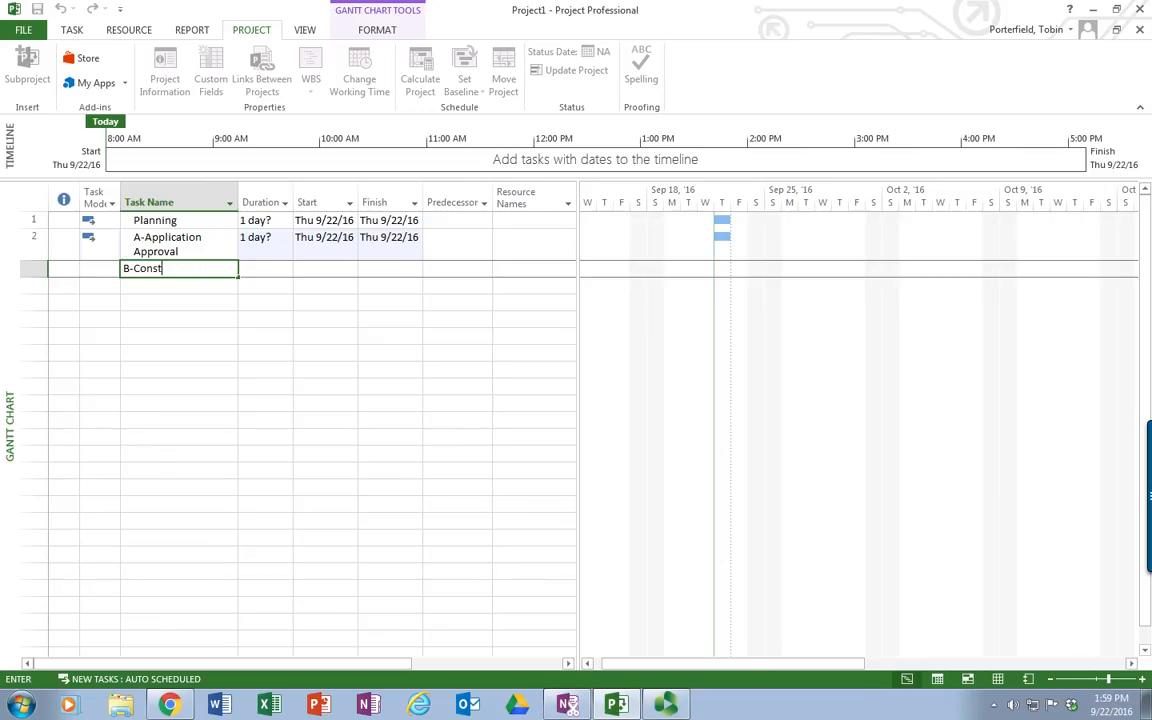
{"action": "type", "text": "ructio"}
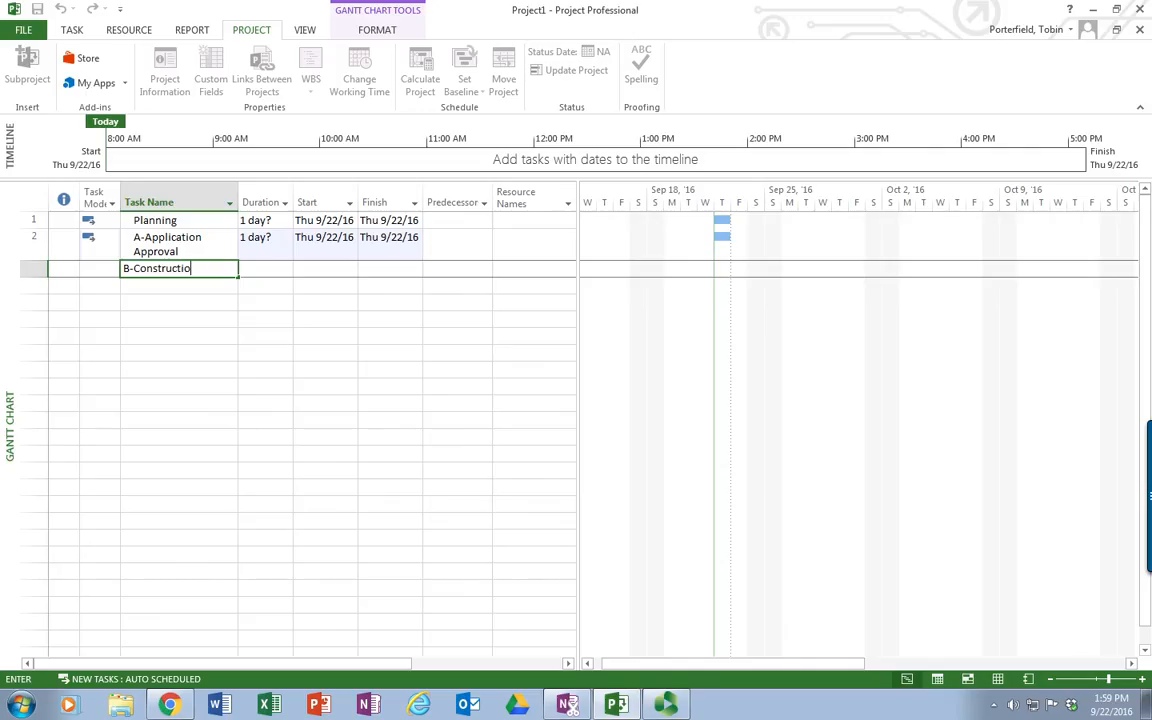
{"action": "key", "text": "Return"}
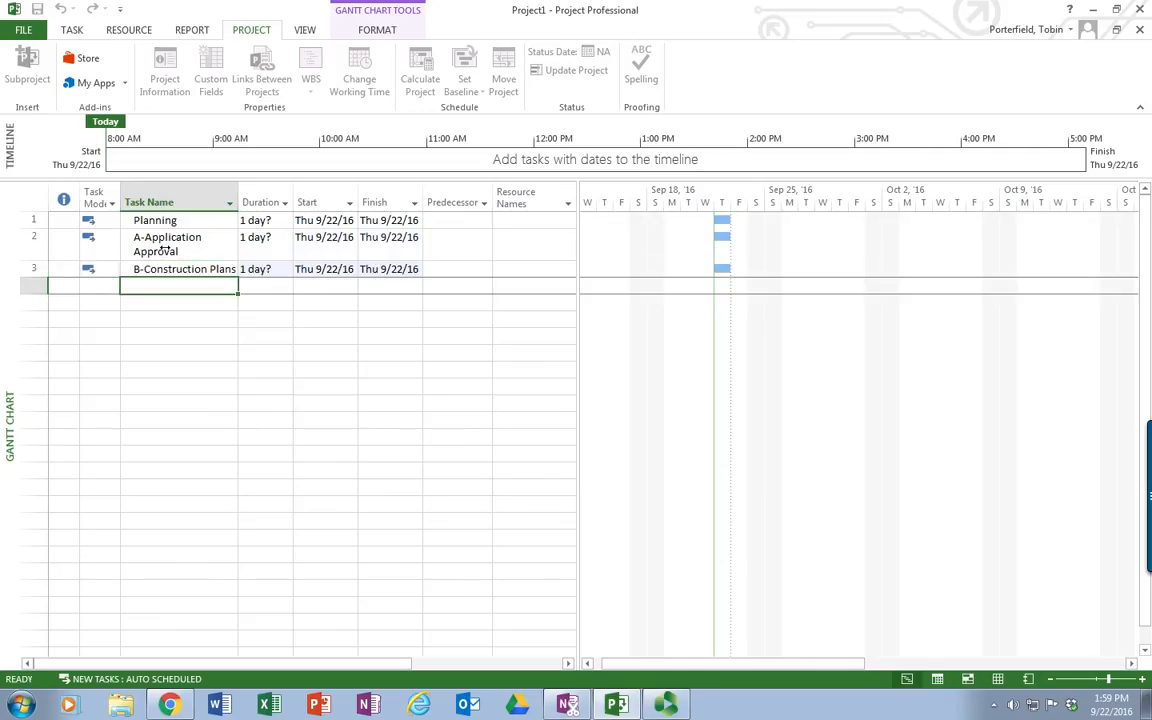
Step: Add tasks Reports and C-Traffic Study below them
{"action": "type", "text": "Reports"}
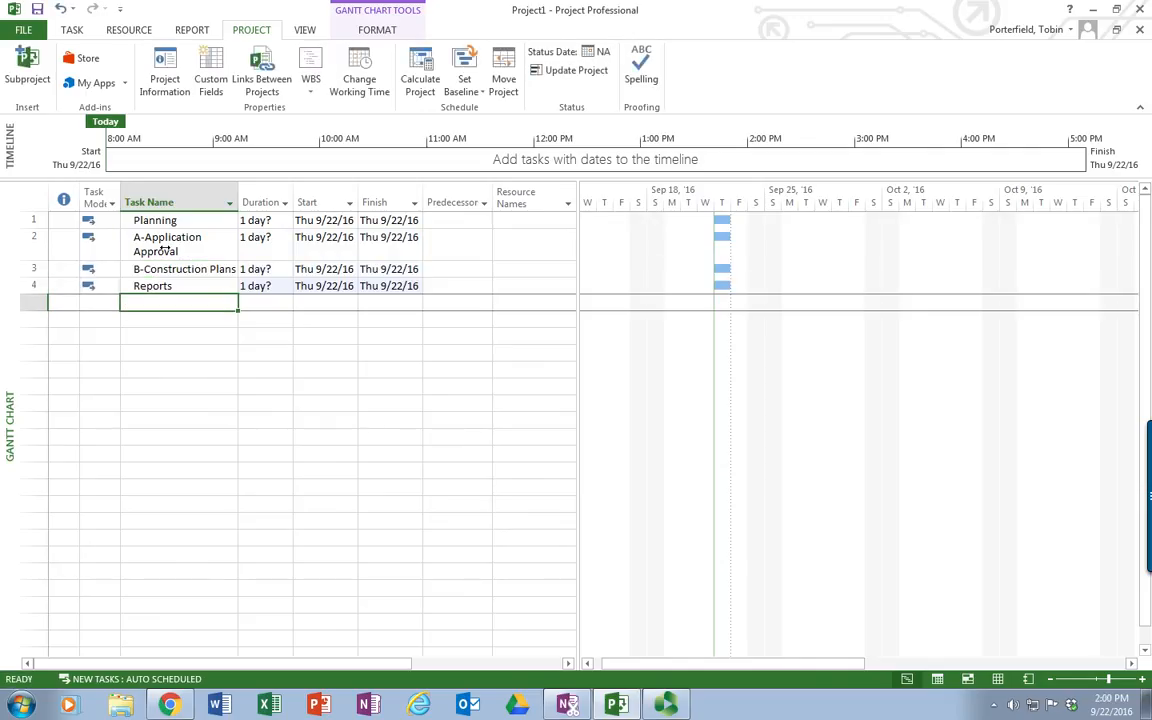
{"action": "type", "text": "C-"}
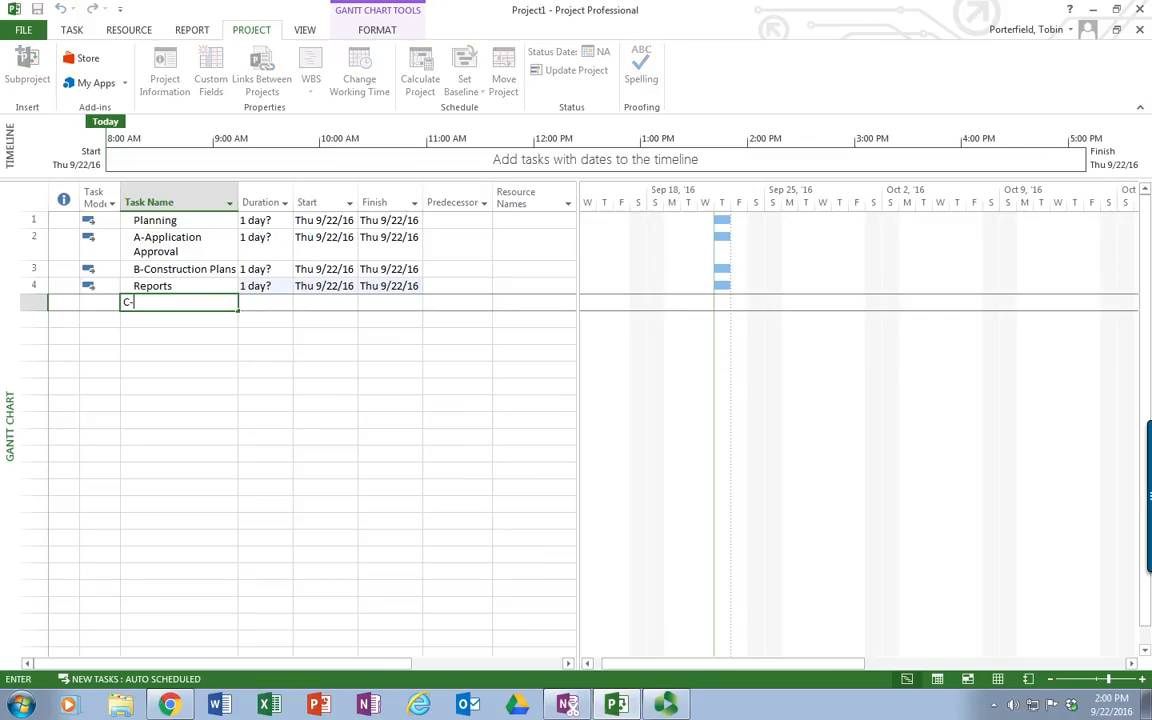
{"action": "type", "text": "Traffic Study"}
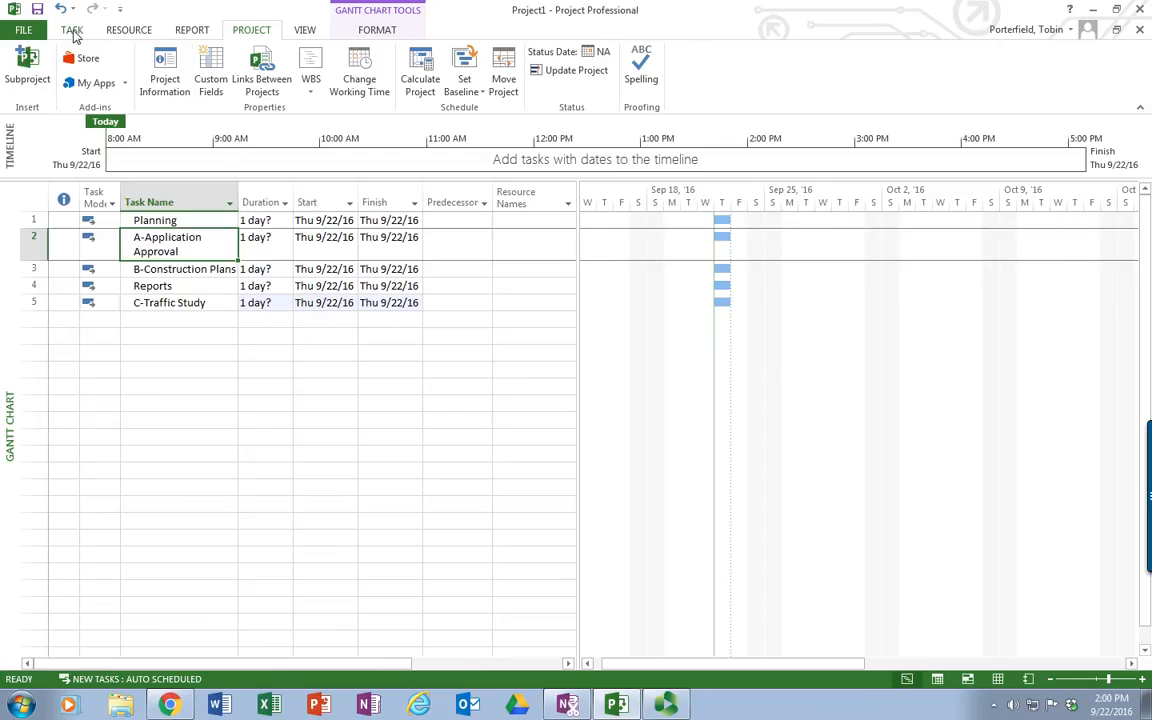
Step: Indent A and B under Planning and C-Traffic Study under Reports as subtasks
{"action": "left_click", "coordinate": [71, 29]}
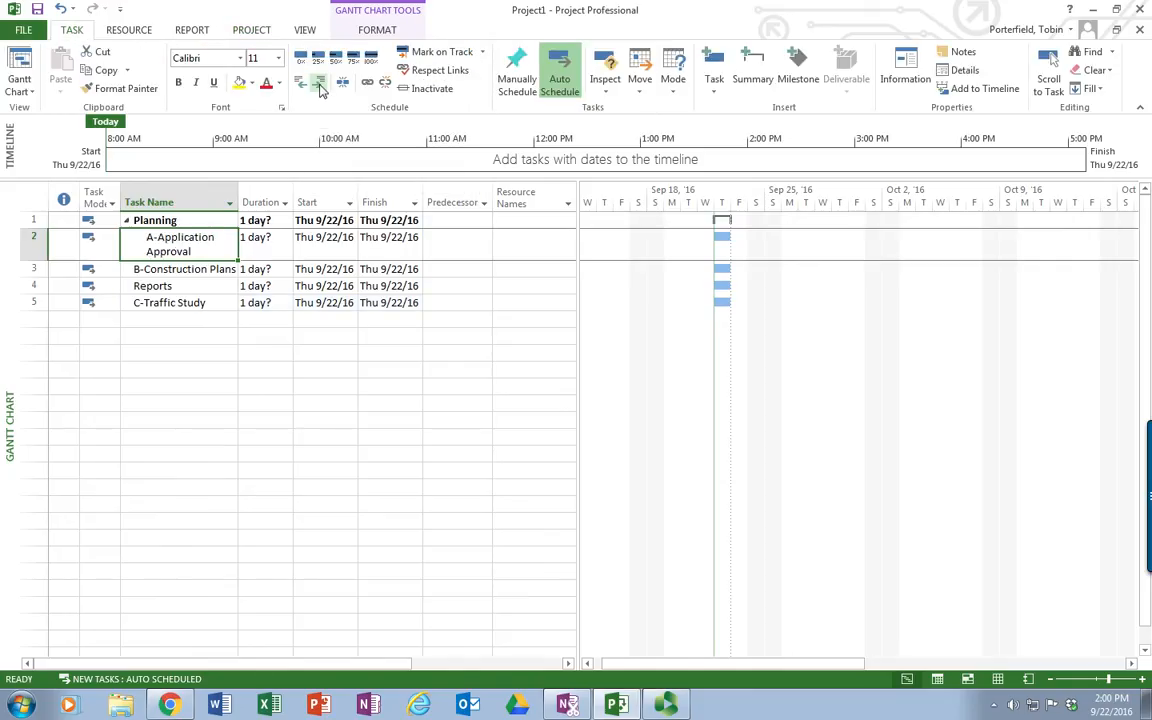
{"action": "left_click", "coordinate": [183, 268]}
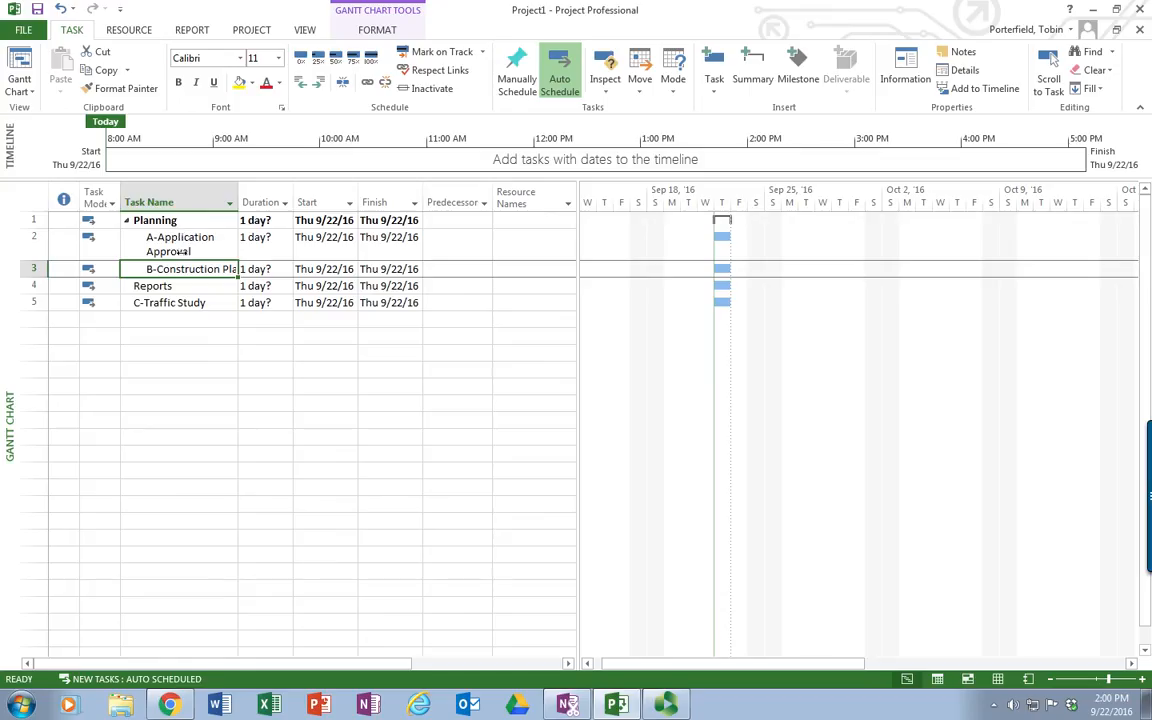
{"action": "mouse_move", "coordinate": [195, 275]}
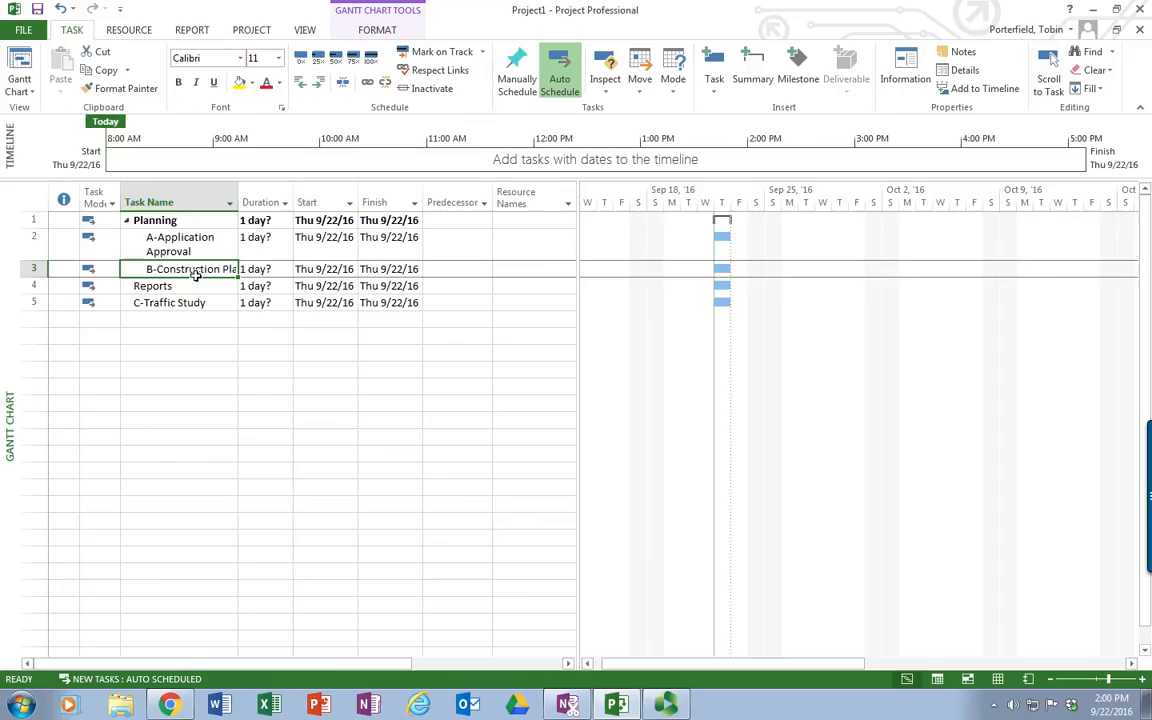
{"action": "mouse_move", "coordinate": [191, 310]}
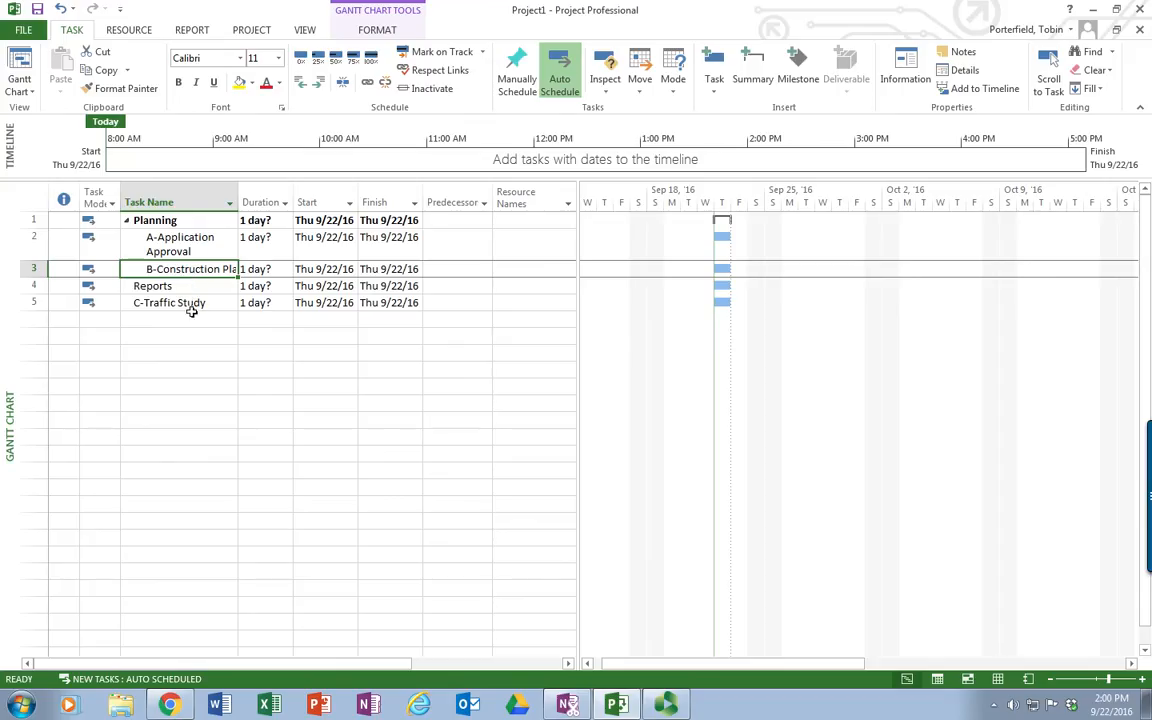
{"action": "left_click", "coordinate": [168, 302]}
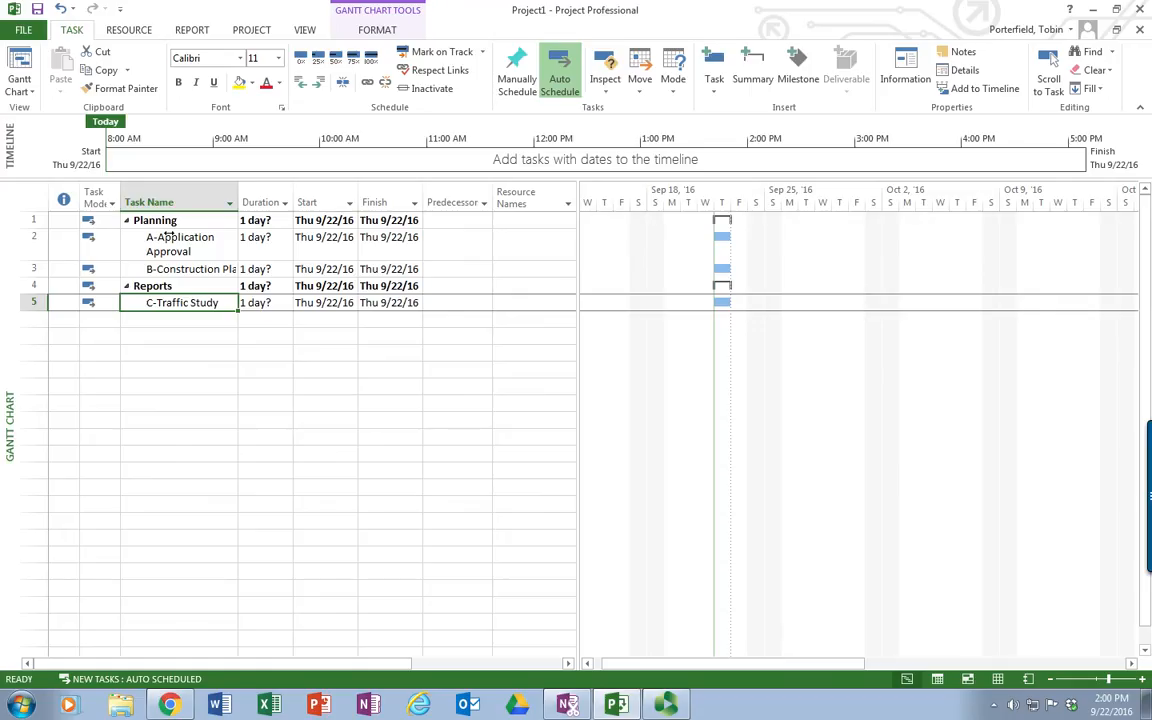
{"action": "mouse_move", "coordinate": [201, 261]}
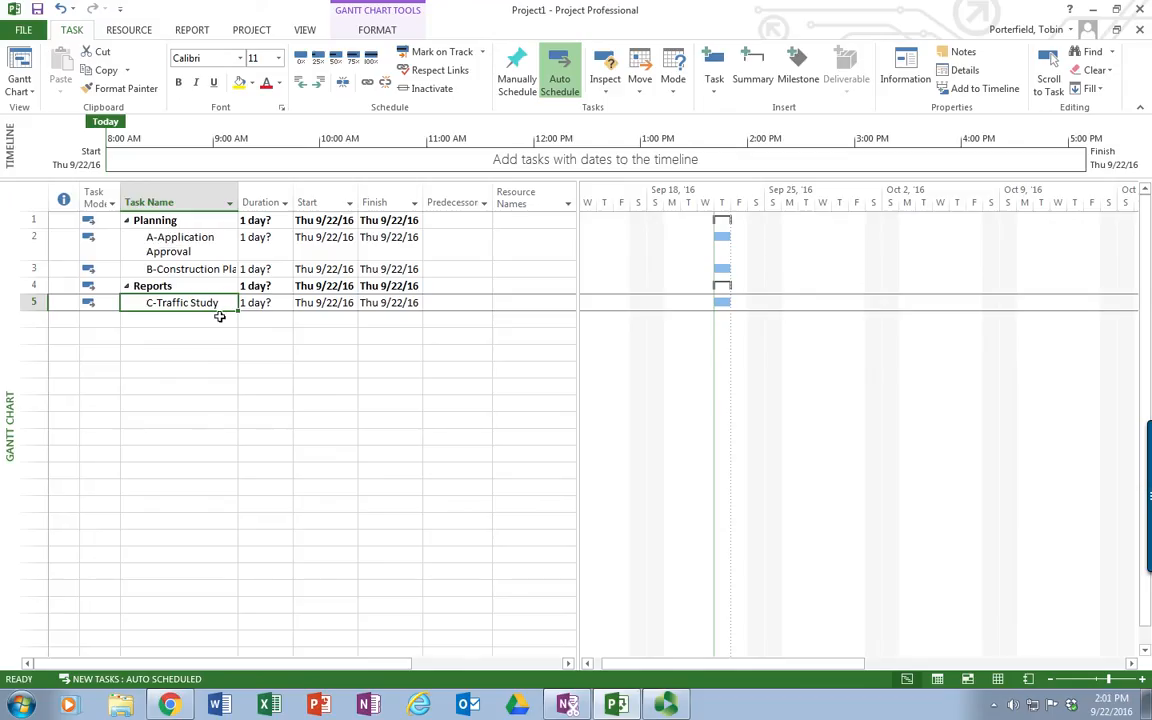
{"action": "mouse_move", "coordinate": [275, 260]}
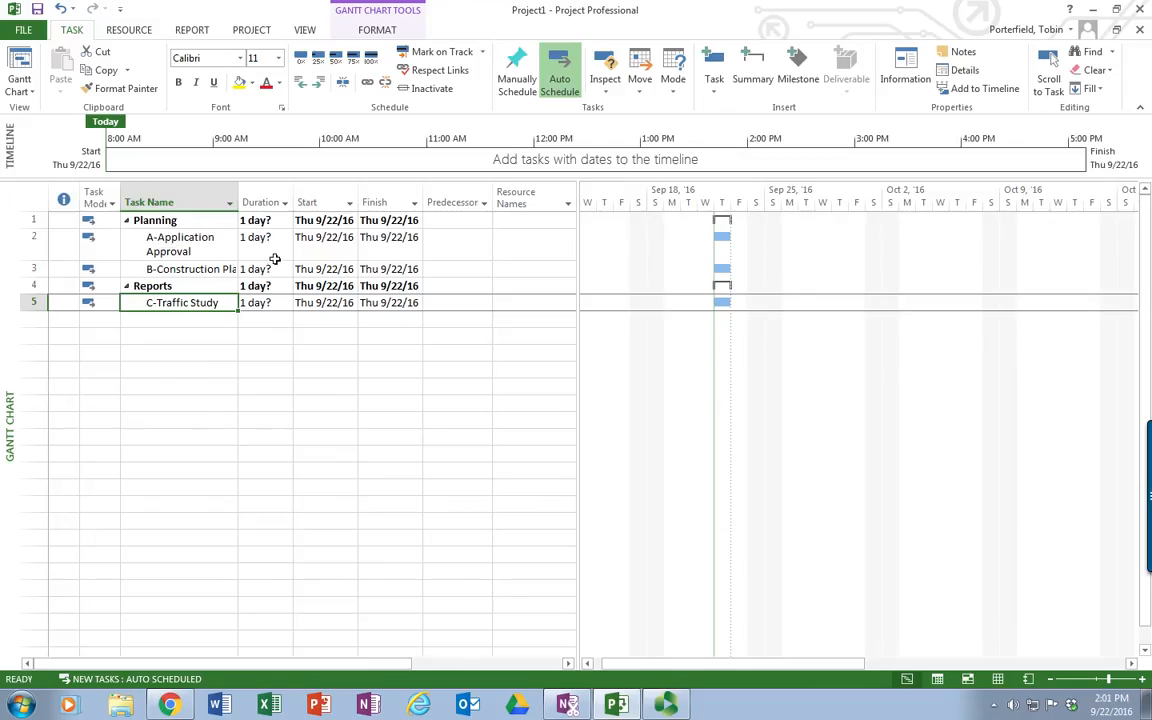
Step: Set durations: Application Approval 5 days, Construction Plans 15, Traffic Study 10
{"action": "left_click", "coordinate": [258, 237]}
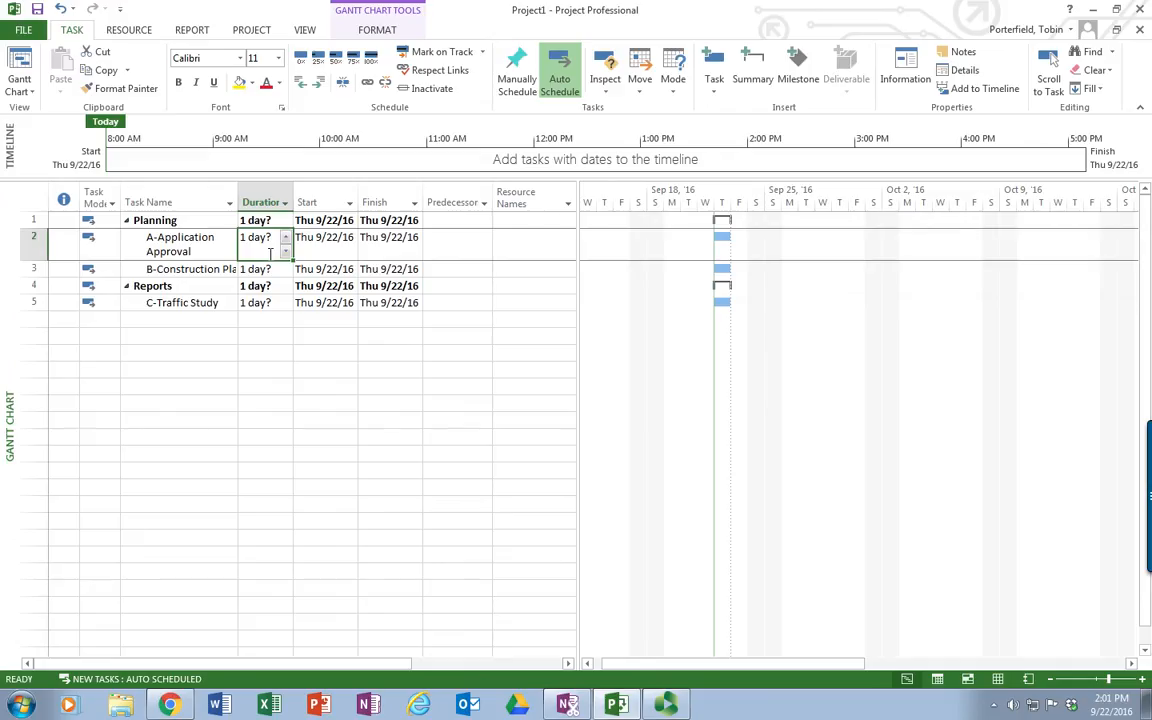
{"action": "type", "text": "5d?"}
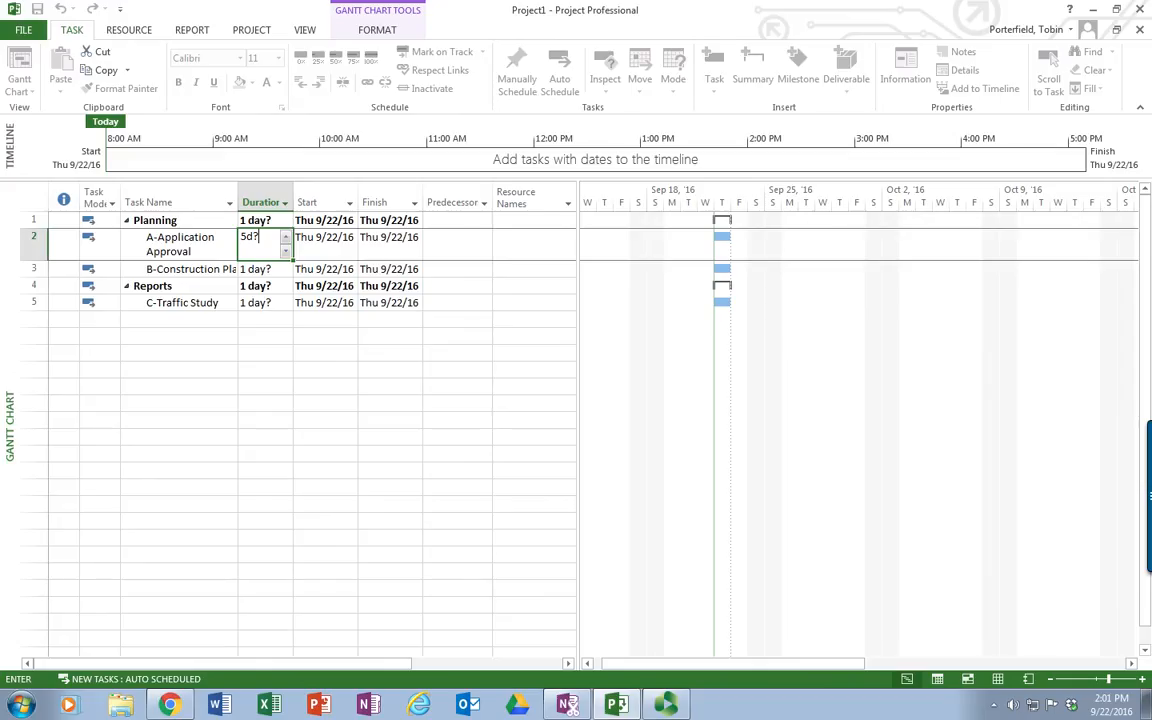
{"action": "key", "text": "Return"}
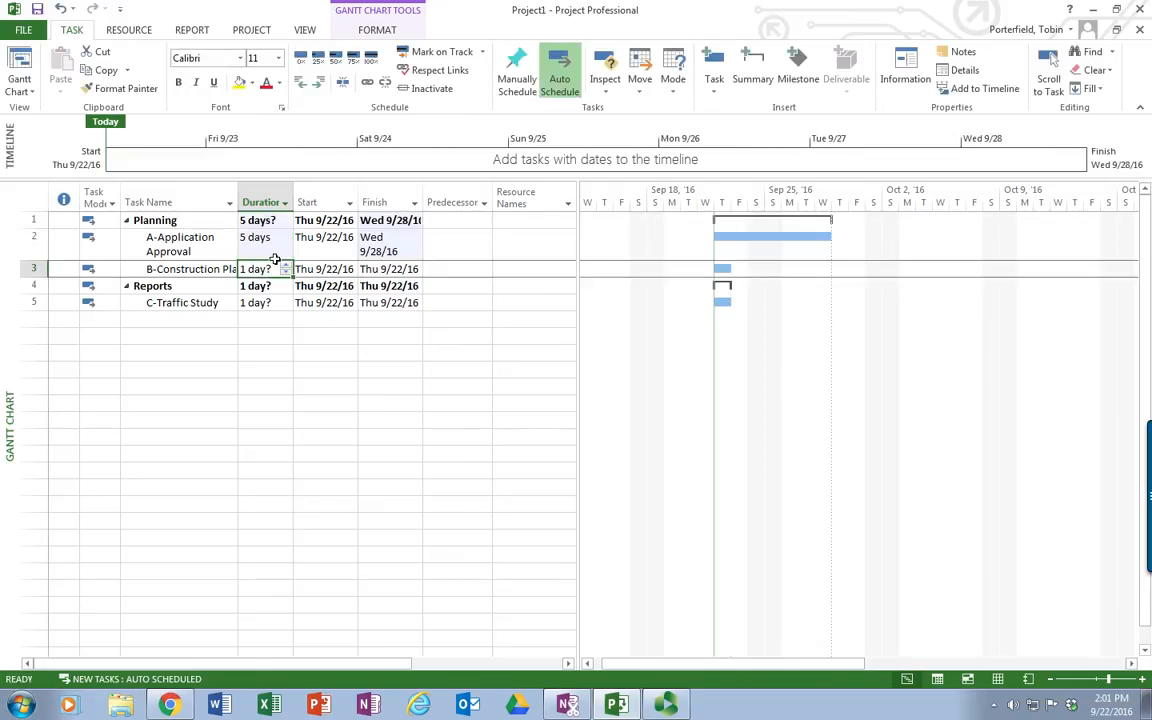
{"action": "type", "text": "15"}
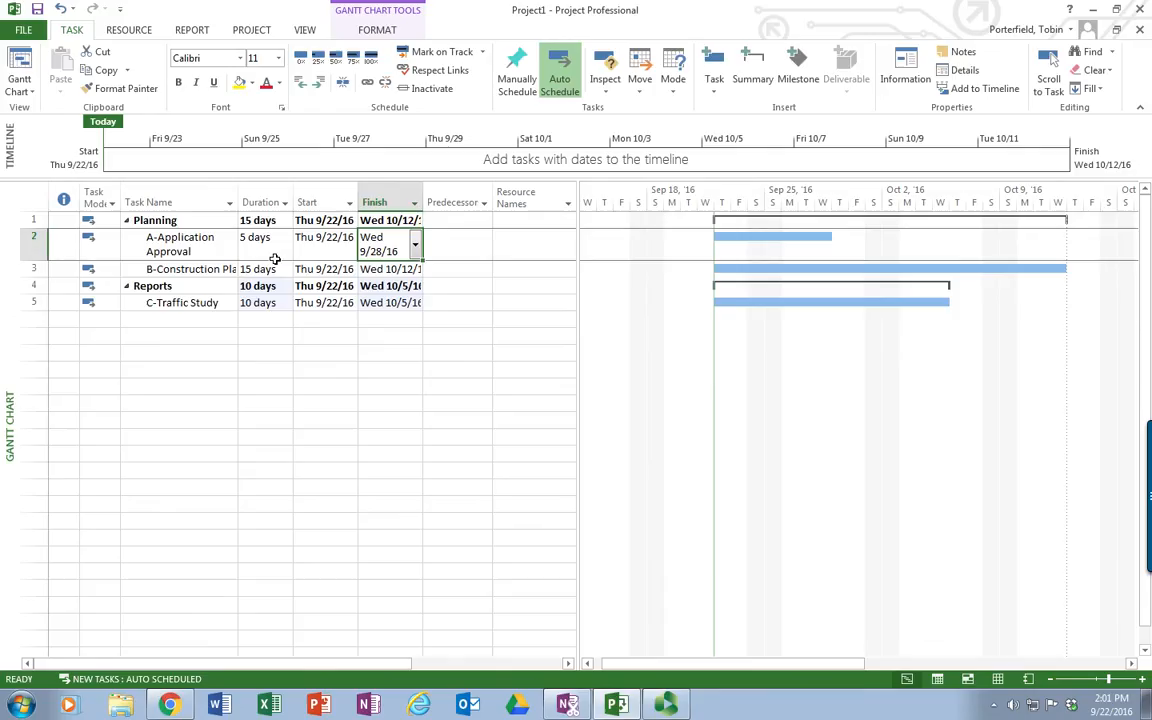
{"action": "mouse_move", "coordinate": [791, 249]}
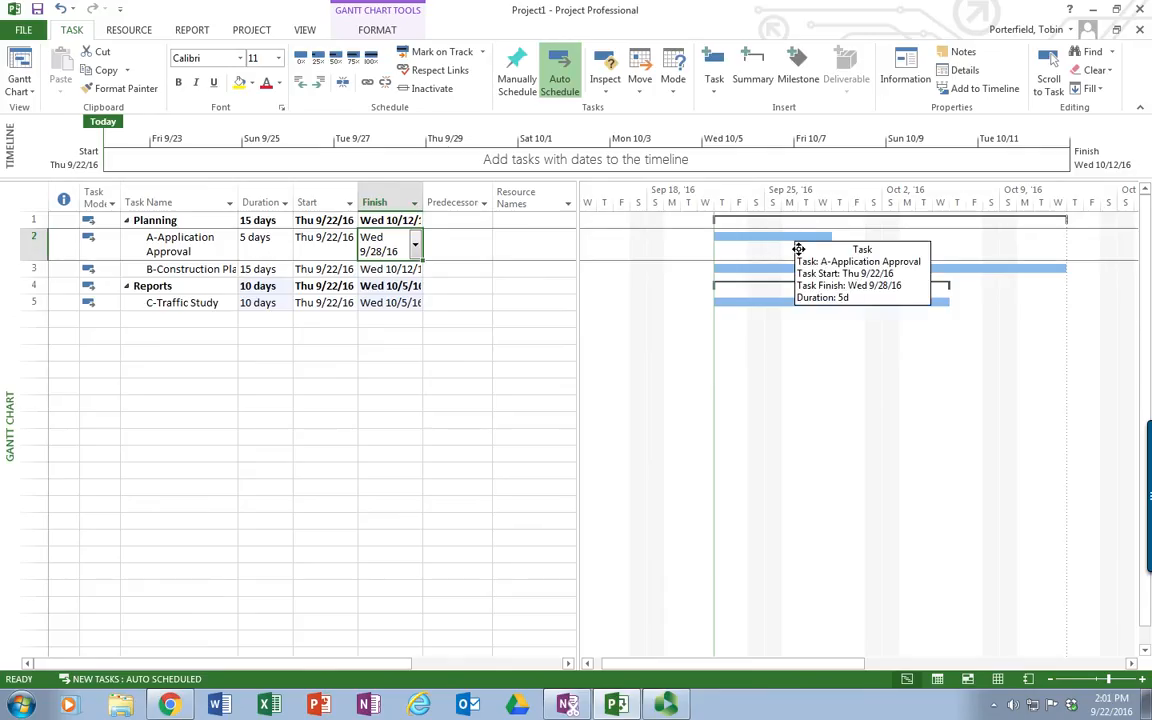
{"action": "mouse_move", "coordinate": [782, 246]}
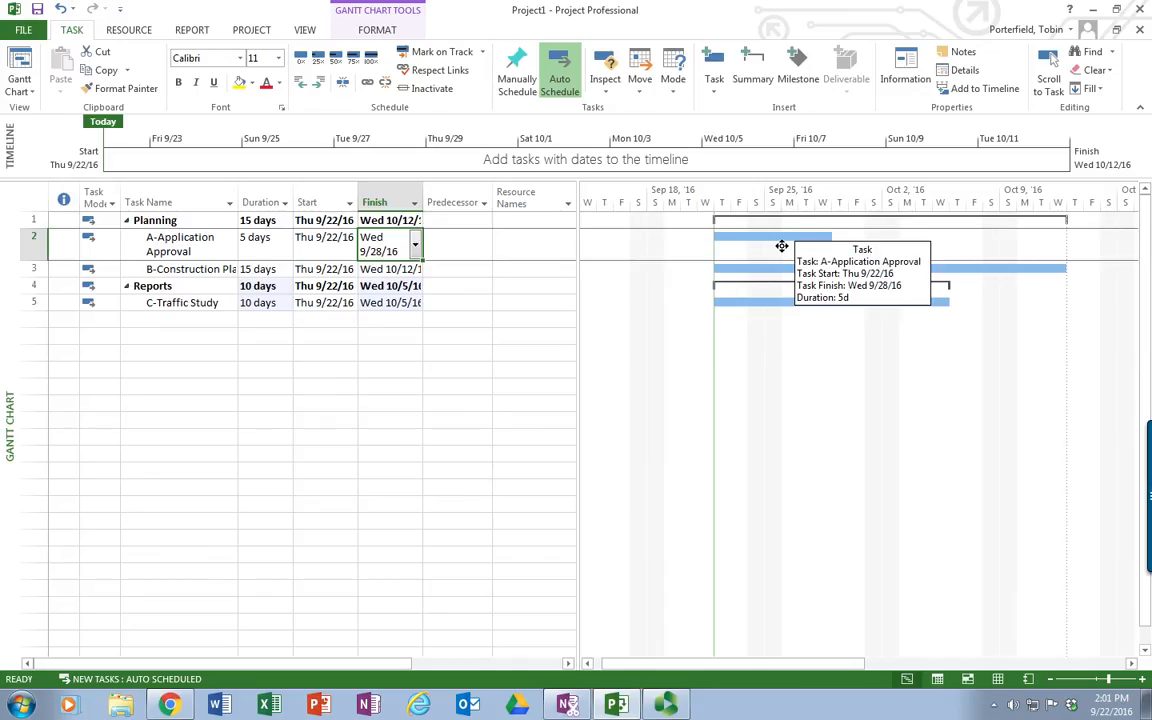
{"action": "mouse_move", "coordinate": [687, 224]}
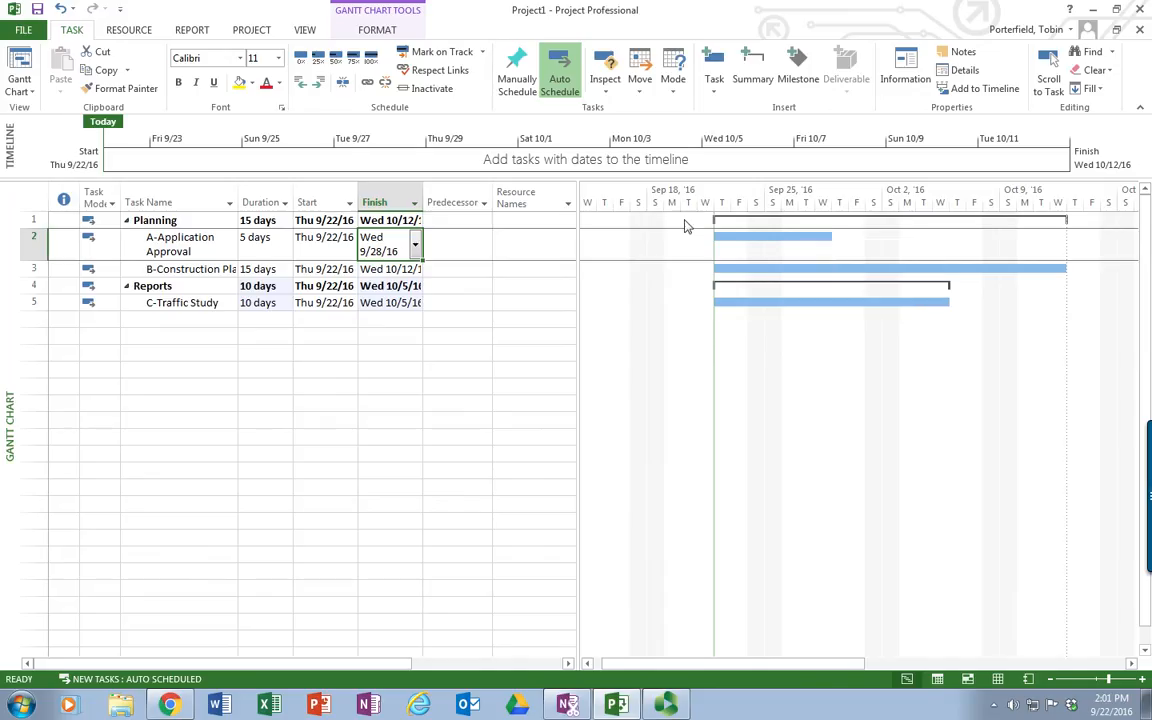
{"action": "mouse_move", "coordinate": [830, 237]}
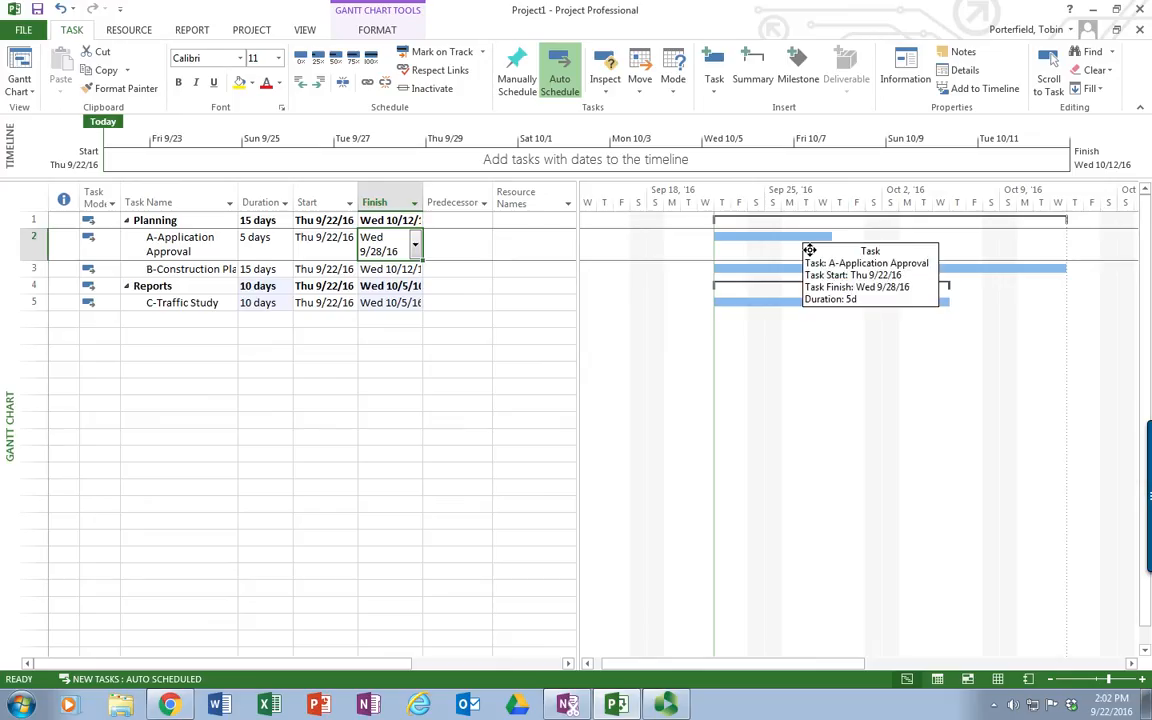
{"action": "mouse_move", "coordinate": [263, 33]}
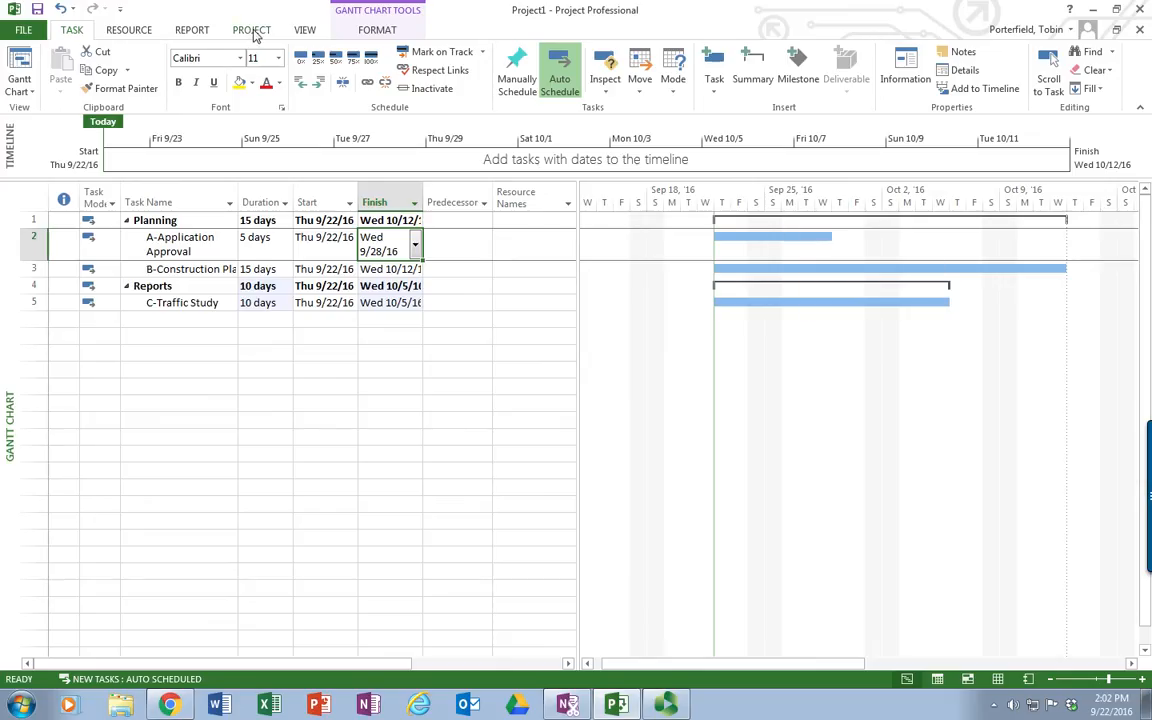
Step: Set the project start date to Wed 3/1/17 in Project Information
{"action": "left_click", "coordinate": [251, 29]}
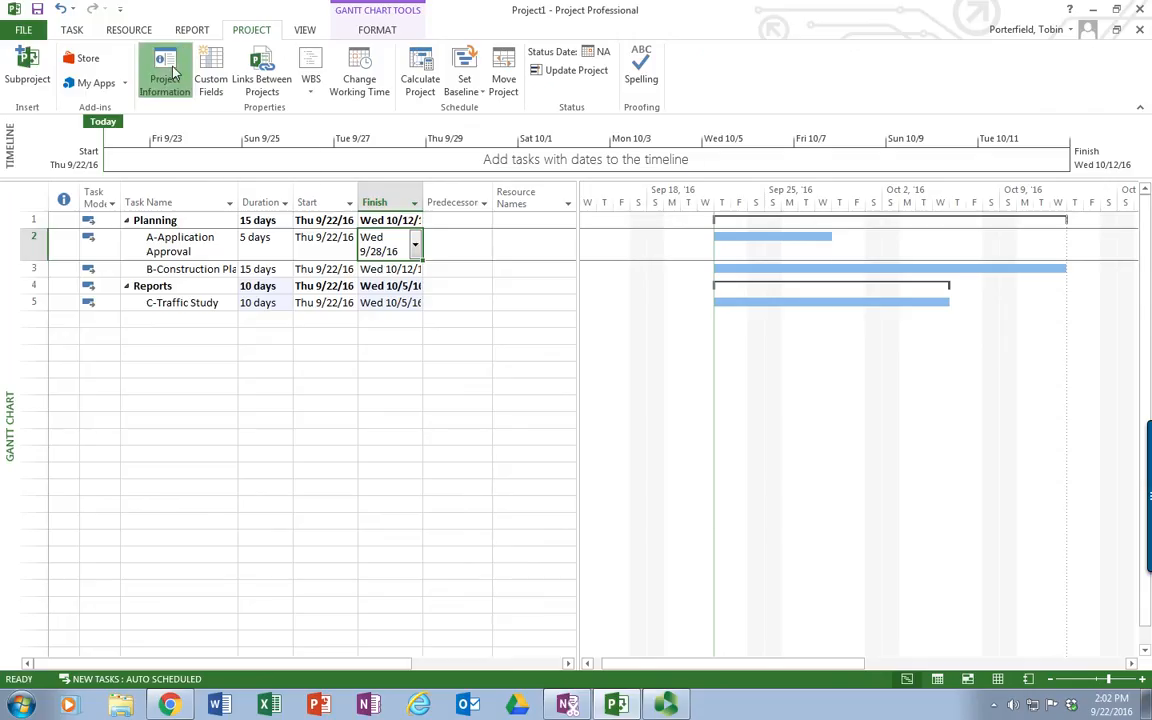
{"action": "left_click", "coordinate": [164, 70]}
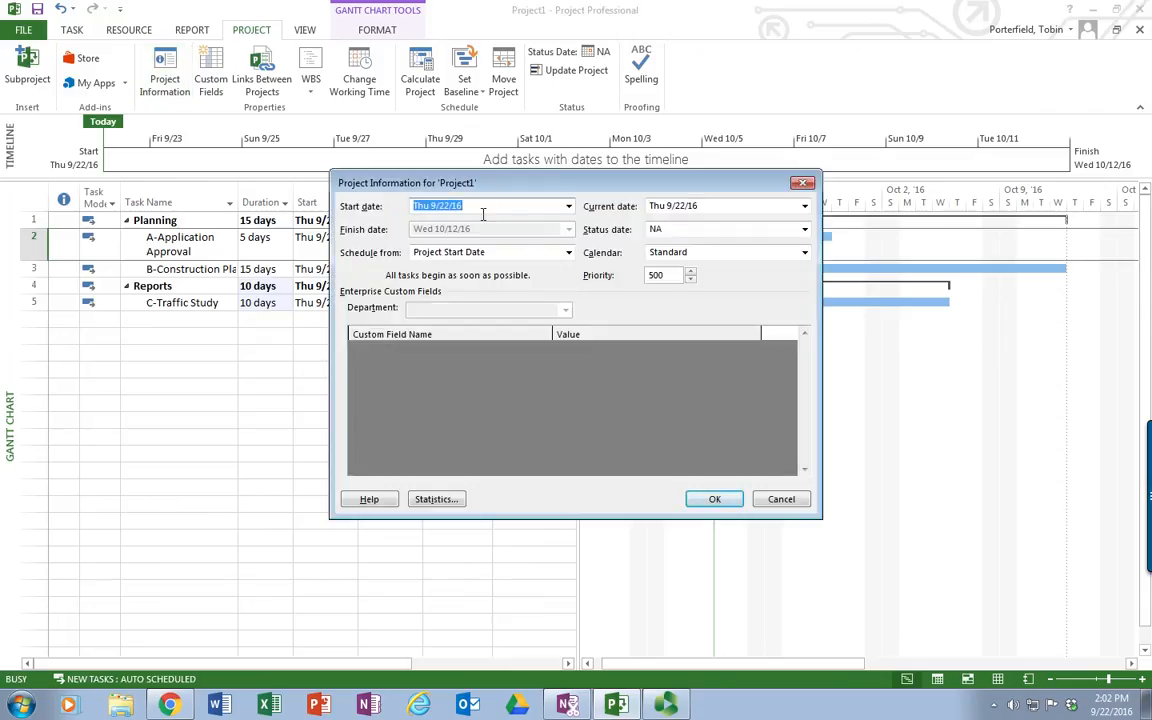
{"action": "mouse_move", "coordinate": [569, 206]}
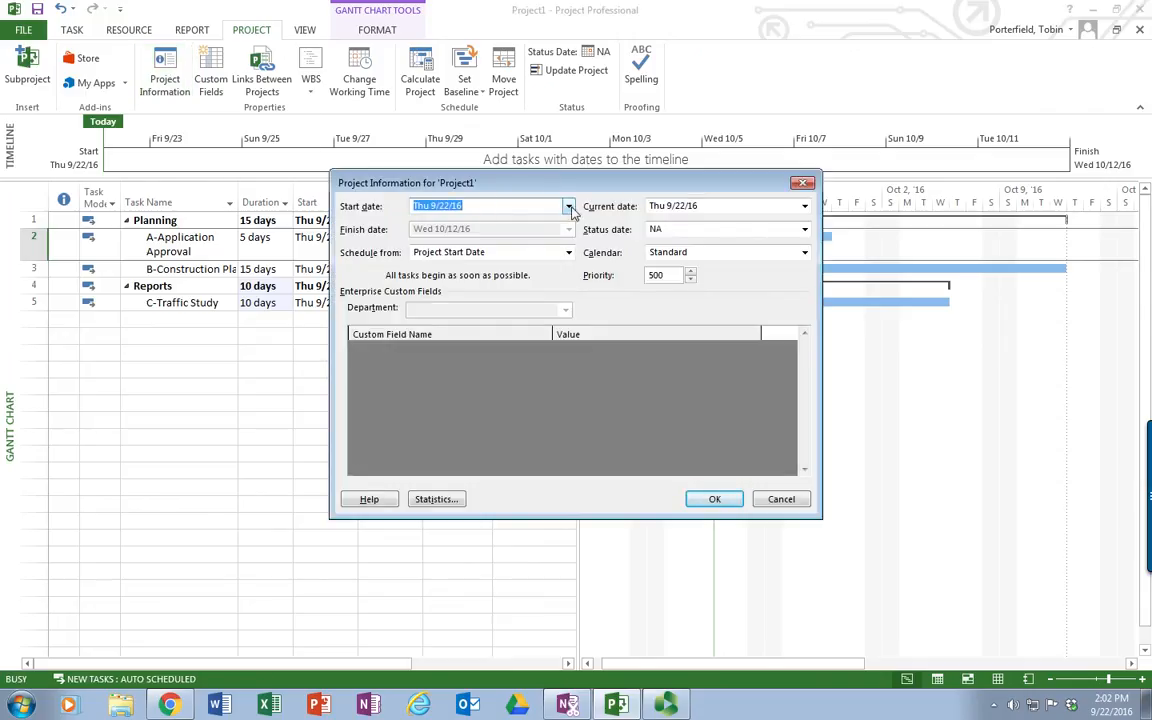
{"action": "left_click", "coordinate": [569, 206]}
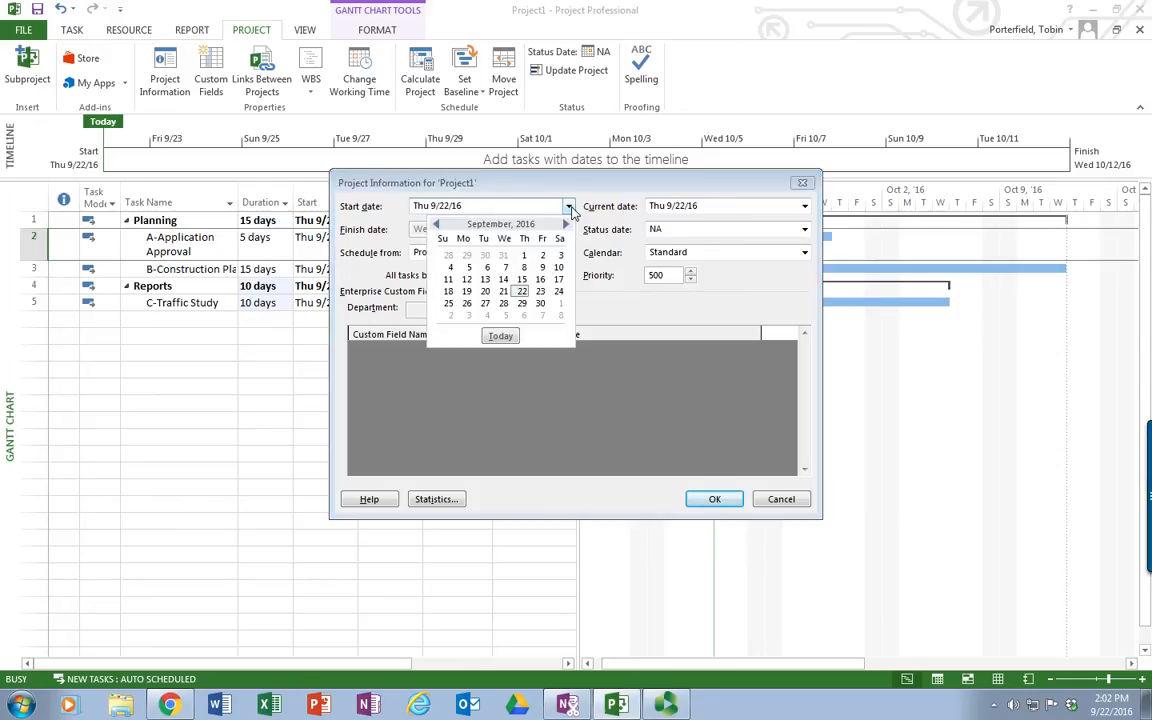
{"action": "left_click", "coordinate": [565, 224]}
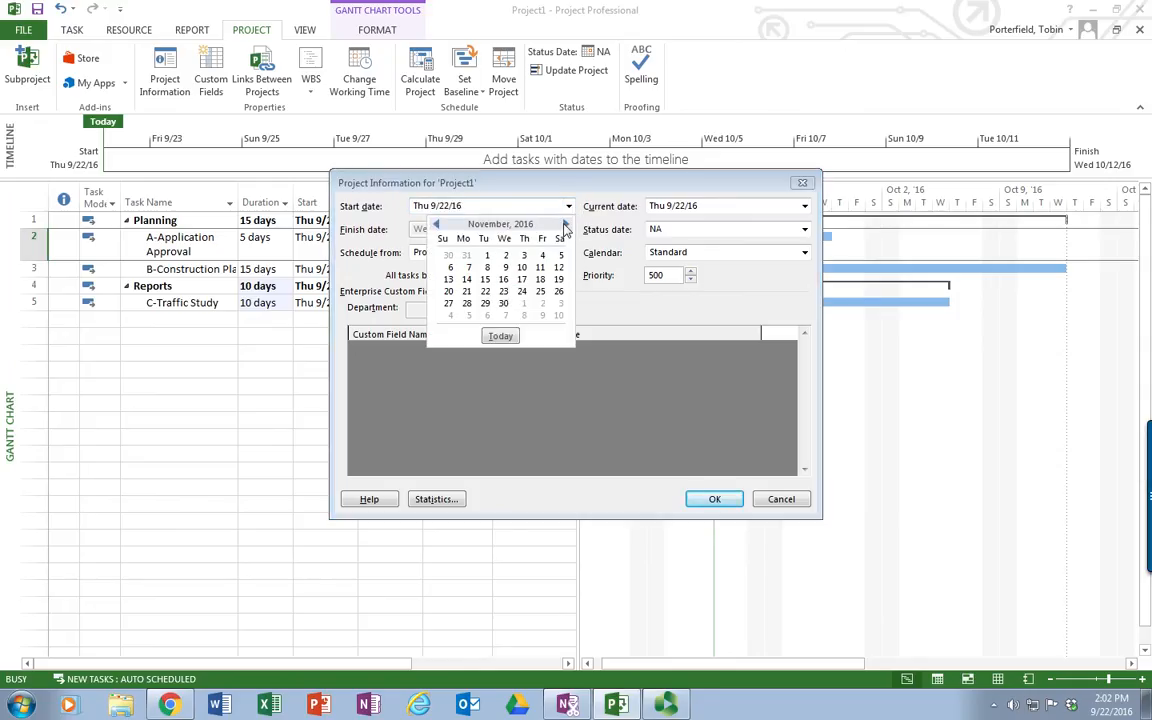
{"action": "left_click", "coordinate": [565, 224]}
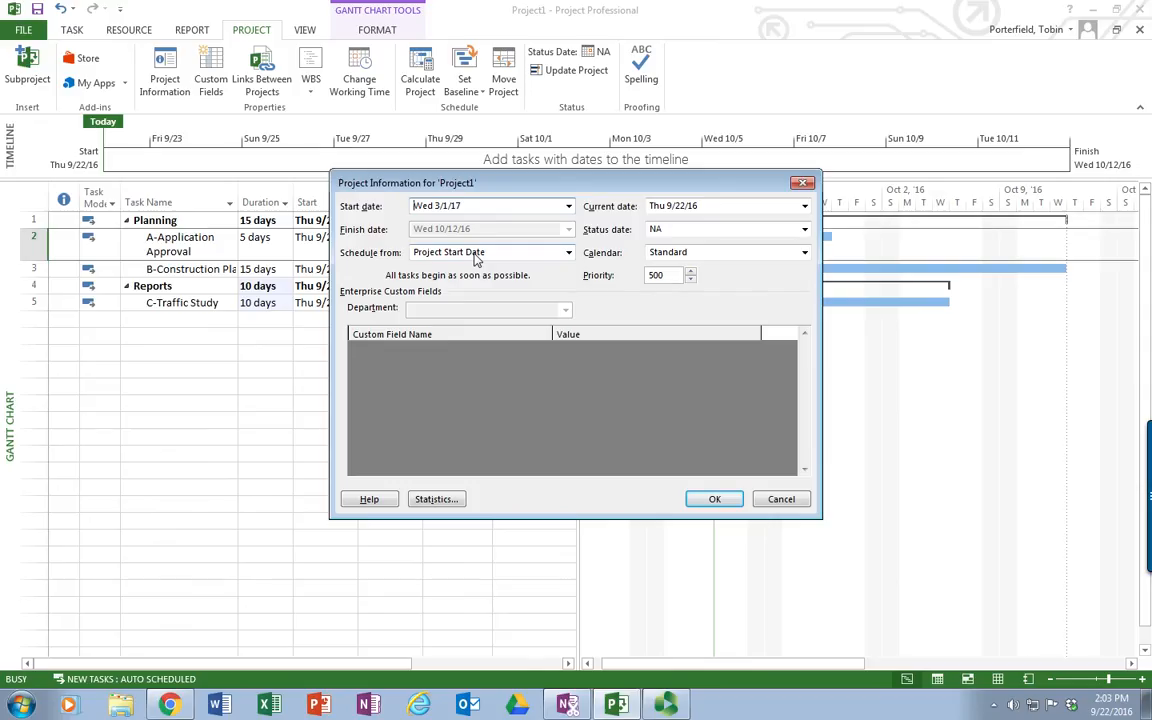
{"action": "mouse_move", "coordinate": [714, 499]}
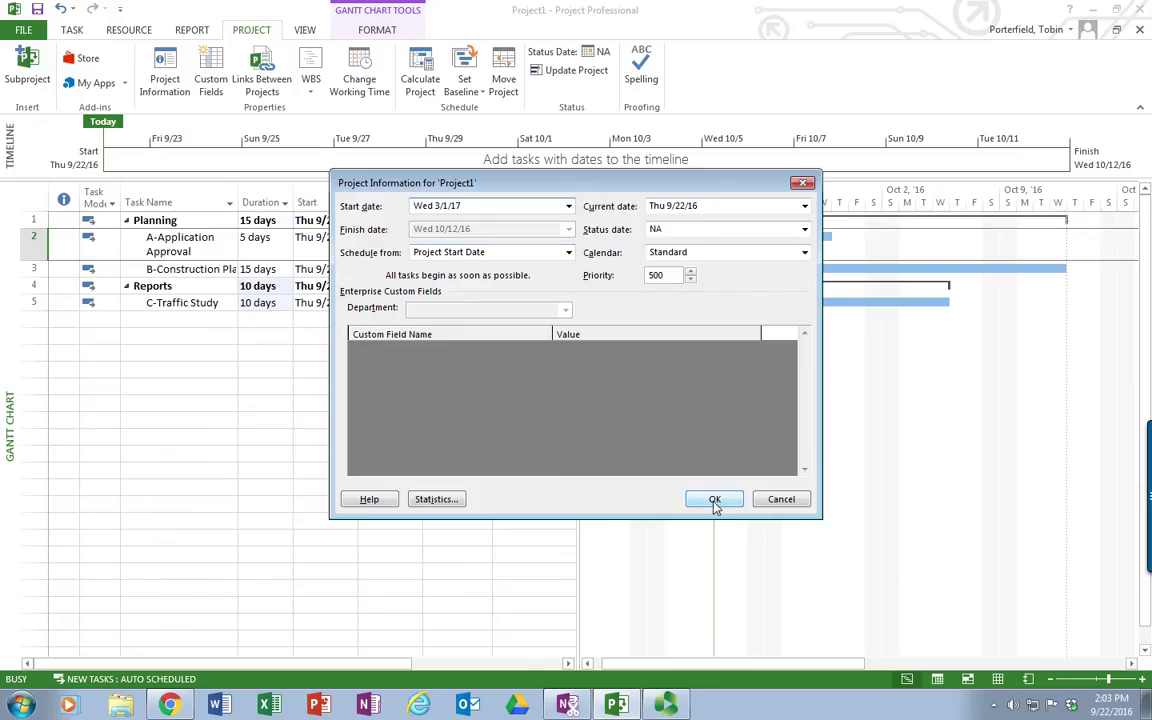
{"action": "left_click", "coordinate": [714, 499]}
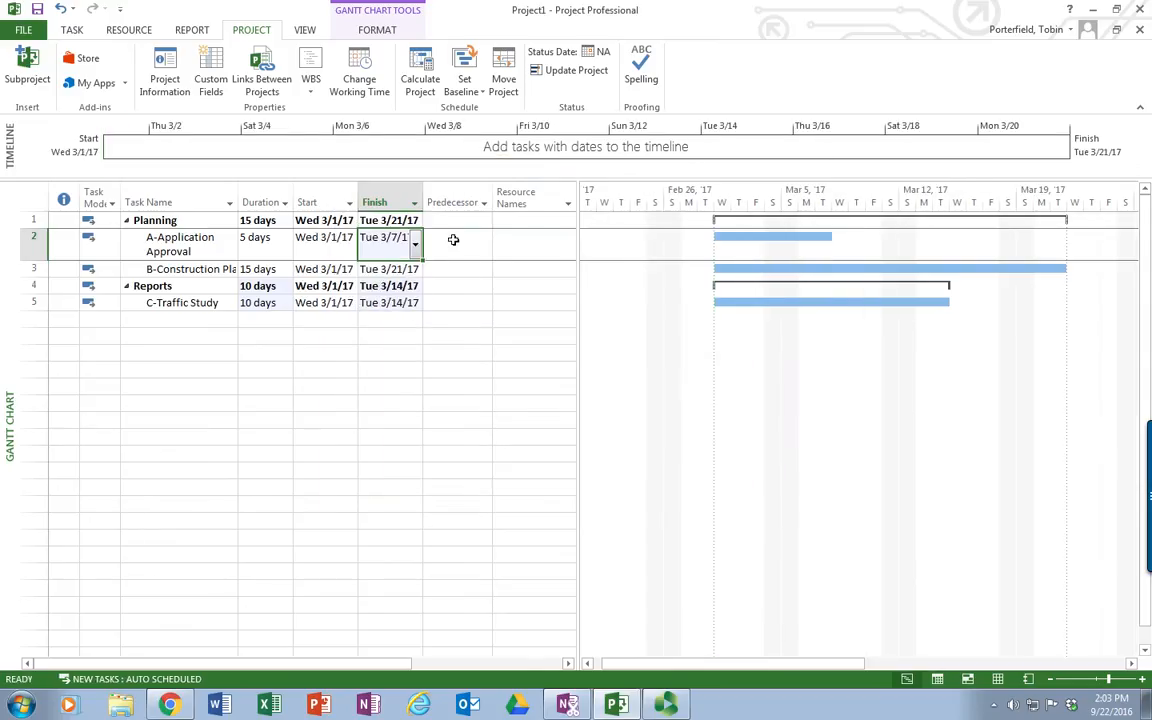
{"action": "mouse_move", "coordinate": [476, 252]}
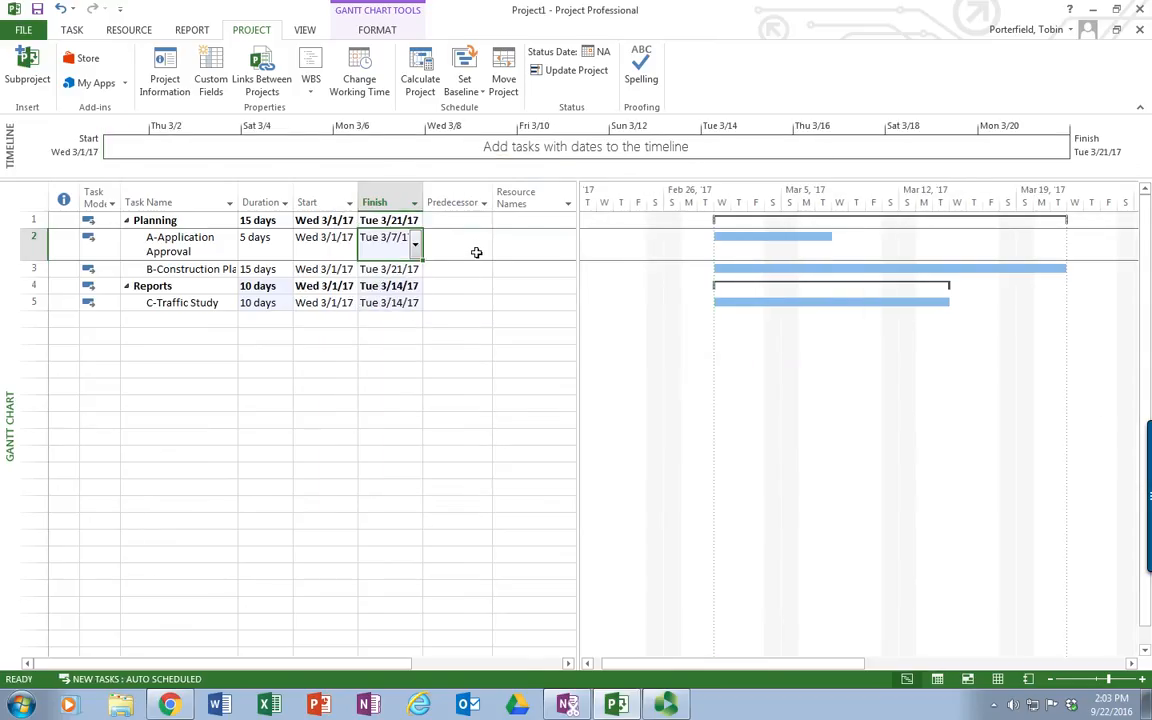
Step: Make task 2 the predecessor of B-Construction Plans and C-Traffic Study
{"action": "left_click", "coordinate": [457, 244]}
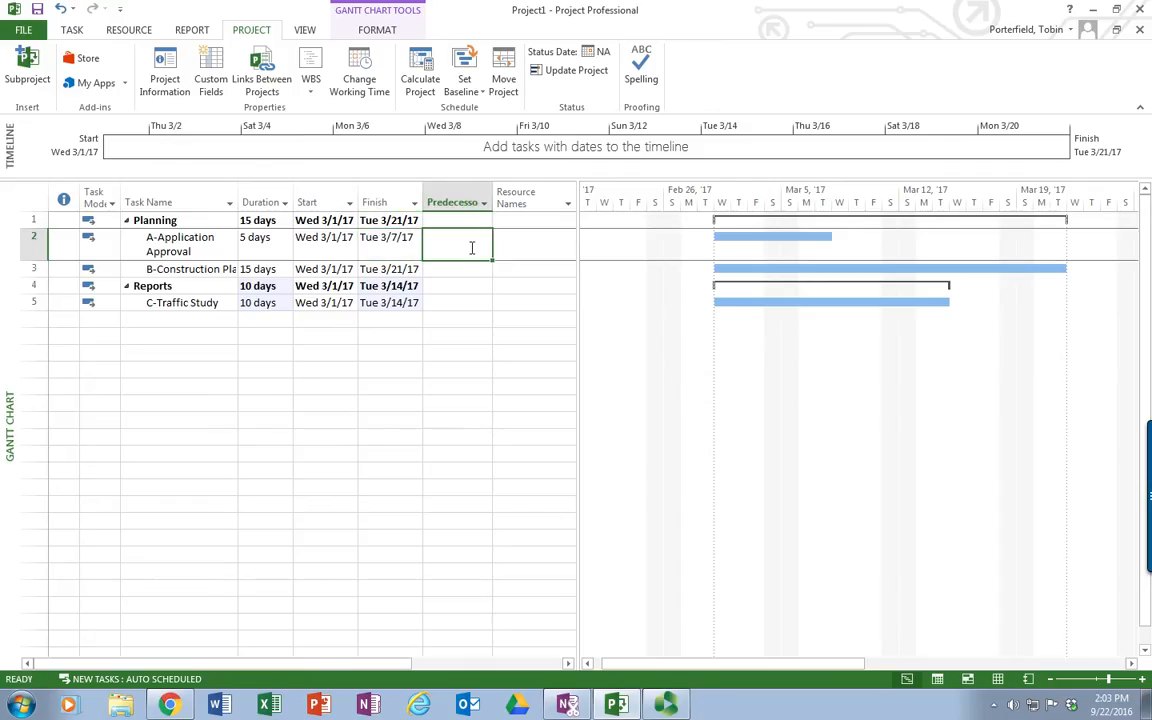
{"action": "left_click", "coordinate": [457, 268]}
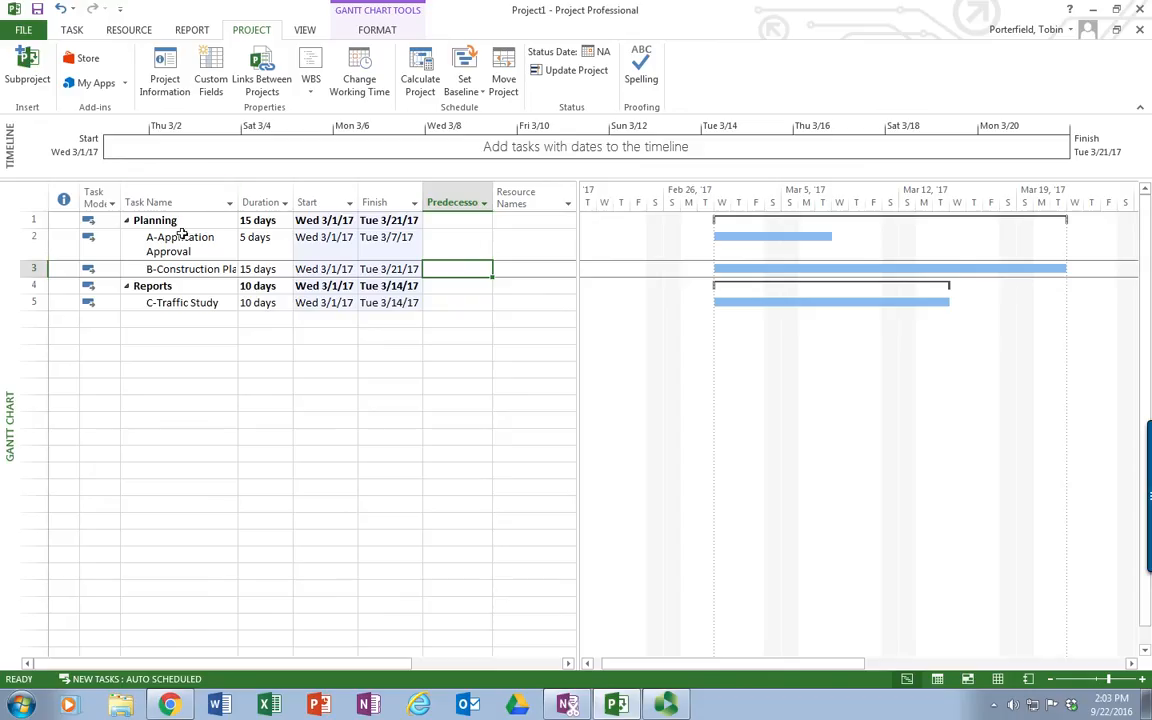
{"action": "left_click", "coordinate": [33, 237]}
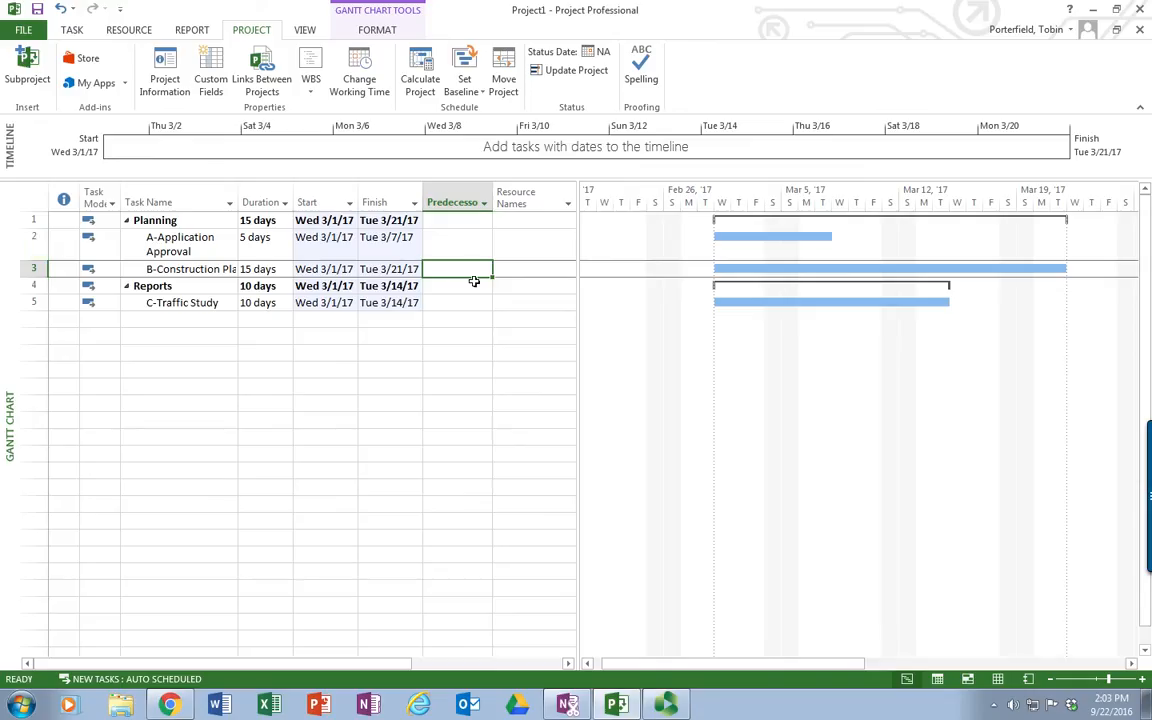
{"action": "type", "text": "2"}
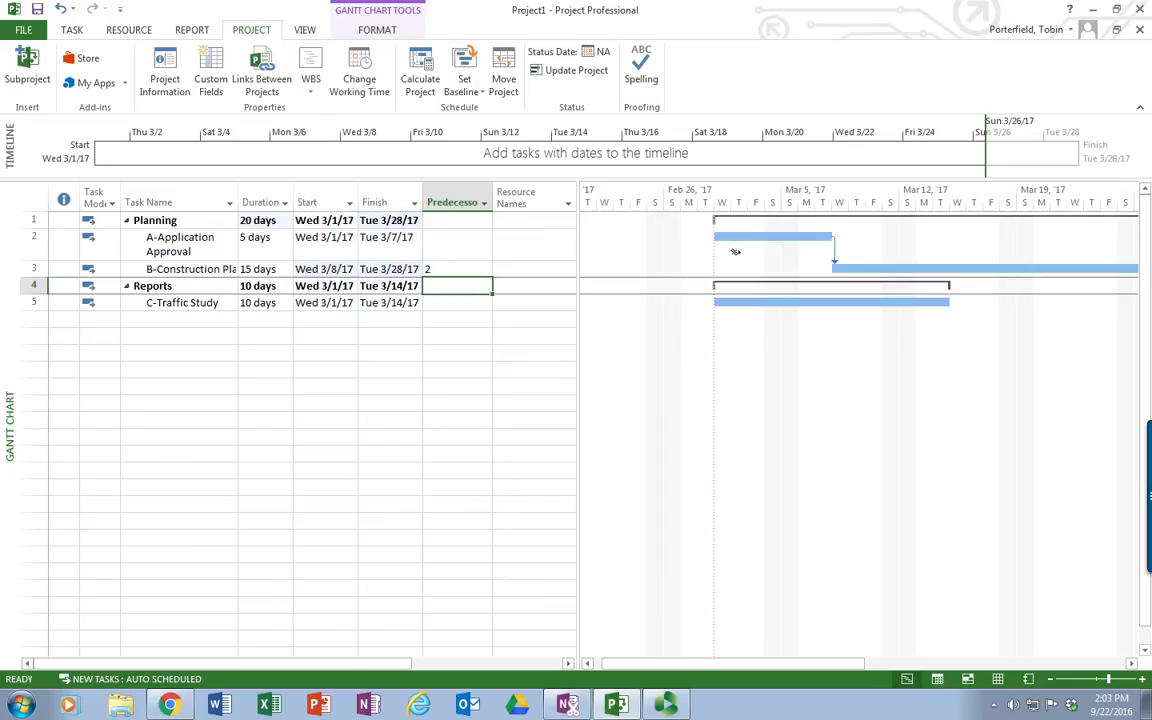
{"action": "mouse_move", "coordinate": [835, 266]}
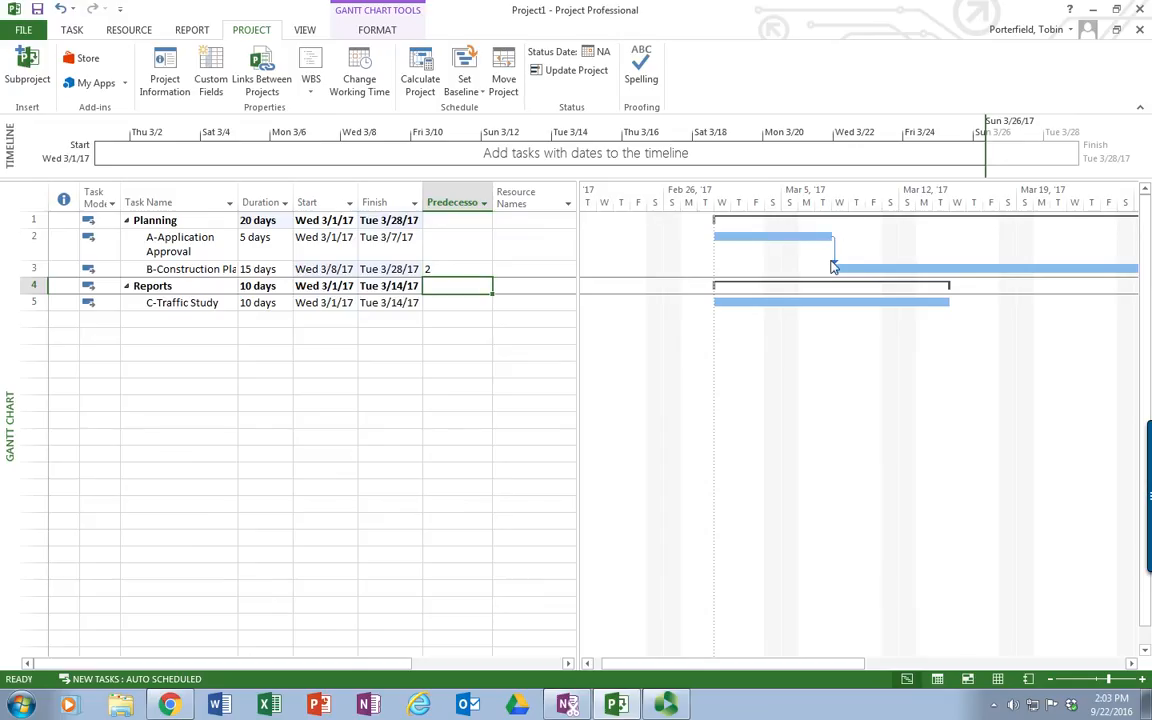
{"action": "mouse_move", "coordinate": [841, 262]}
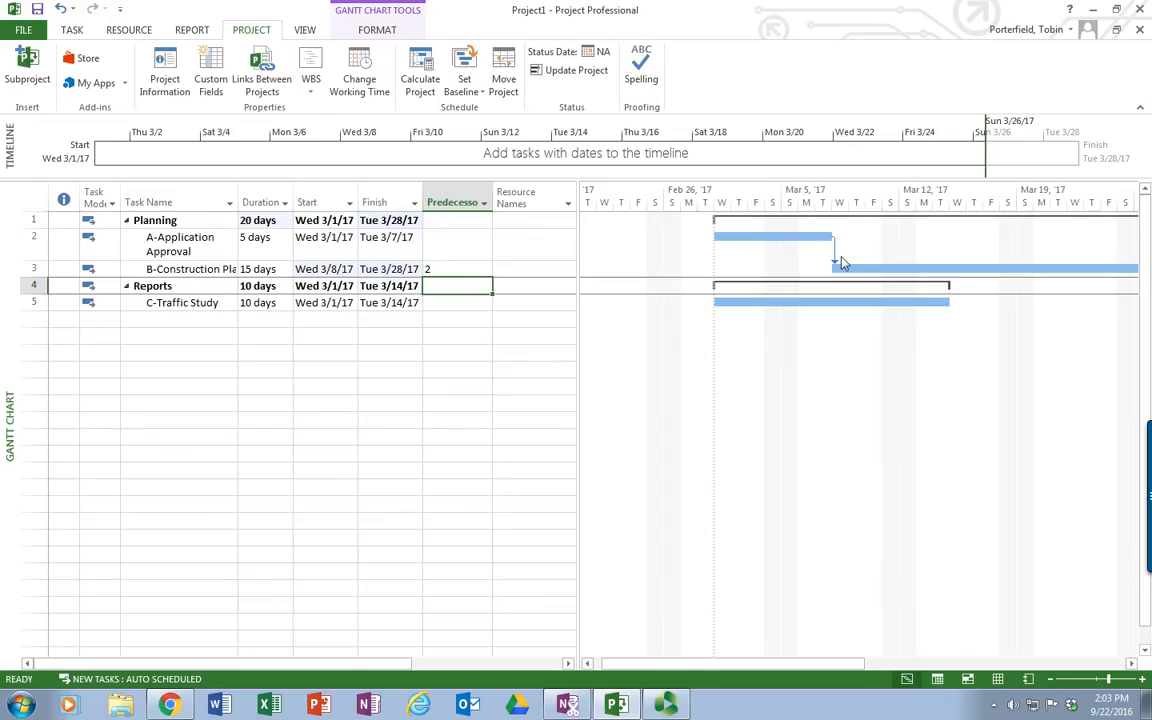
{"action": "mouse_move", "coordinate": [460, 318]}
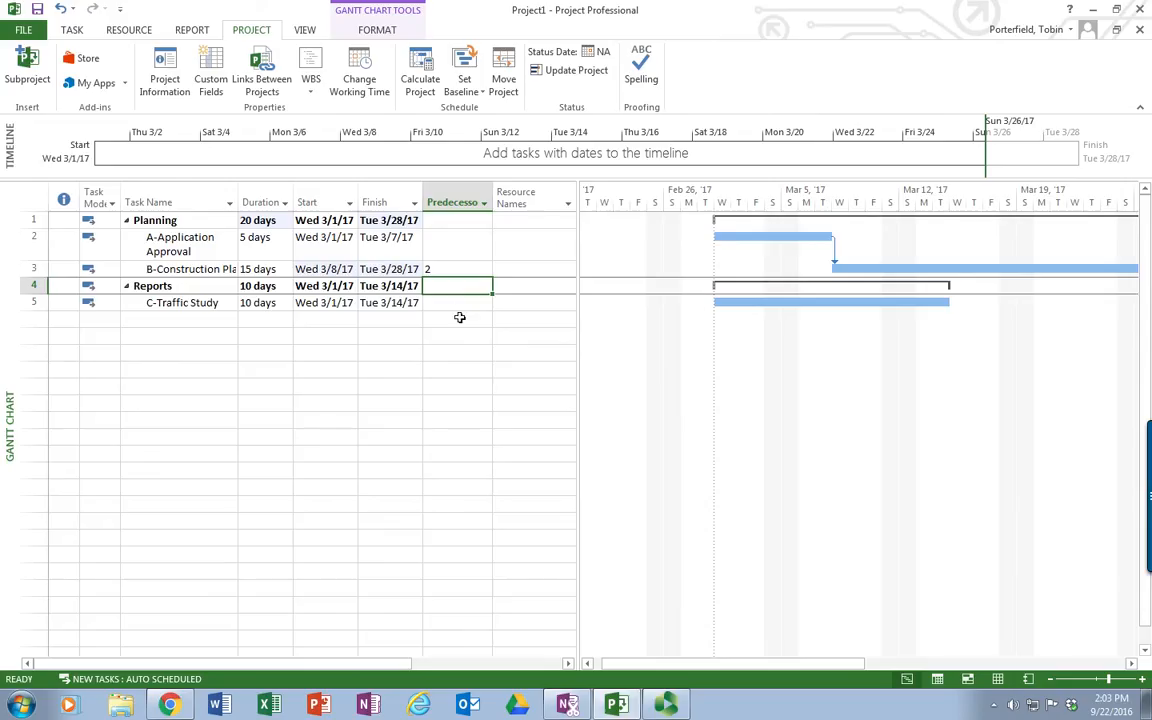
{"action": "left_click", "coordinate": [457, 302]}
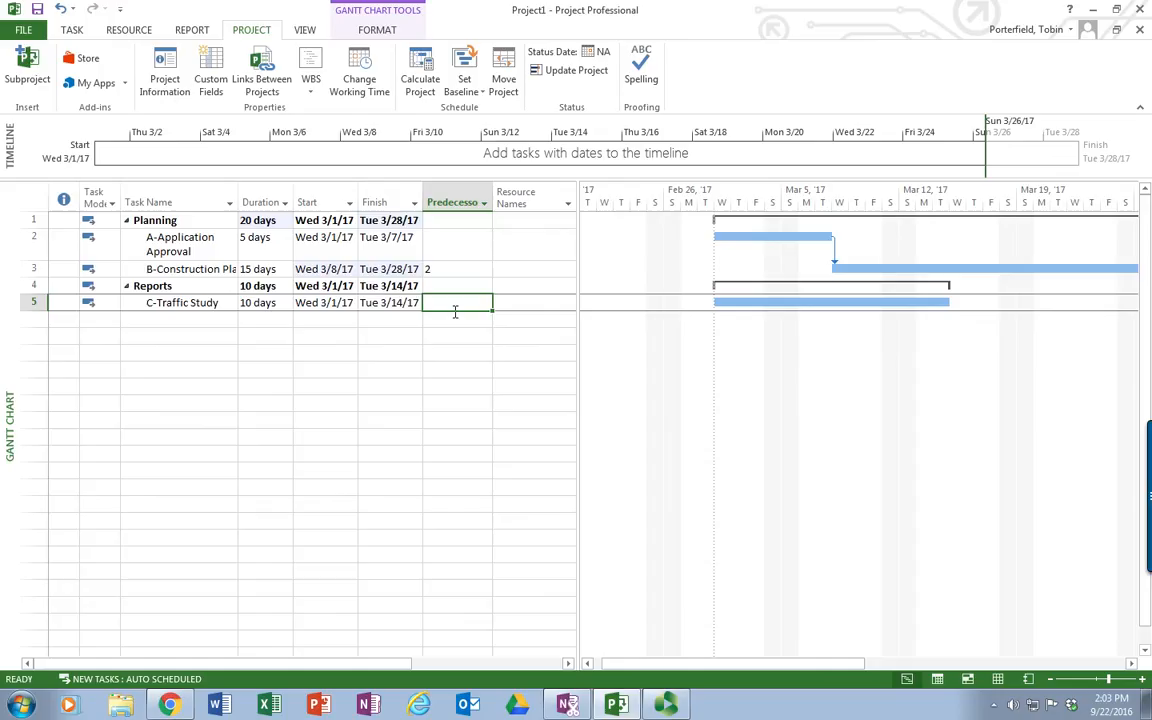
{"action": "type", "text": "2"}
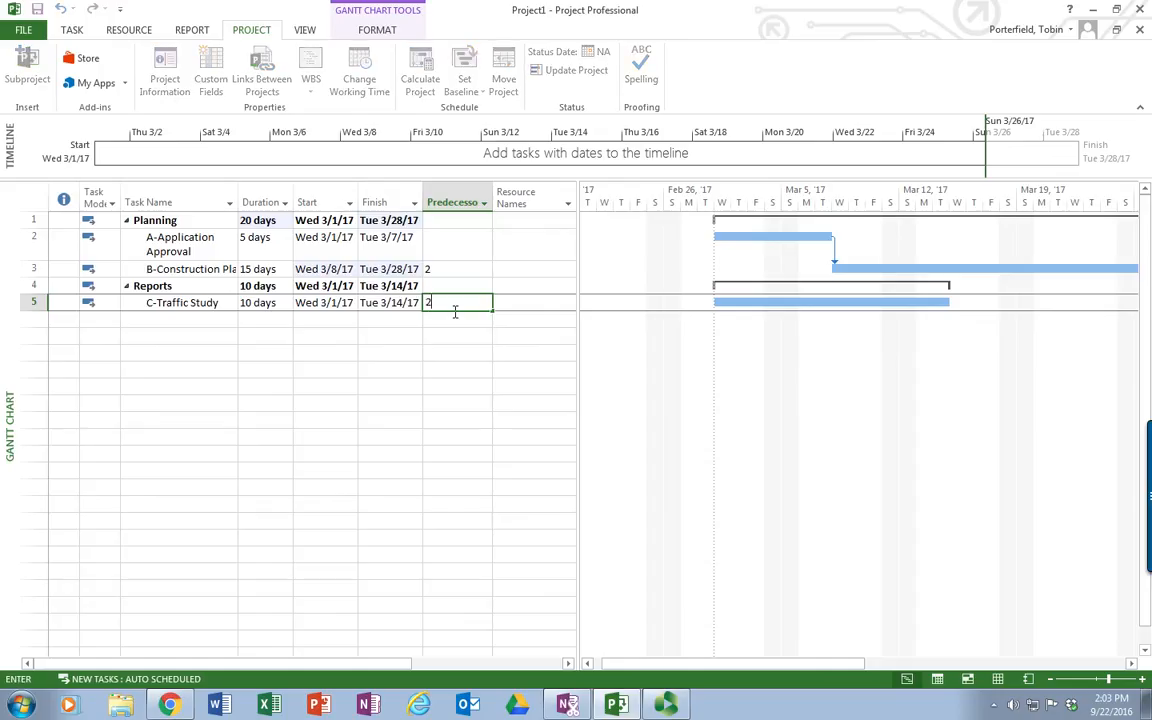
{"action": "key", "text": "Return"}
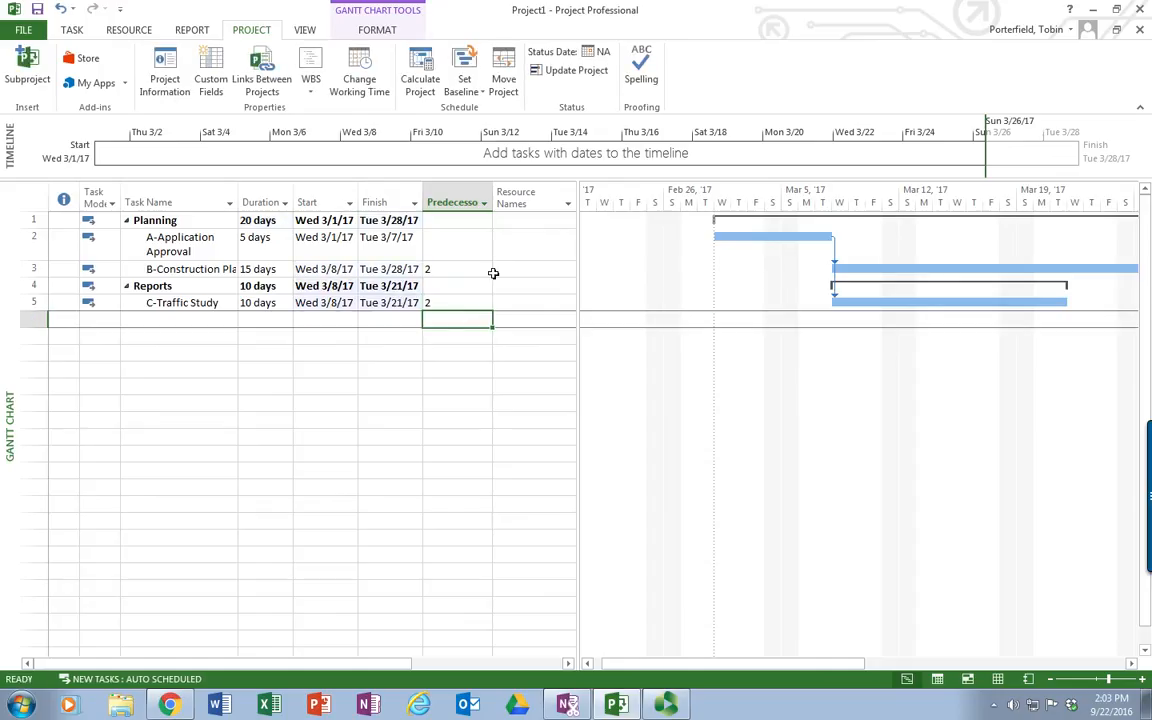
{"action": "mouse_move", "coordinate": [947, 228]}
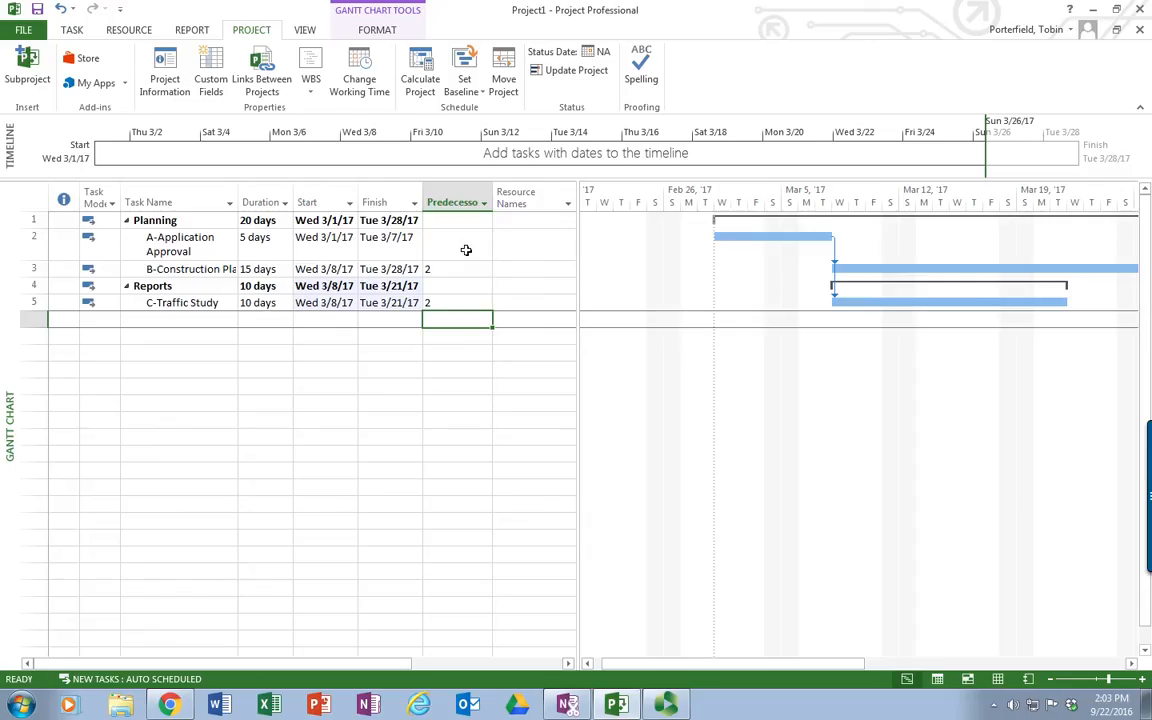
{"action": "mouse_move", "coordinate": [164, 70]}
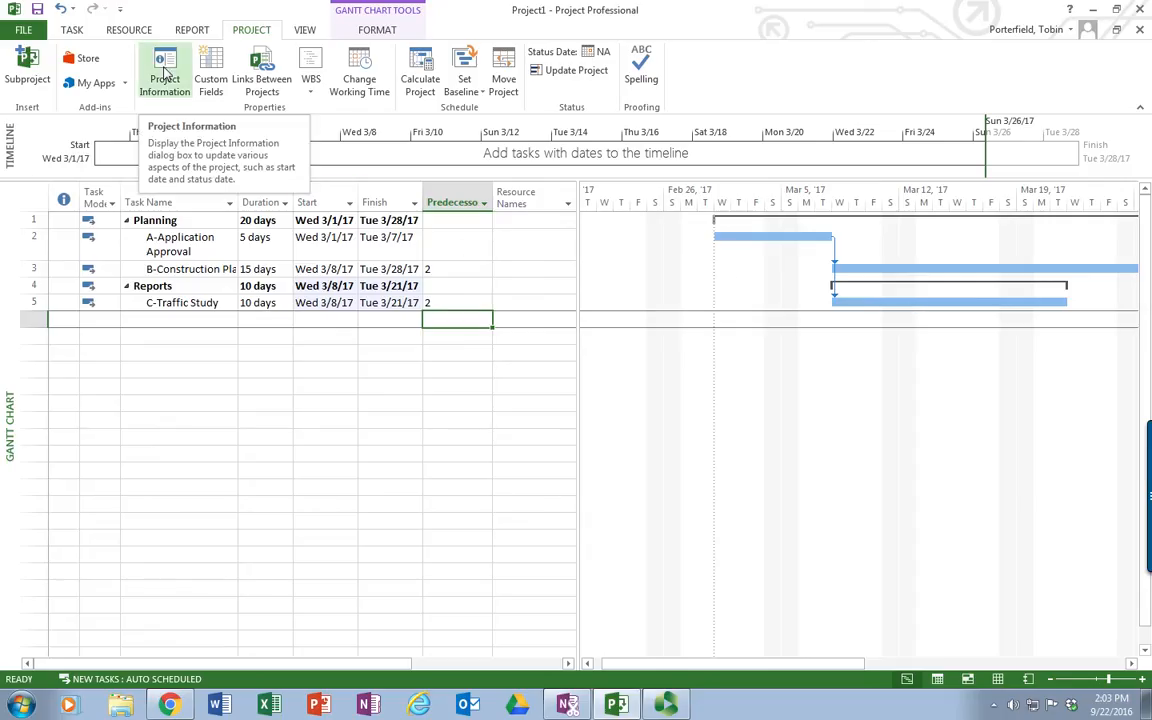
{"action": "mouse_move", "coordinate": [827, 200]}
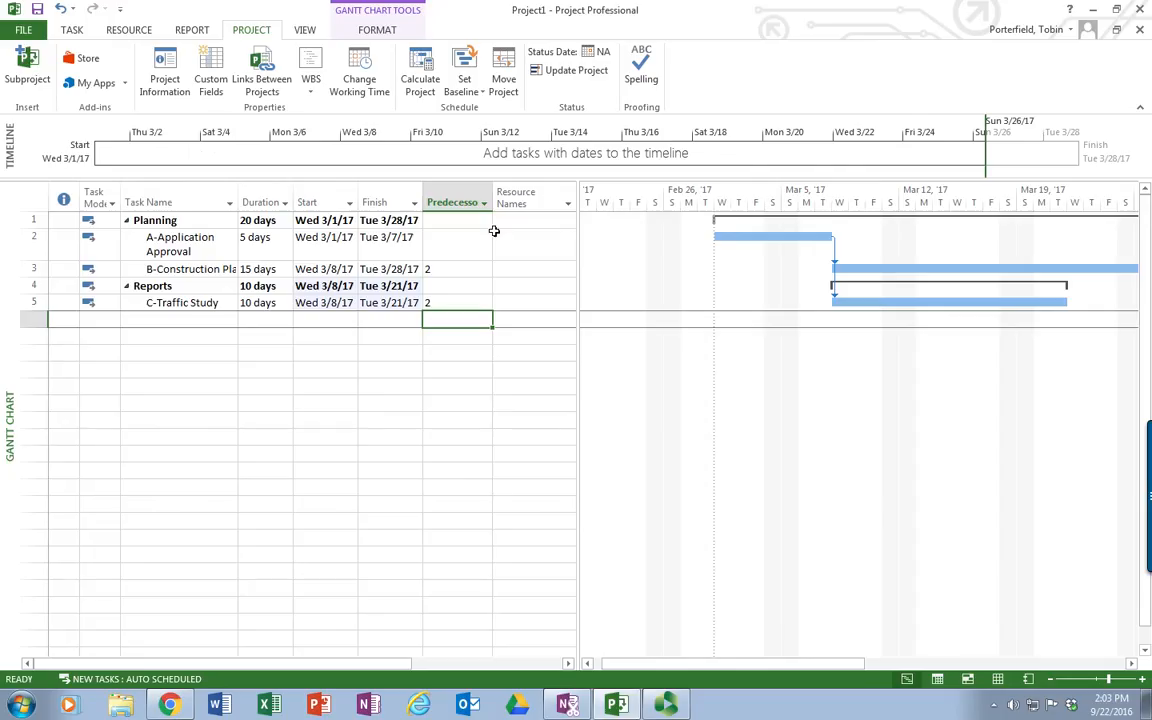
{"action": "mouse_move", "coordinate": [557, 251]}
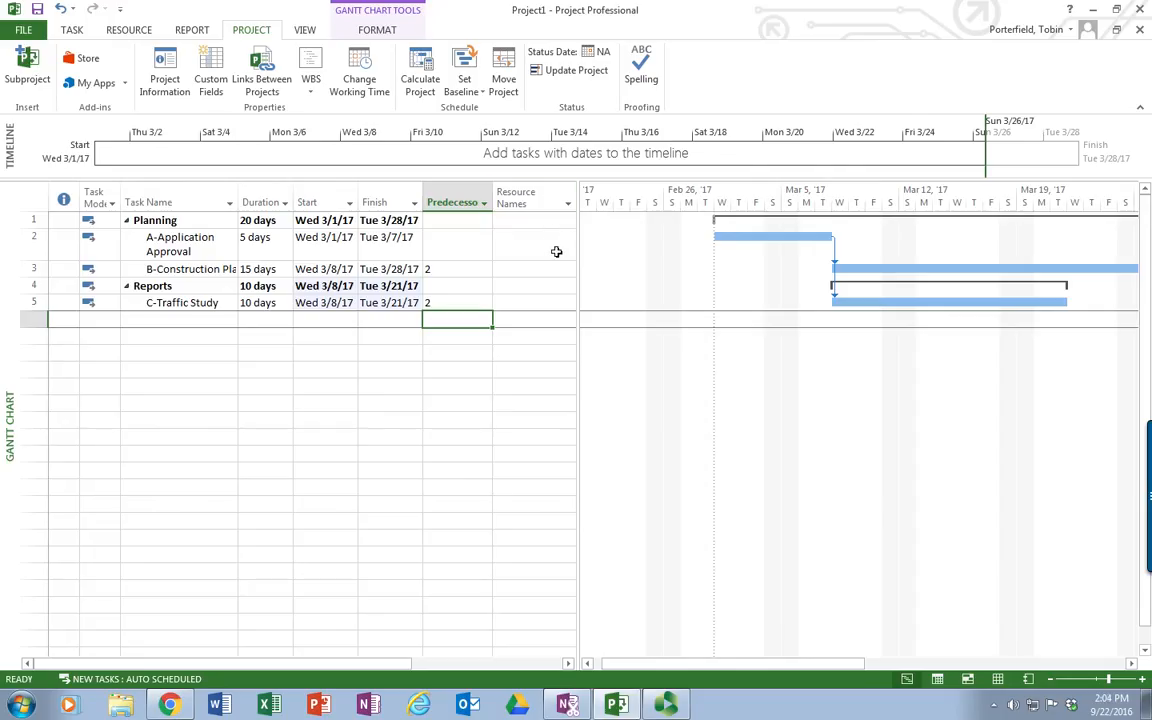
{"action": "mouse_move", "coordinate": [545, 255]}
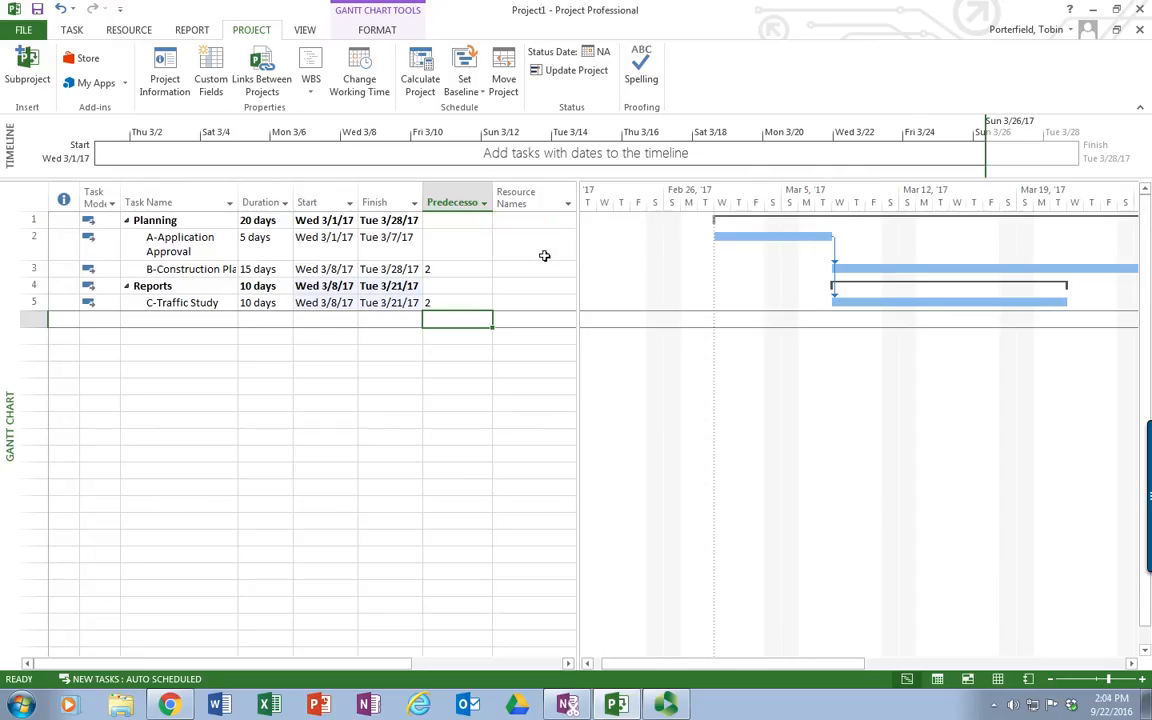
Step: Assign Mike to A-Application Approval, Holly to B-Construction Plans and Aimee to C-Traffic Study
{"action": "left_click", "coordinate": [530, 244]}
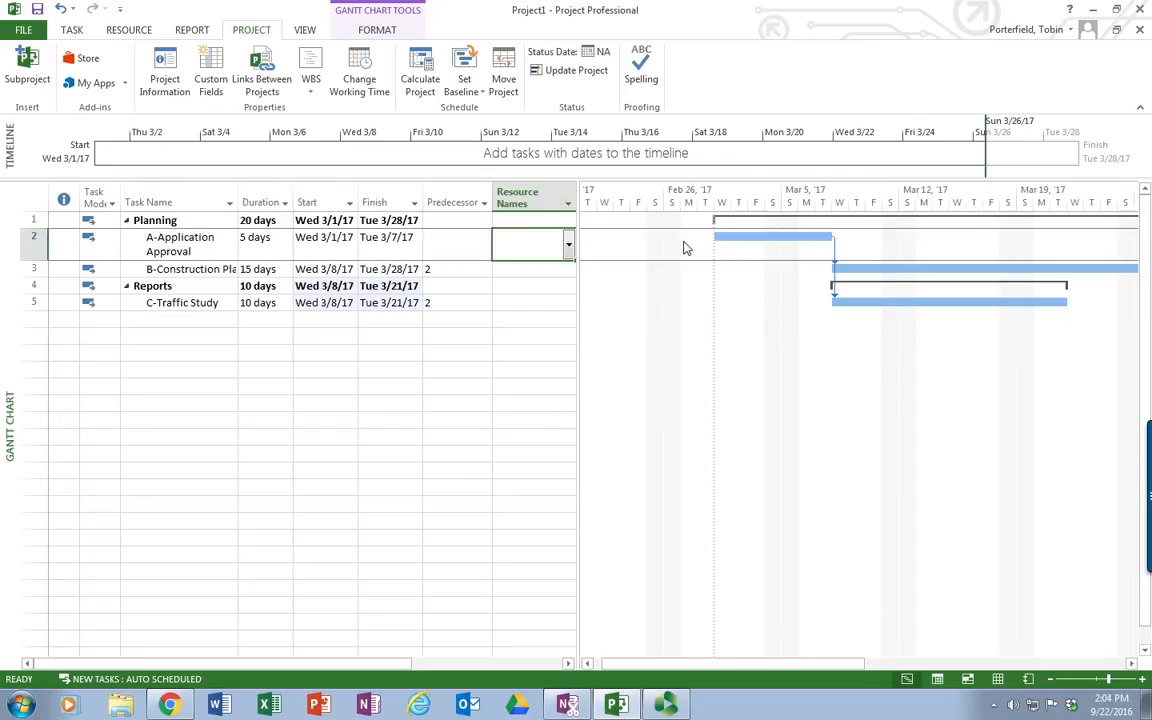
{"action": "type", "text": "Mike"}
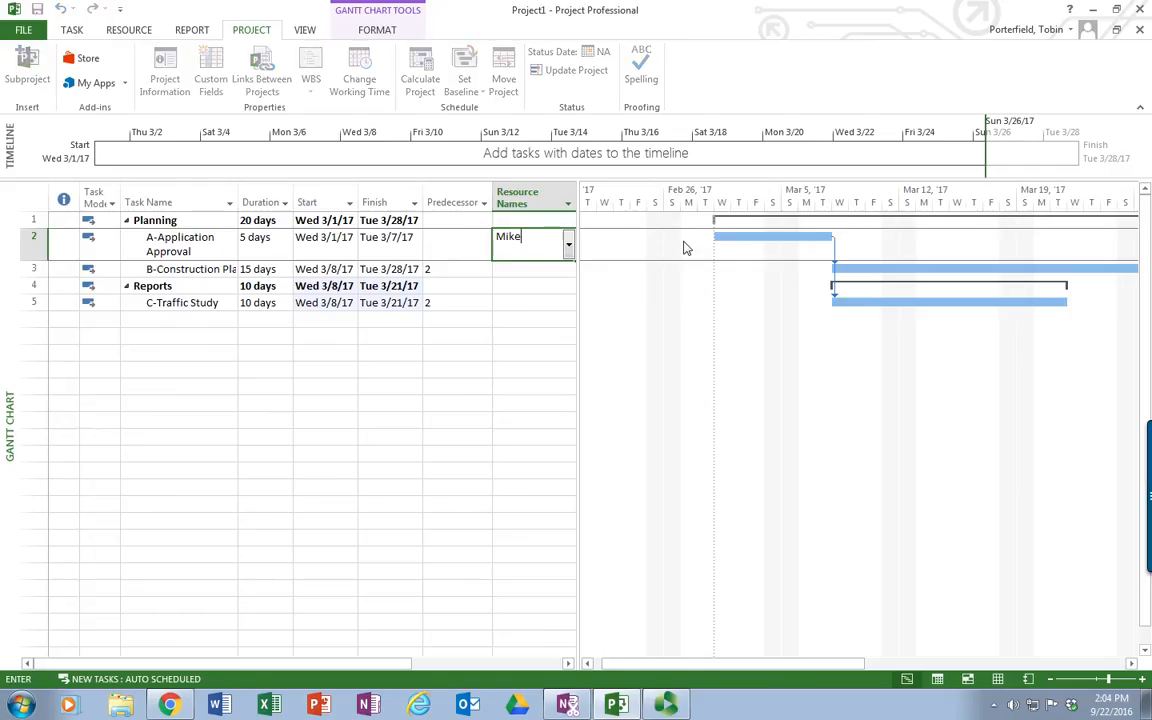
{"action": "key", "text": "Return"}
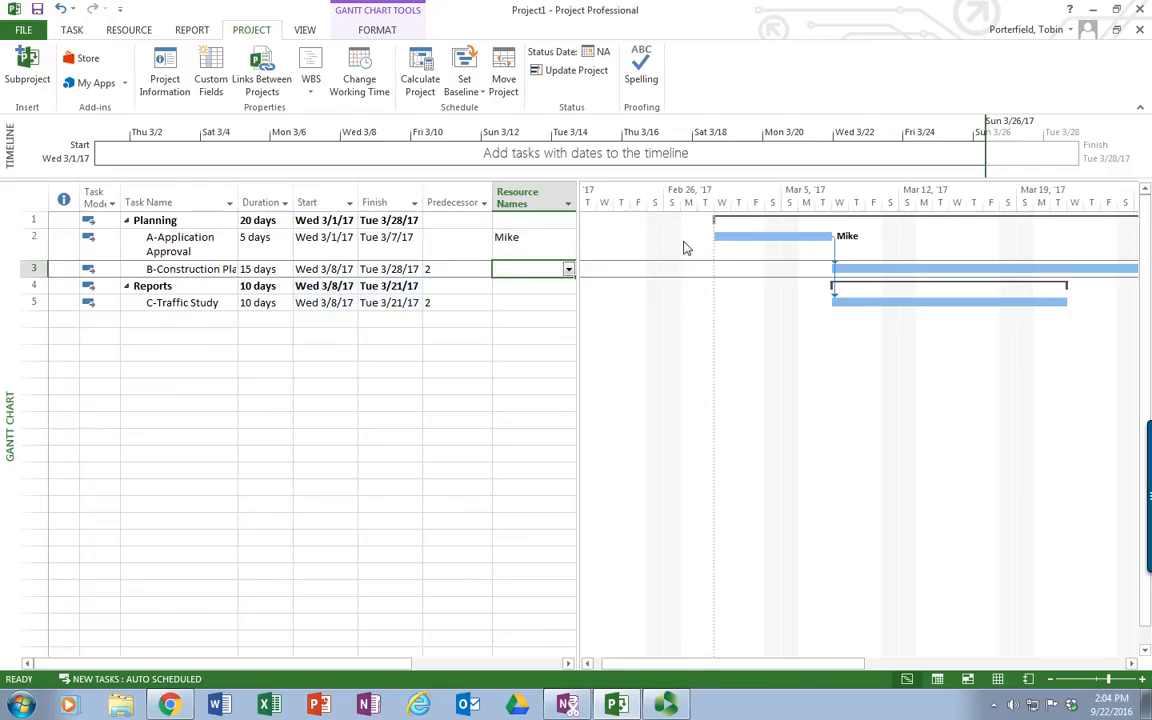
{"action": "mouse_move", "coordinate": [517, 298]}
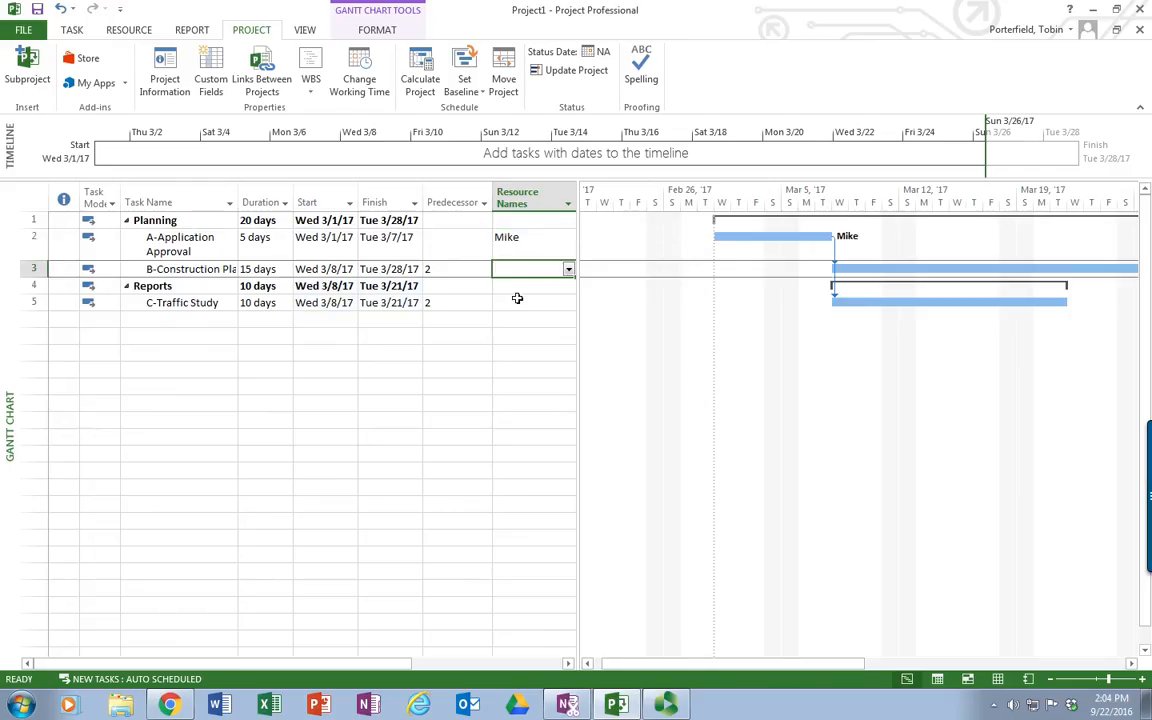
{"action": "mouse_move", "coordinate": [531, 278]}
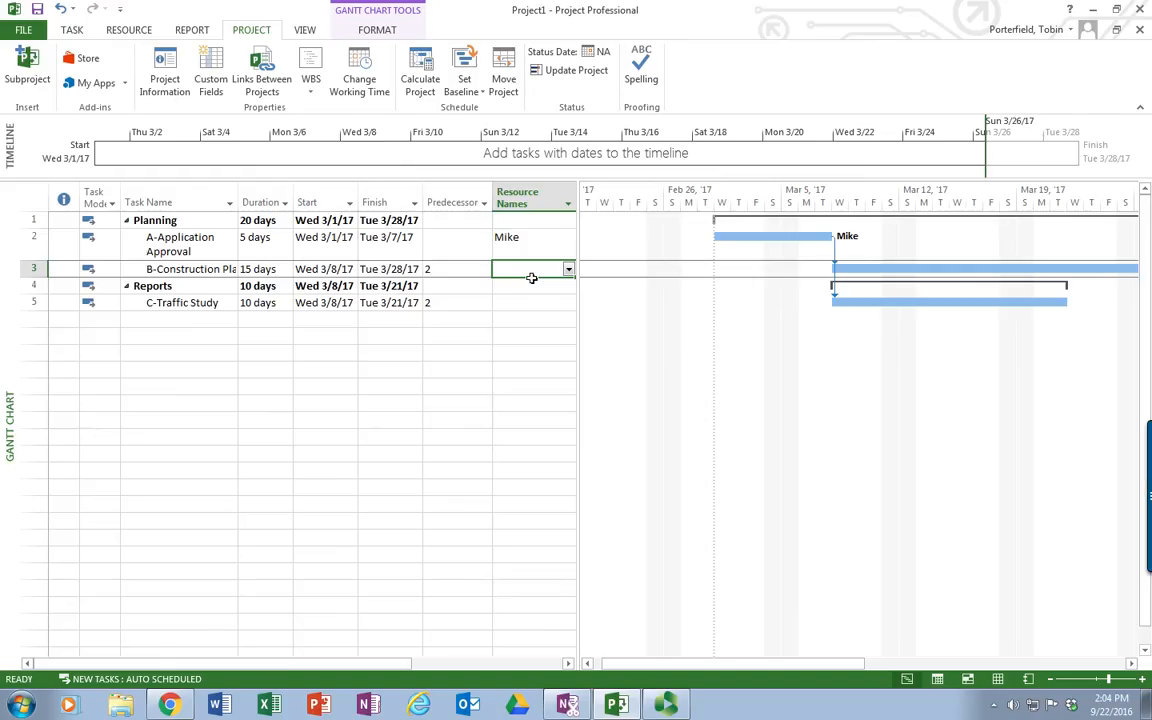
{"action": "type", "text": "Ho"}
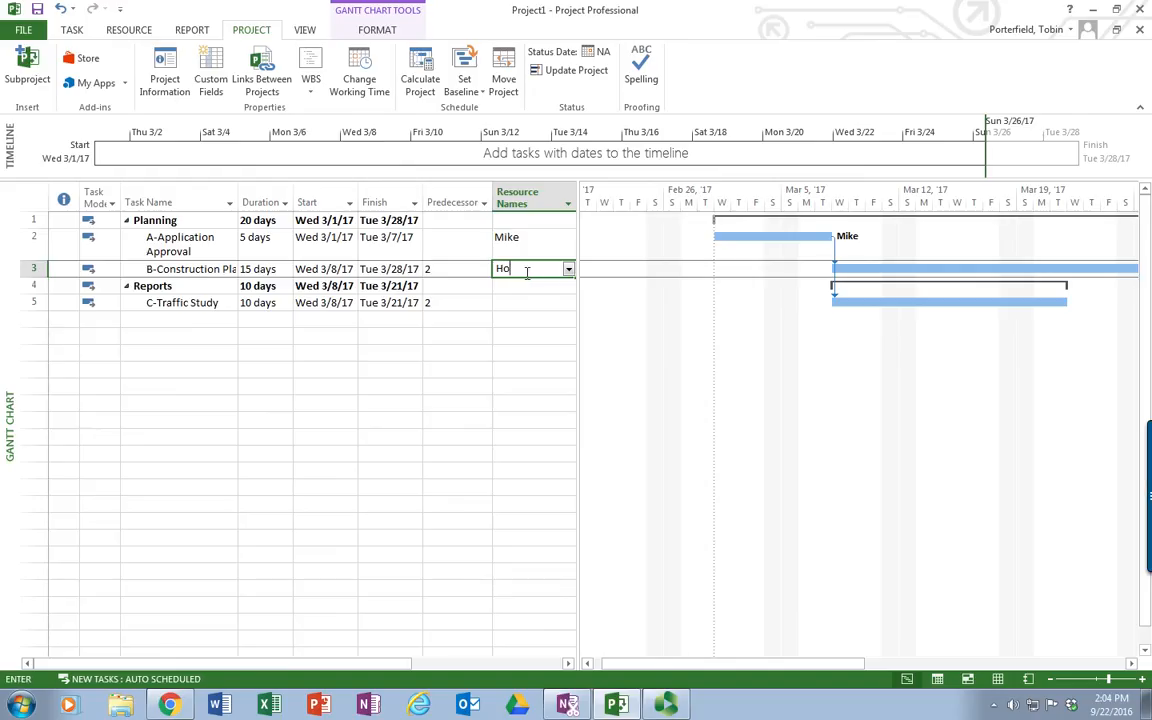
{"action": "key", "text": "Return"}
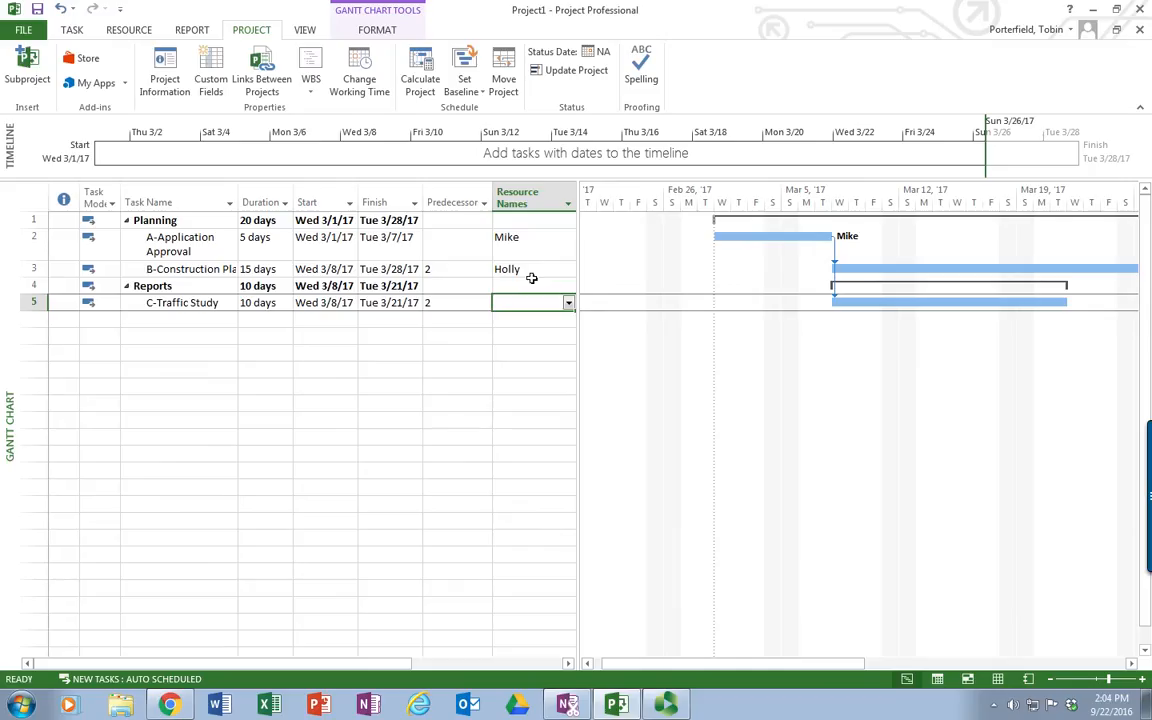
{"action": "type", "text": "Aimee"}
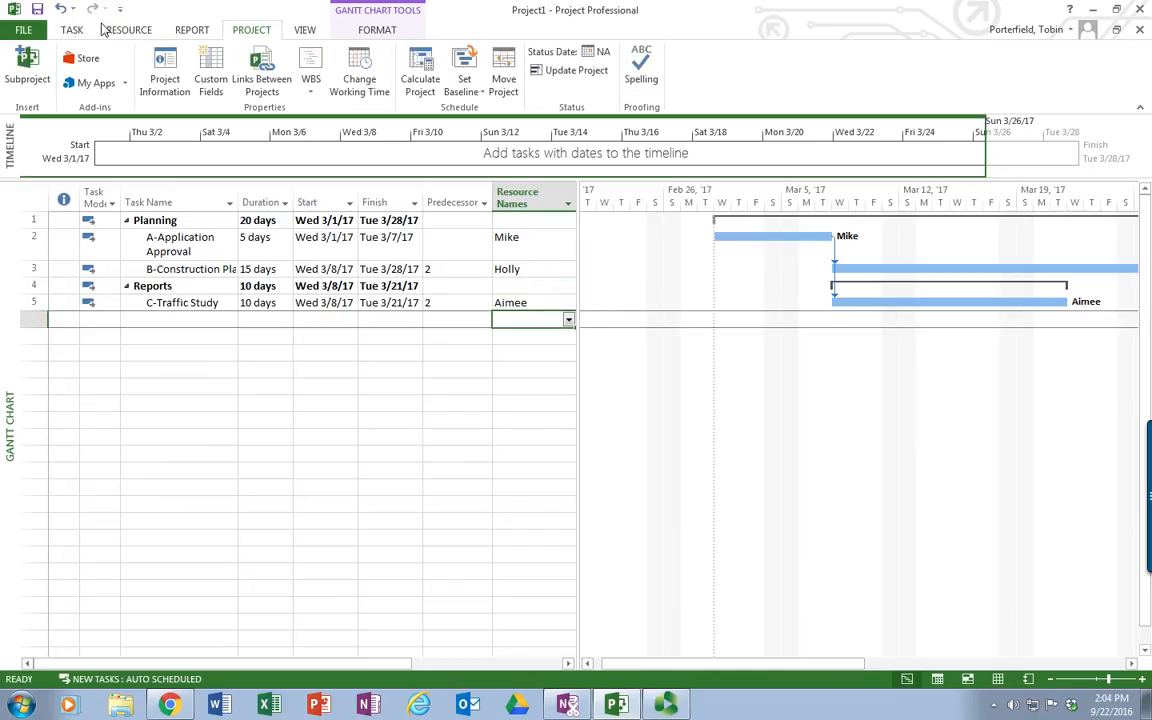
{"action": "left_click", "coordinate": [71, 29]}
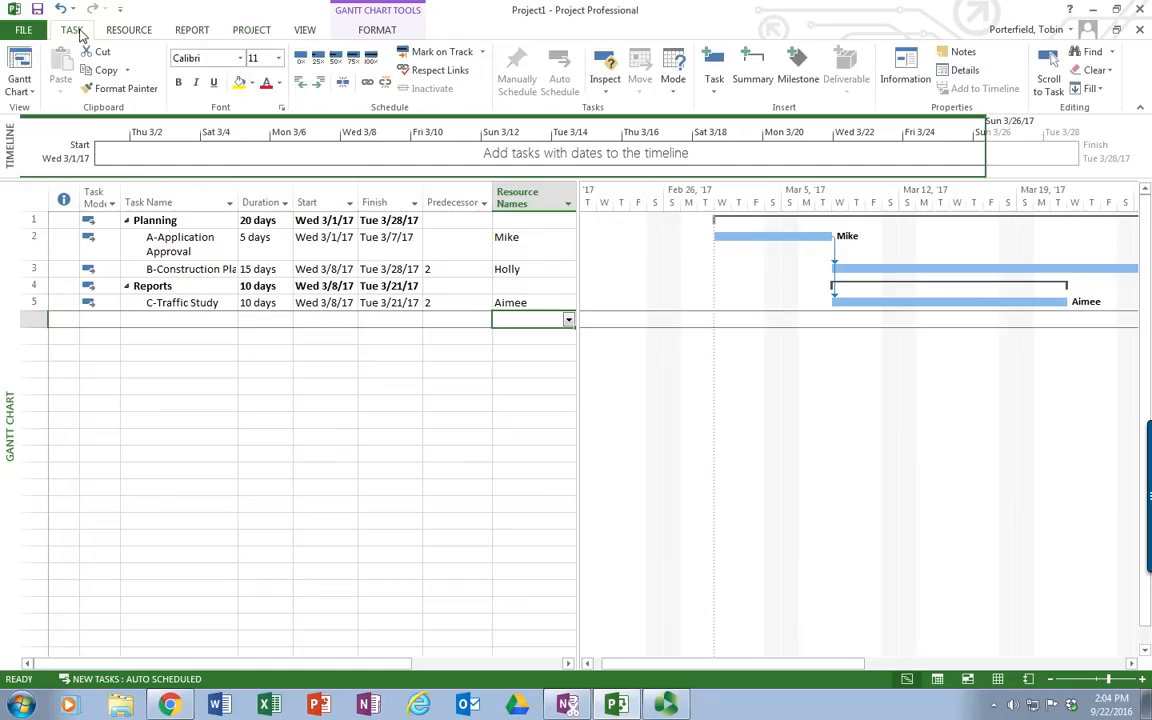
{"action": "left_click", "coordinate": [304, 29]}
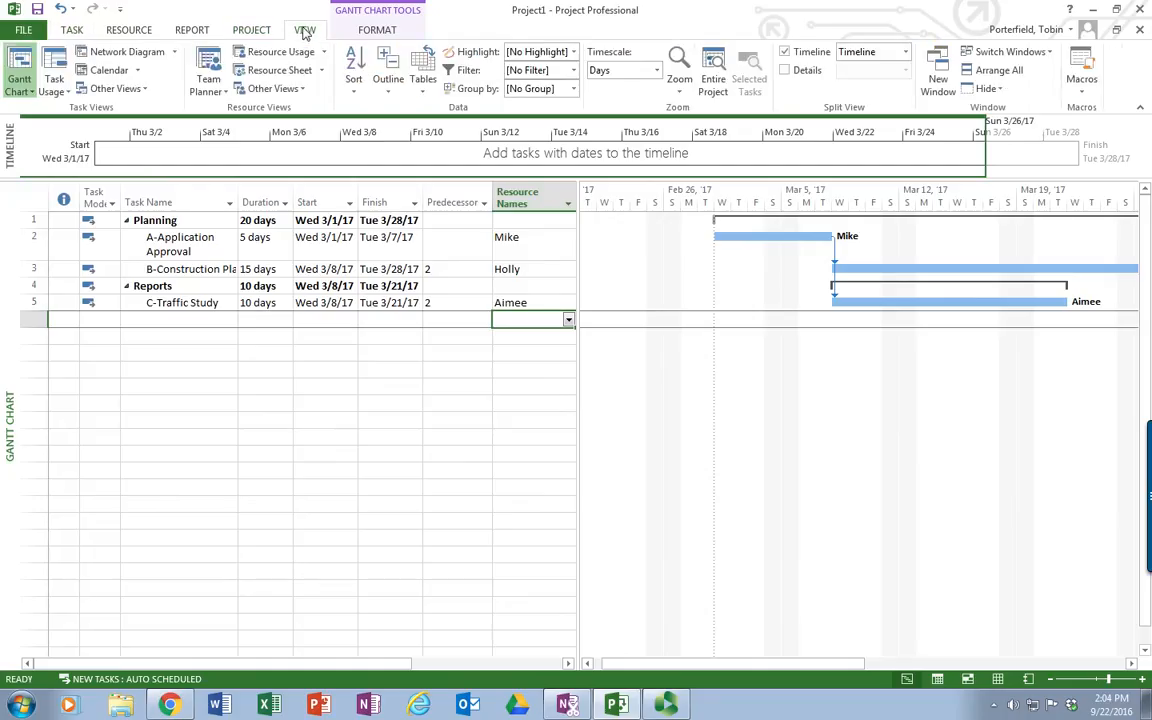
{"action": "mouse_move", "coordinate": [278, 70]}
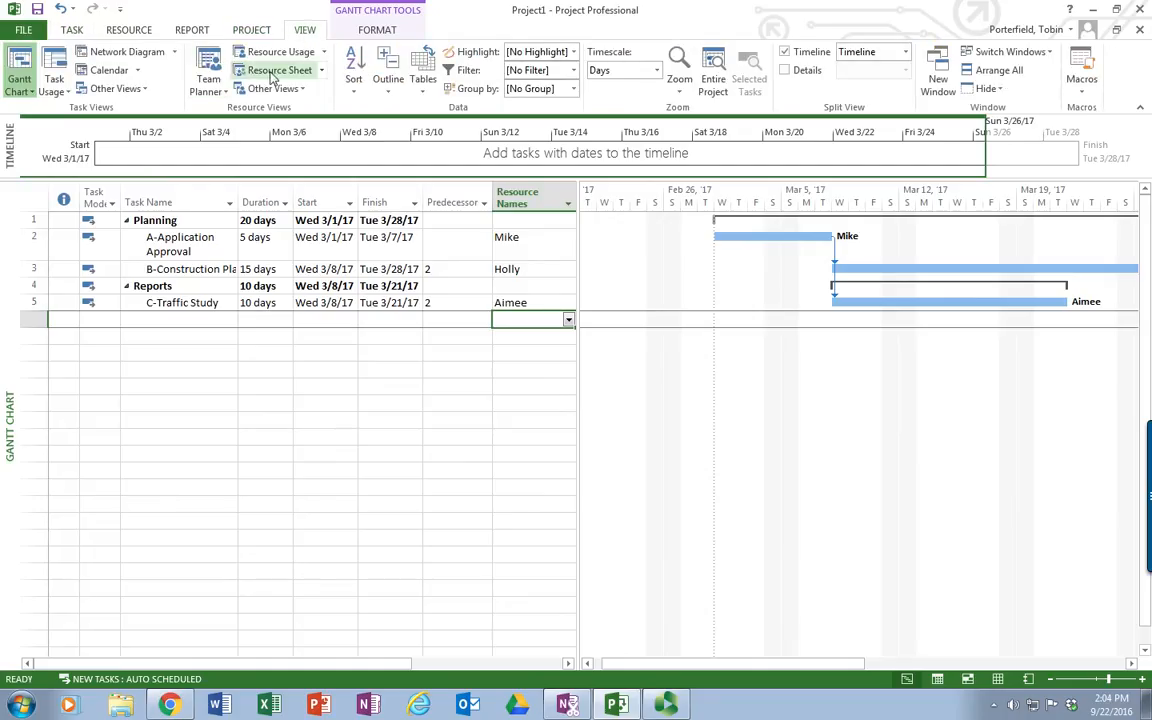
{"action": "left_click", "coordinate": [278, 70]}
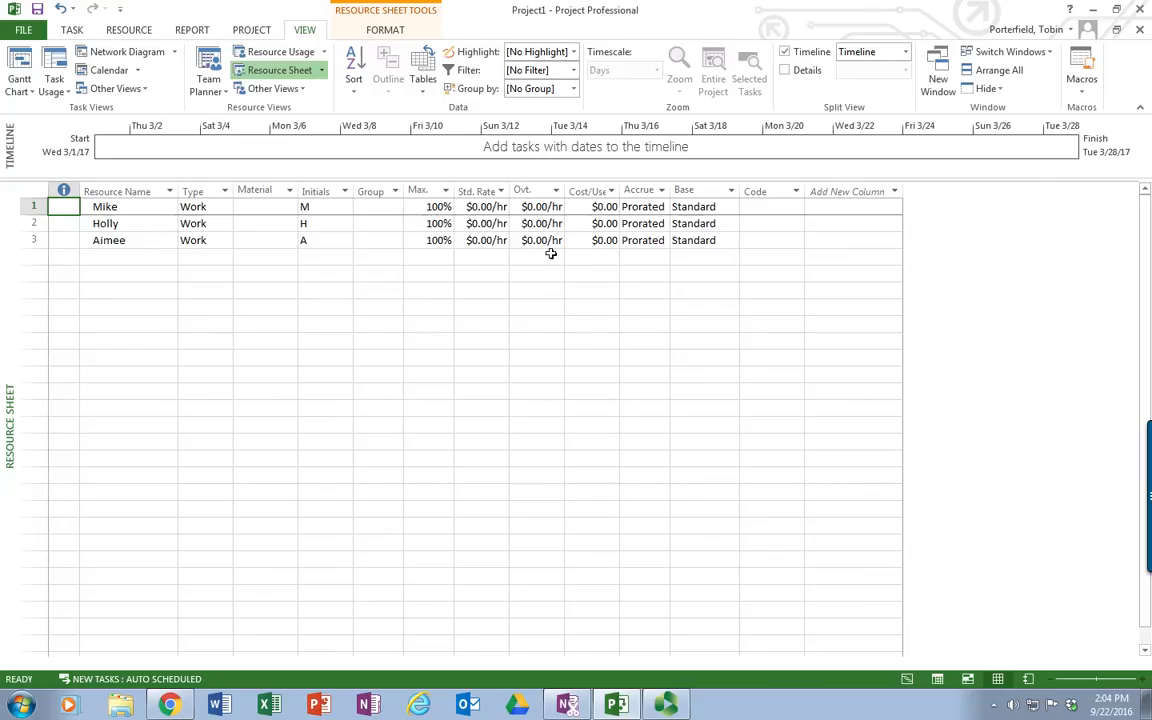
{"action": "left_click", "coordinate": [18, 70]}
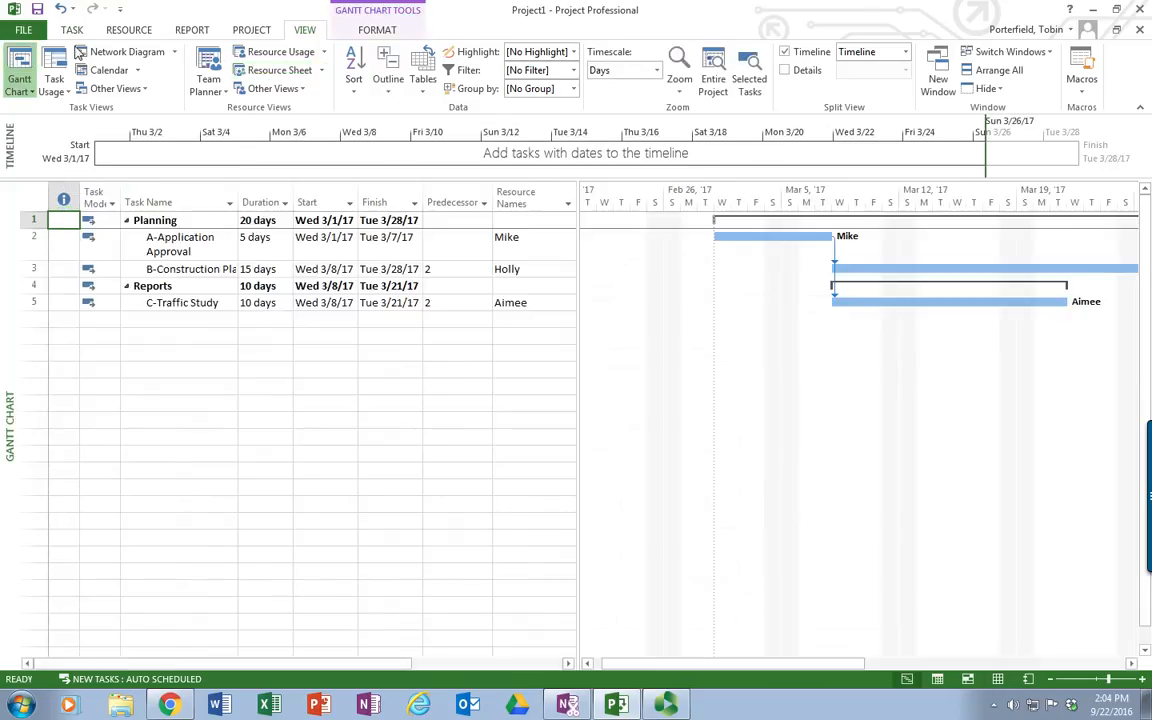
{"action": "mouse_move", "coordinate": [193, 330]}
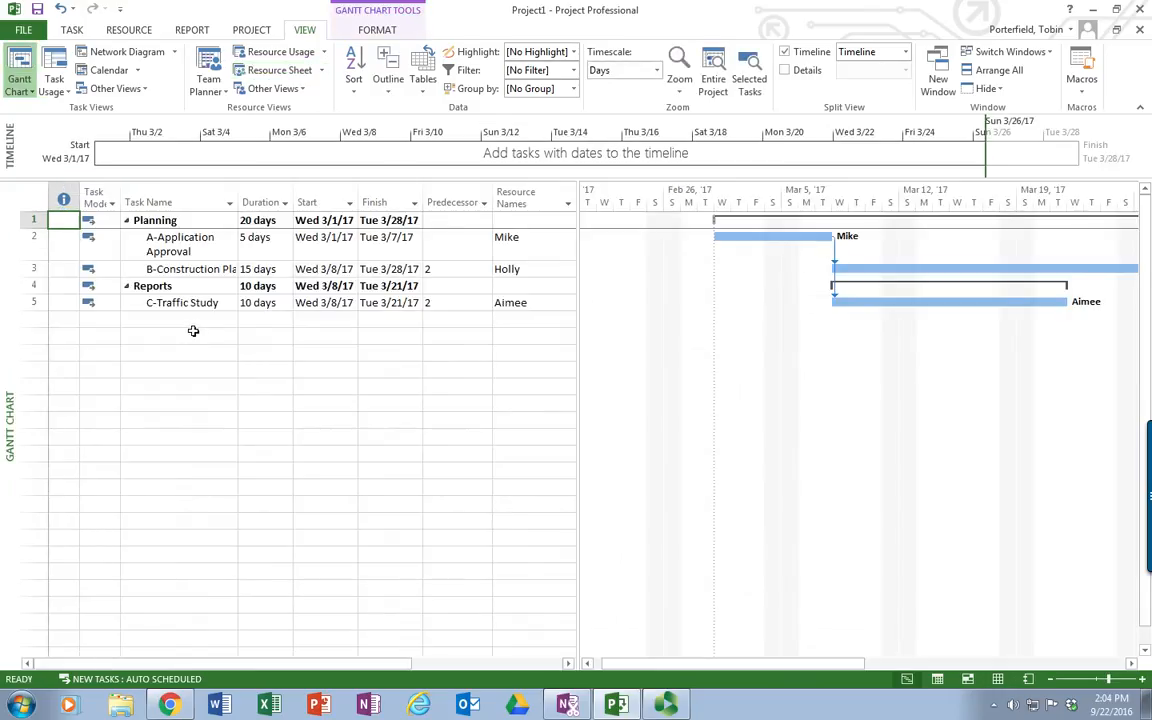
{"action": "left_click", "coordinate": [180, 320]}
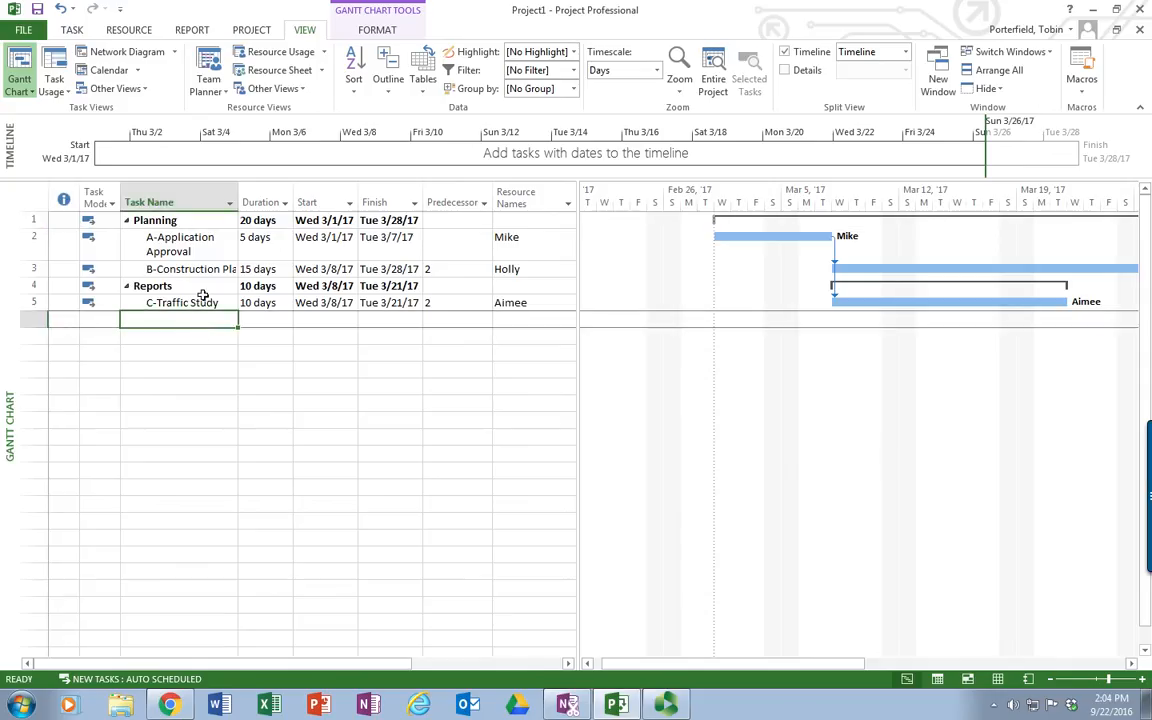
{"action": "left_click", "coordinate": [33, 268]}
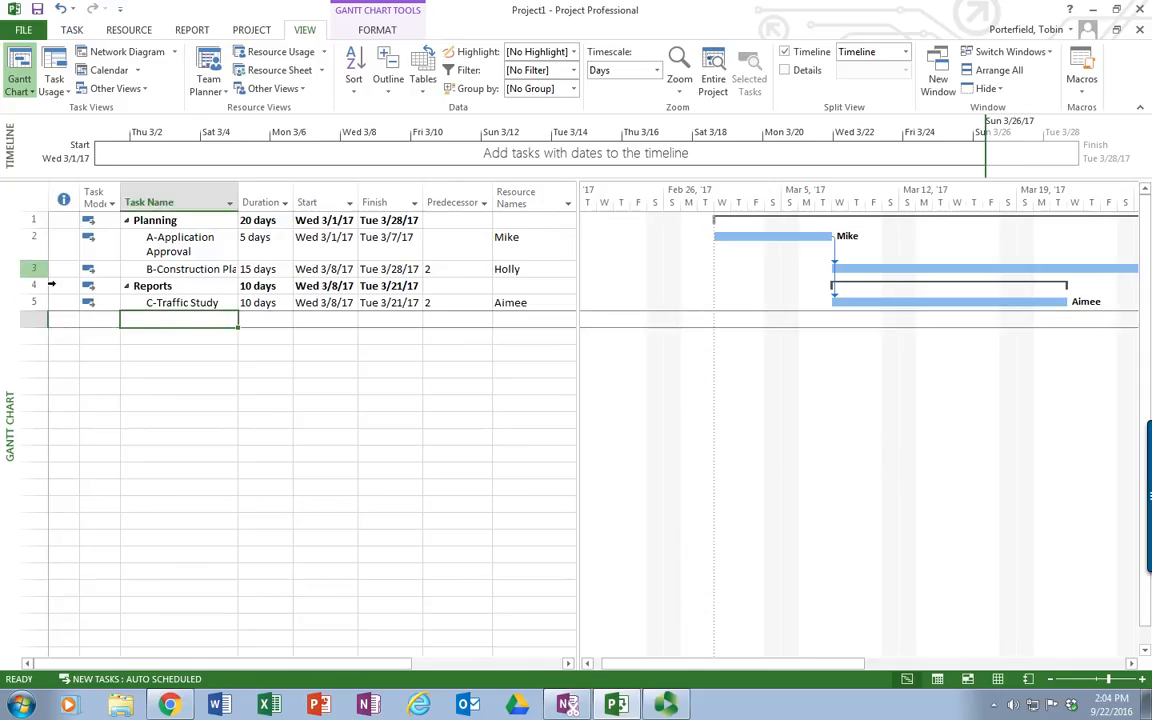
{"action": "left_click", "coordinate": [33, 268]}
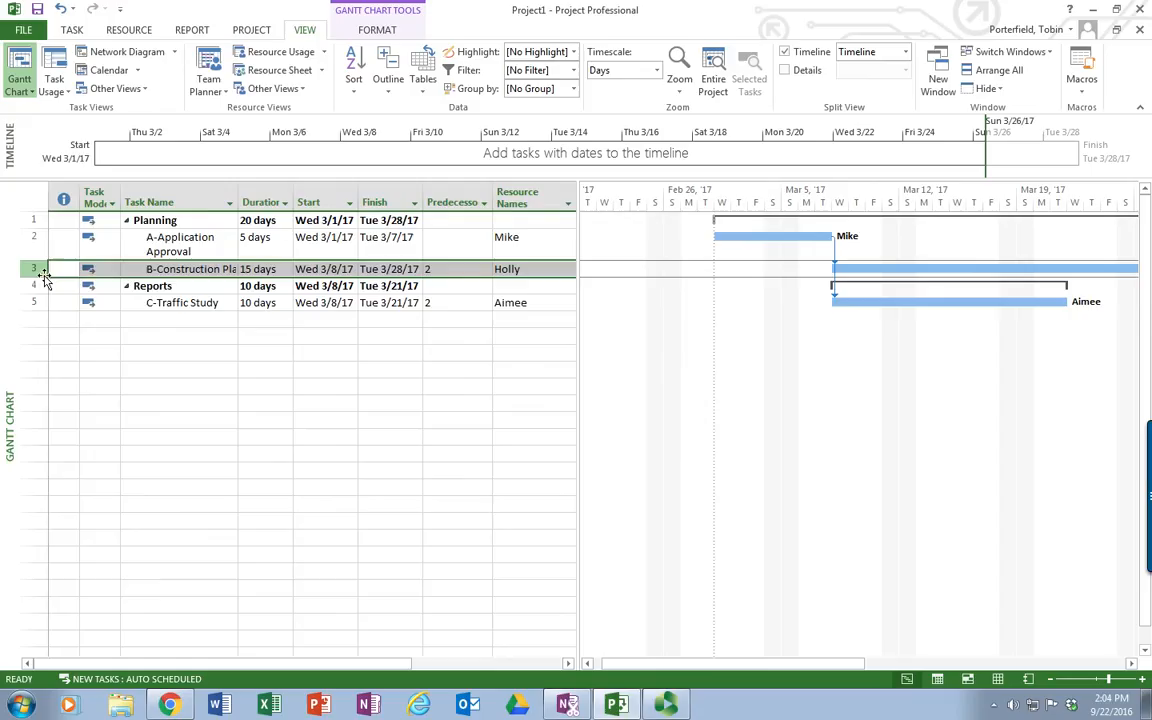
{"action": "right_click", "coordinate": [45, 268]}
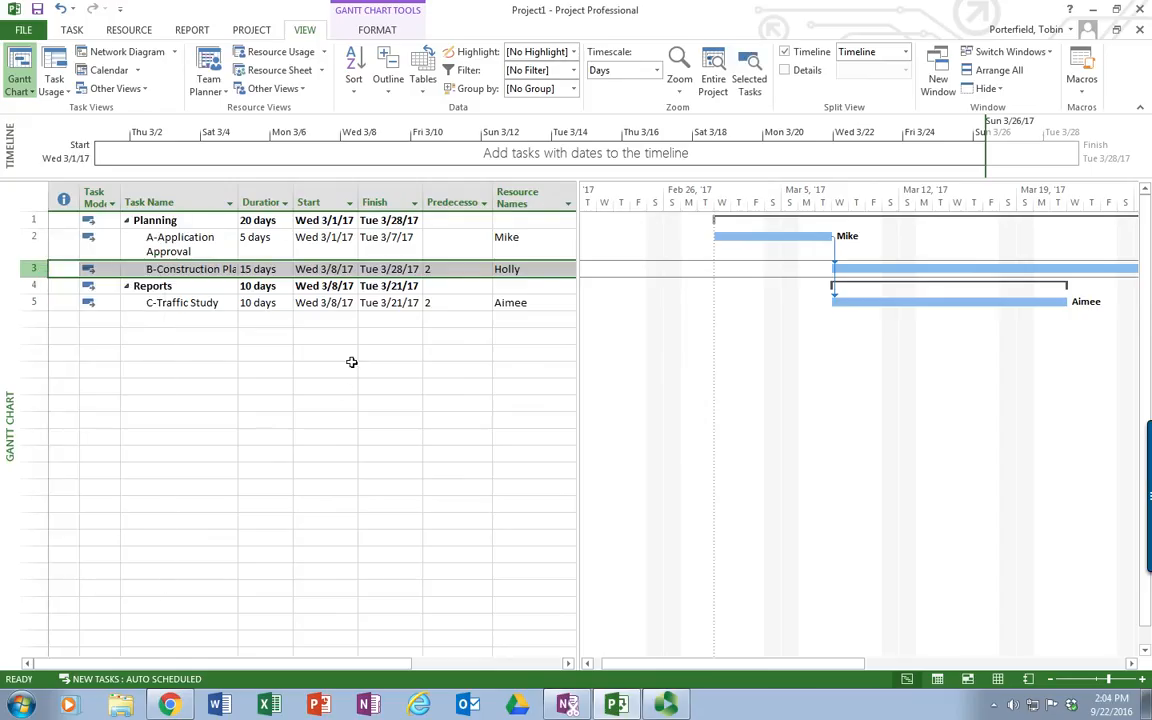
{"action": "mouse_move", "coordinate": [45, 280]}
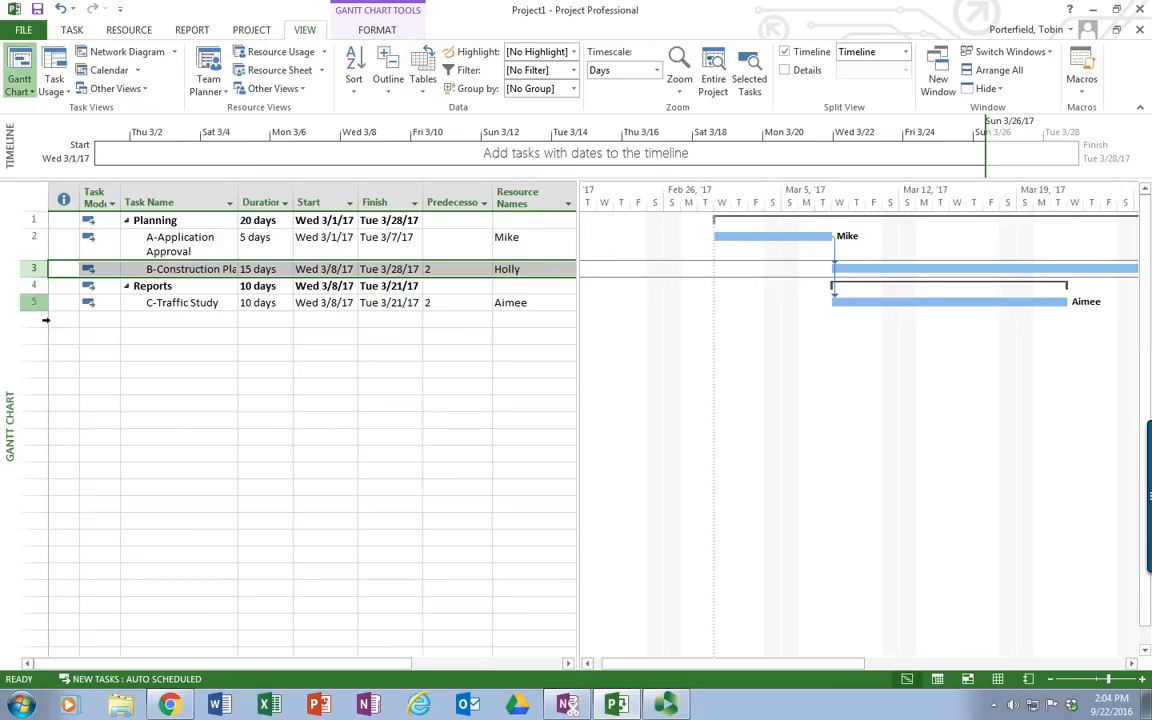
{"action": "double_click", "coordinate": [182, 302]}
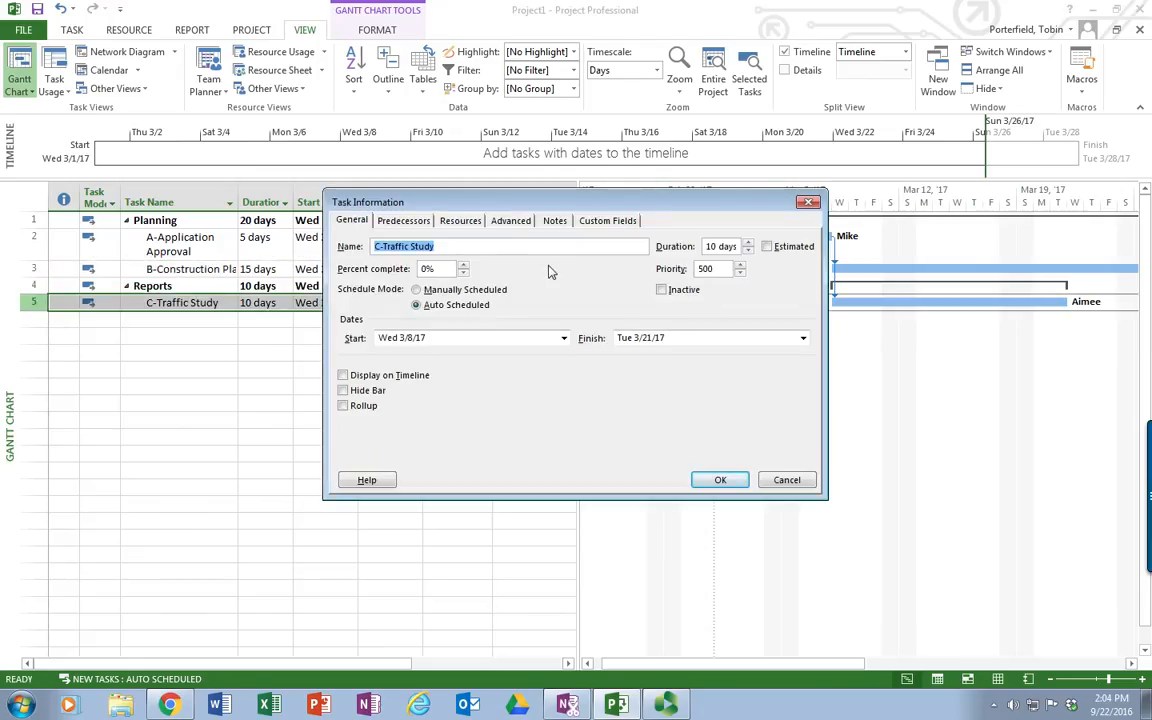
{"action": "mouse_move", "coordinate": [543, 297]}
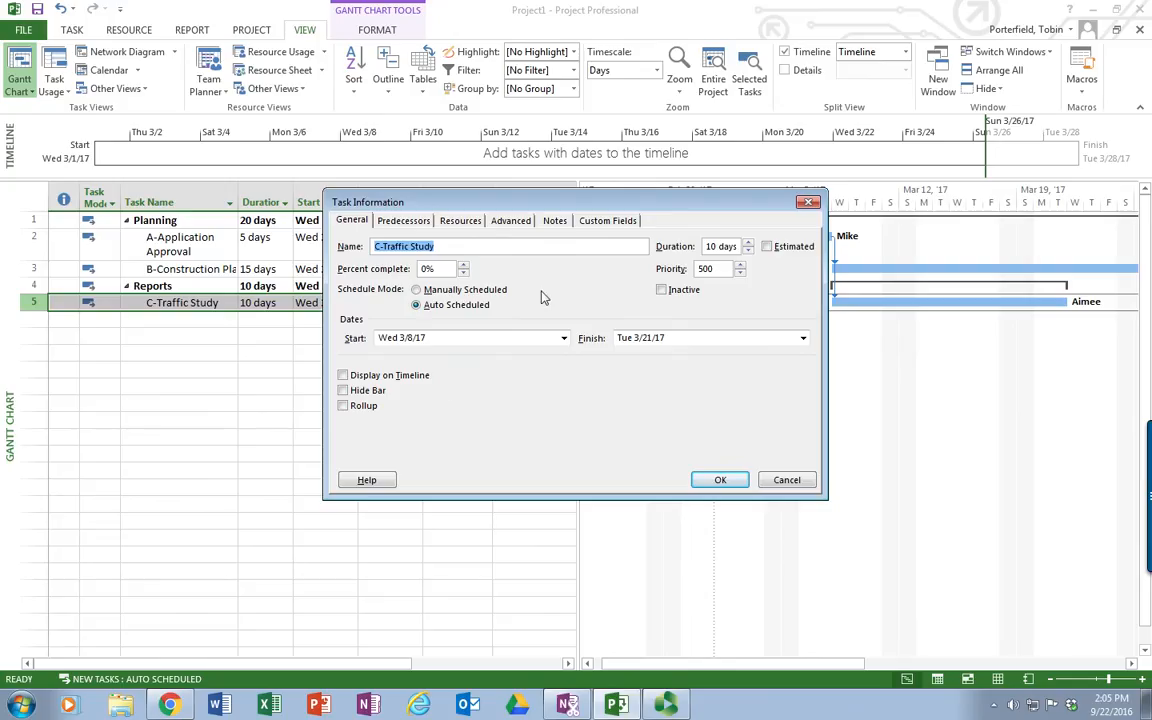
{"action": "left_click", "coordinate": [403, 220]}
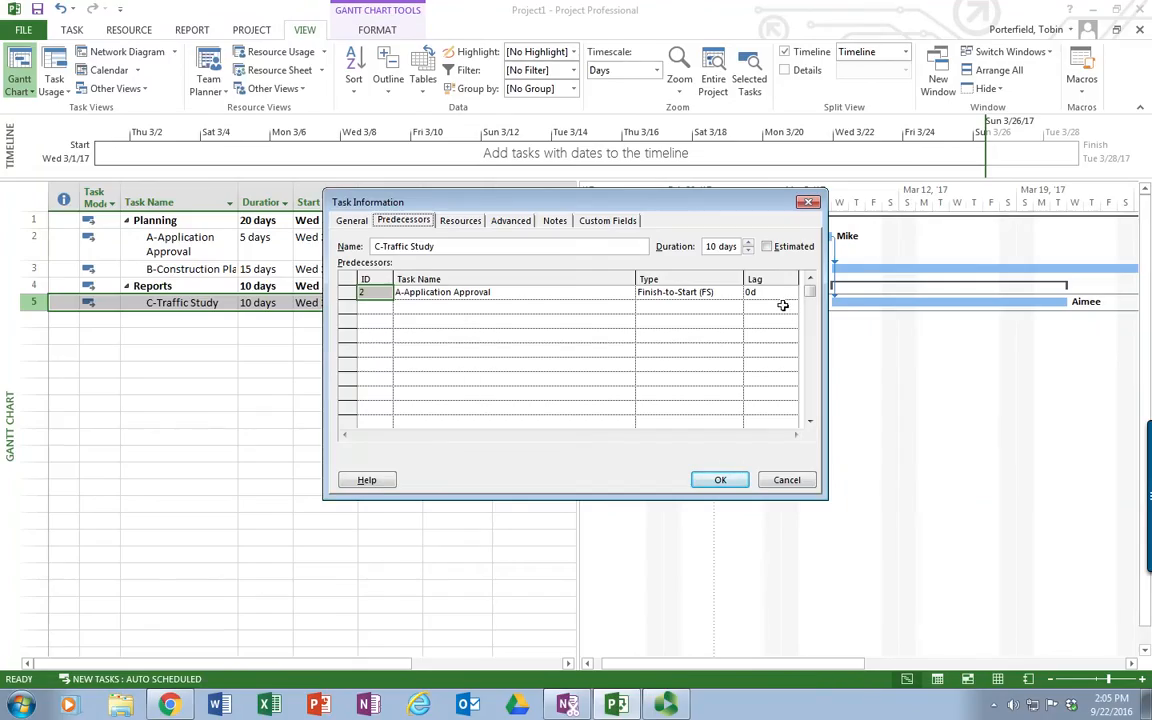
{"action": "mouse_move", "coordinate": [748, 305]}
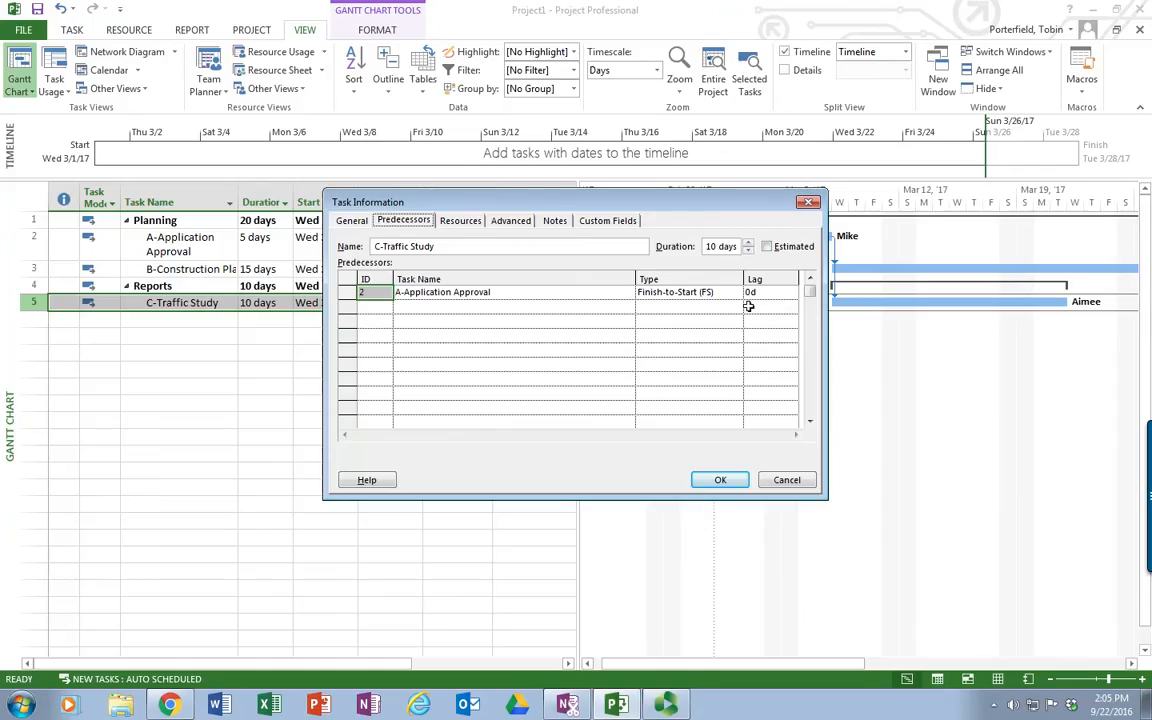
{"action": "left_click", "coordinate": [460, 220]}
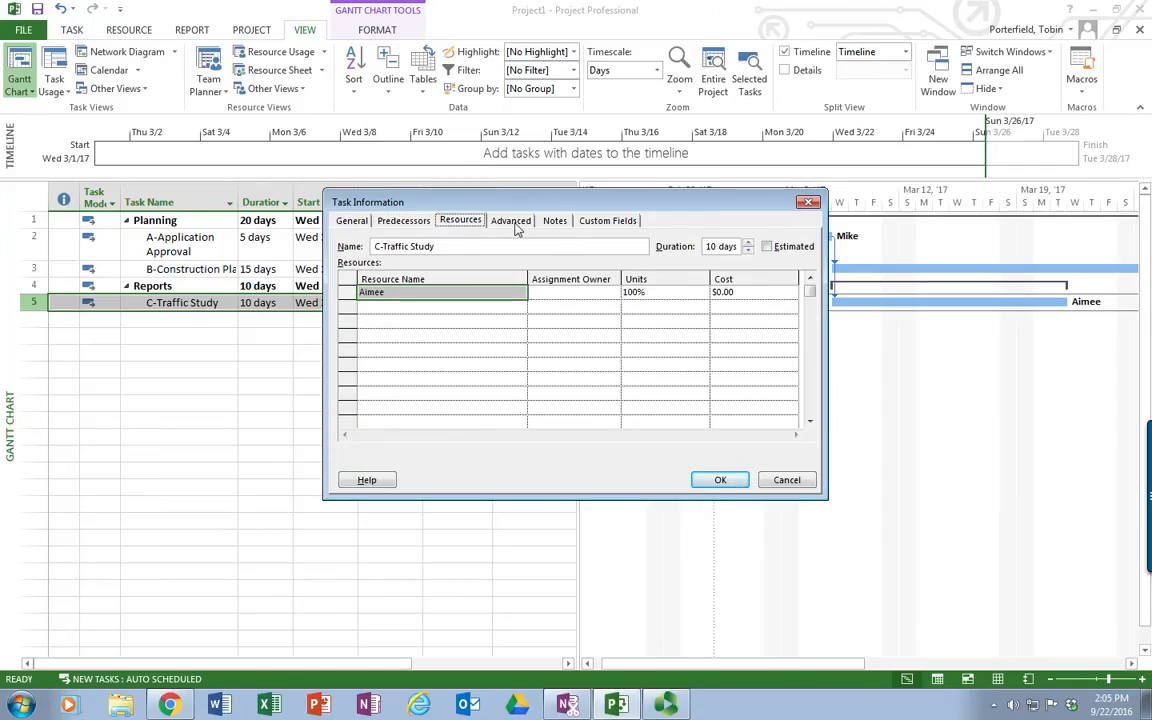
{"action": "left_click", "coordinate": [555, 220]}
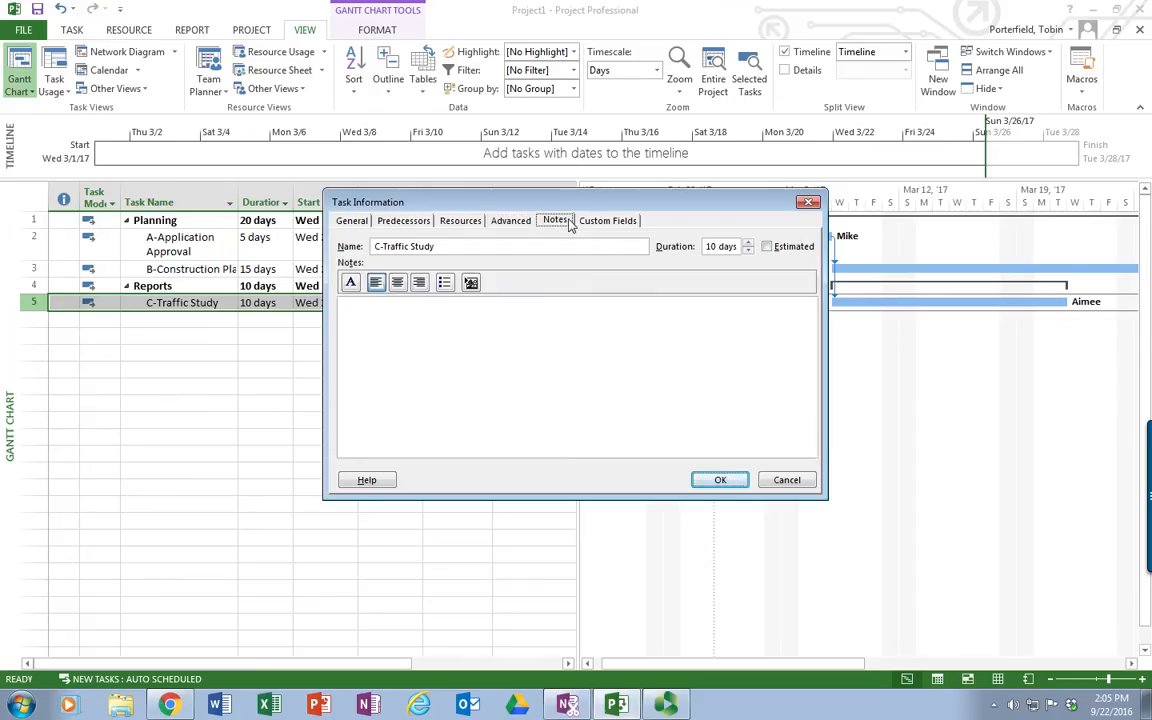
{"action": "left_click", "coordinate": [351, 220]}
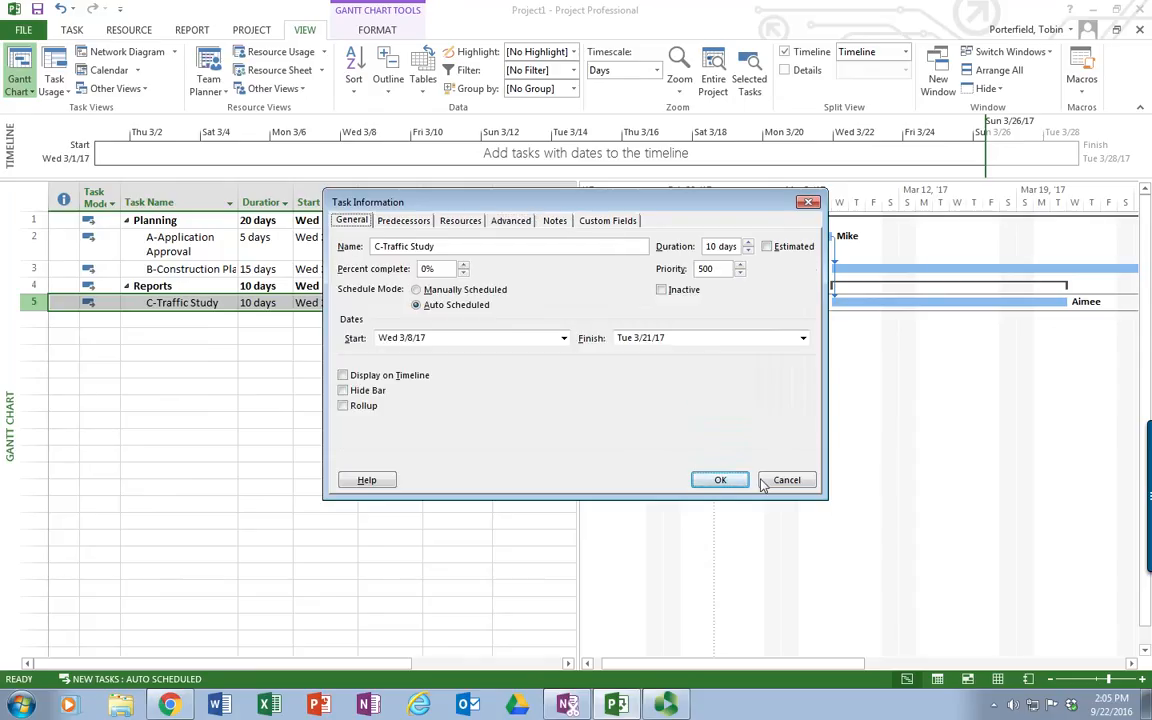
{"action": "left_click", "coordinate": [720, 480]}
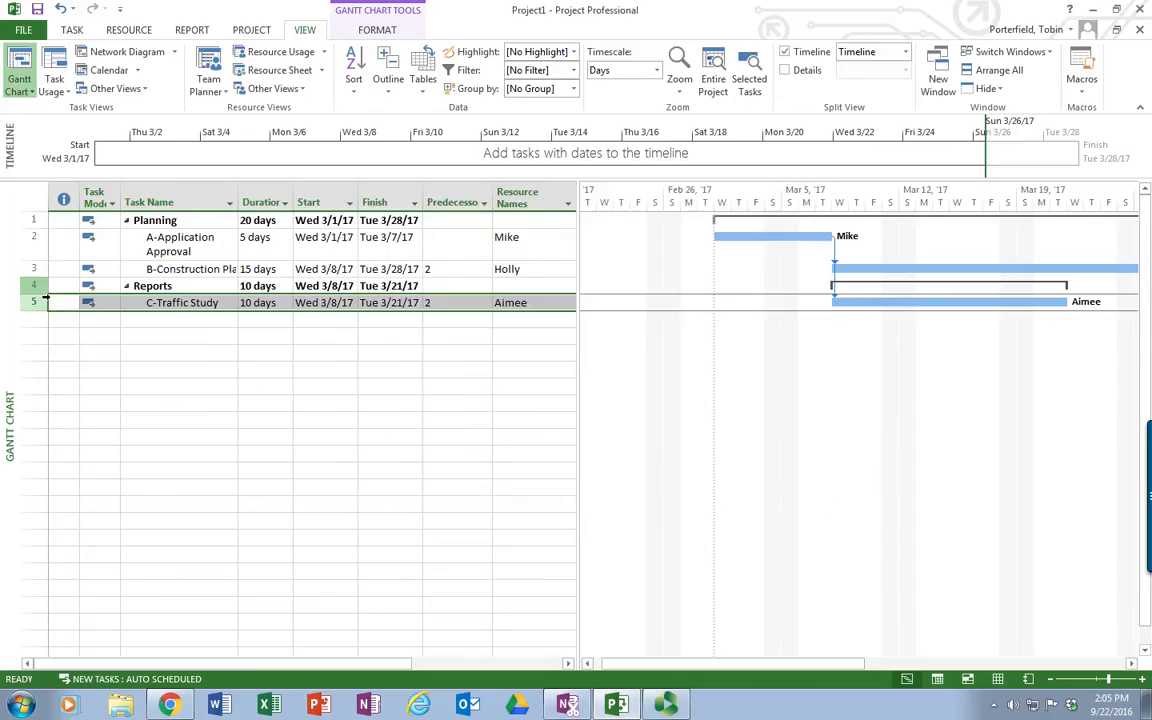
Step: Collapse Reports, then view and close Task Information for B-Construction Plans and Reports unchanged
{"action": "left_click", "coordinate": [127, 285]}
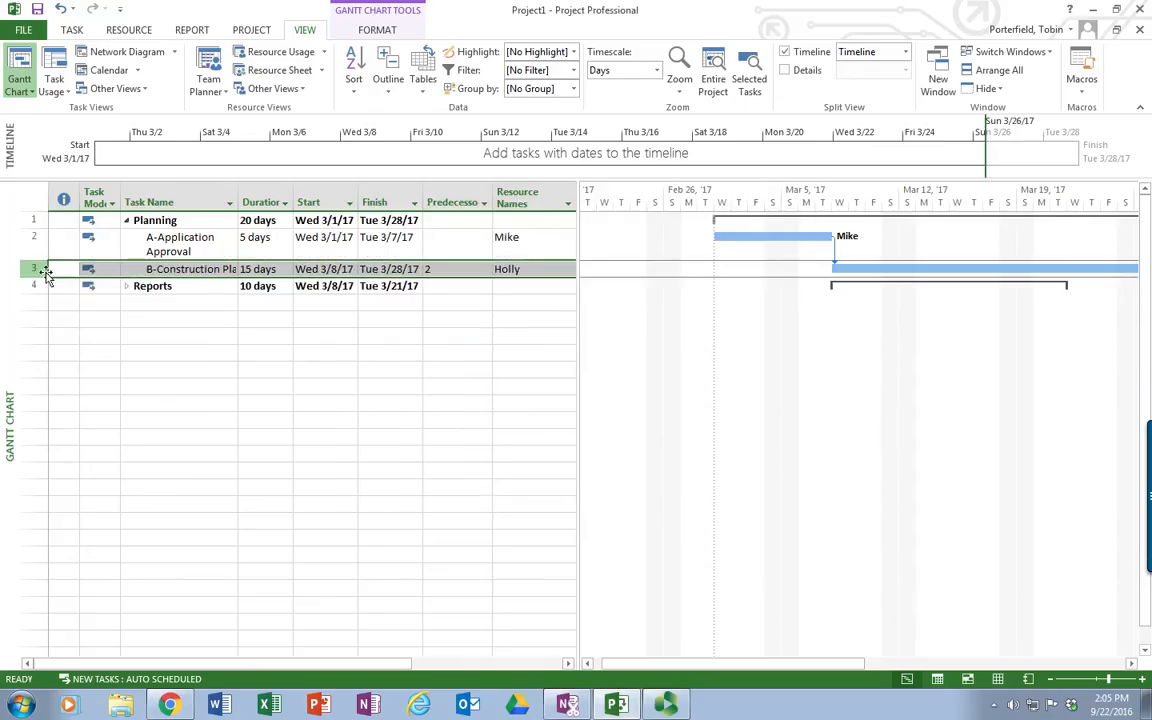
{"action": "double_click", "coordinate": [190, 268]}
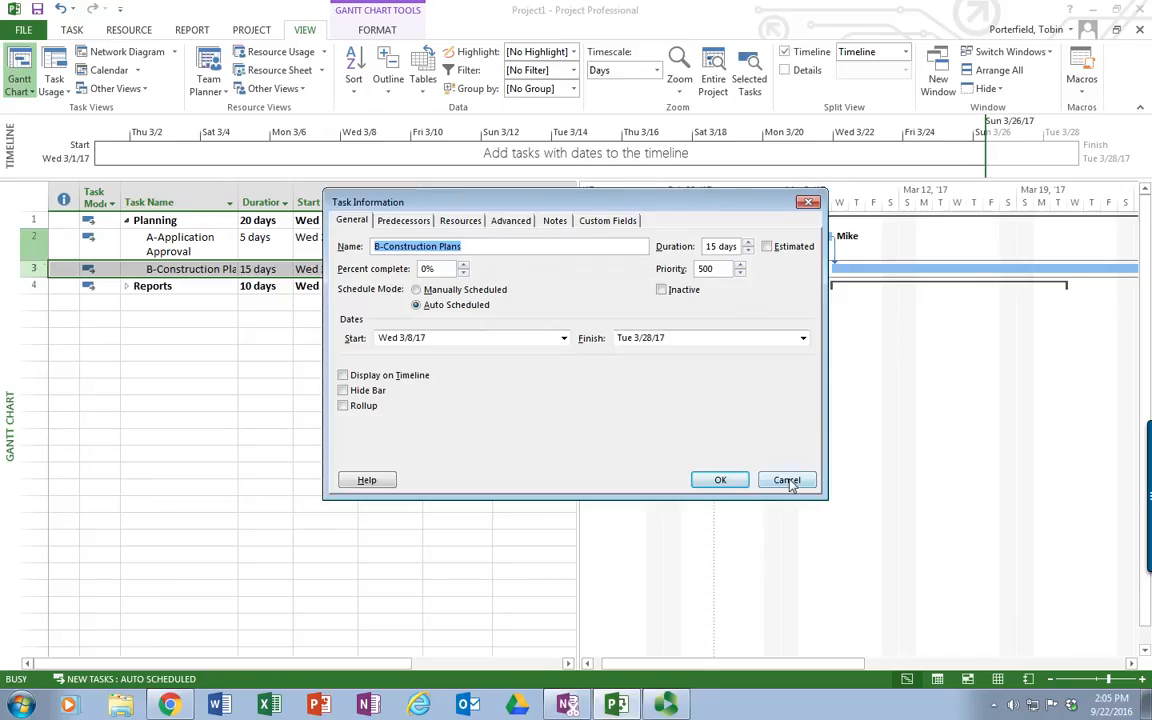
{"action": "left_click", "coordinate": [787, 480]}
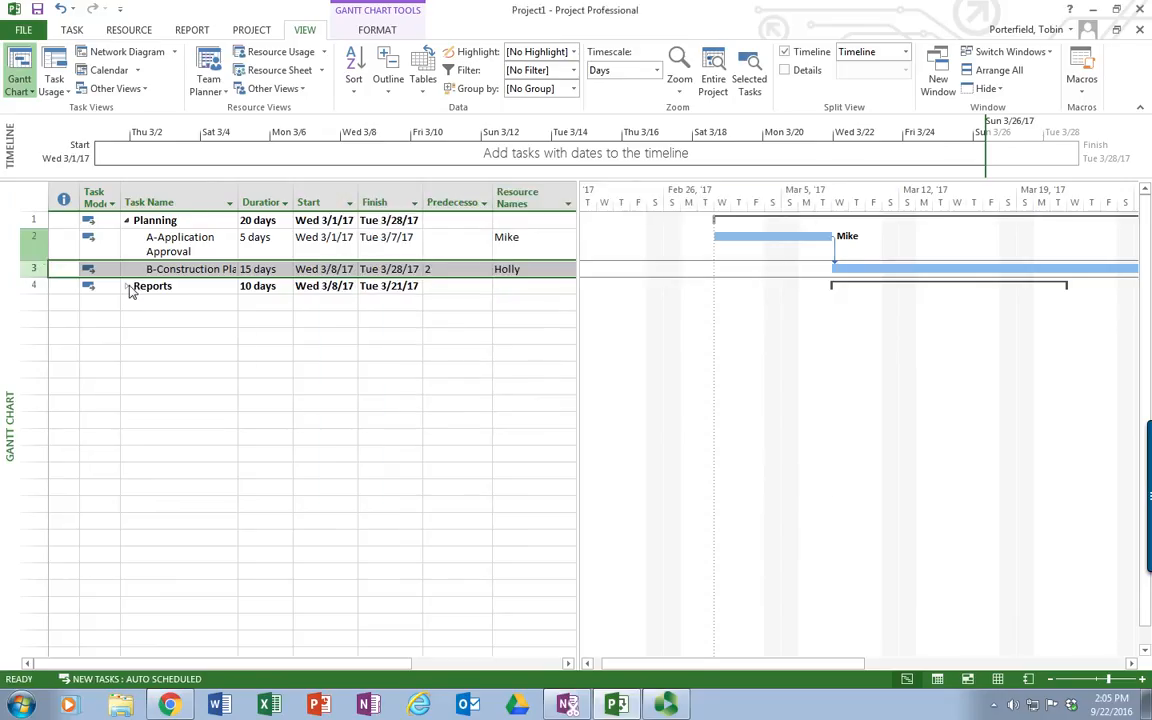
{"action": "double_click", "coordinate": [152, 286]}
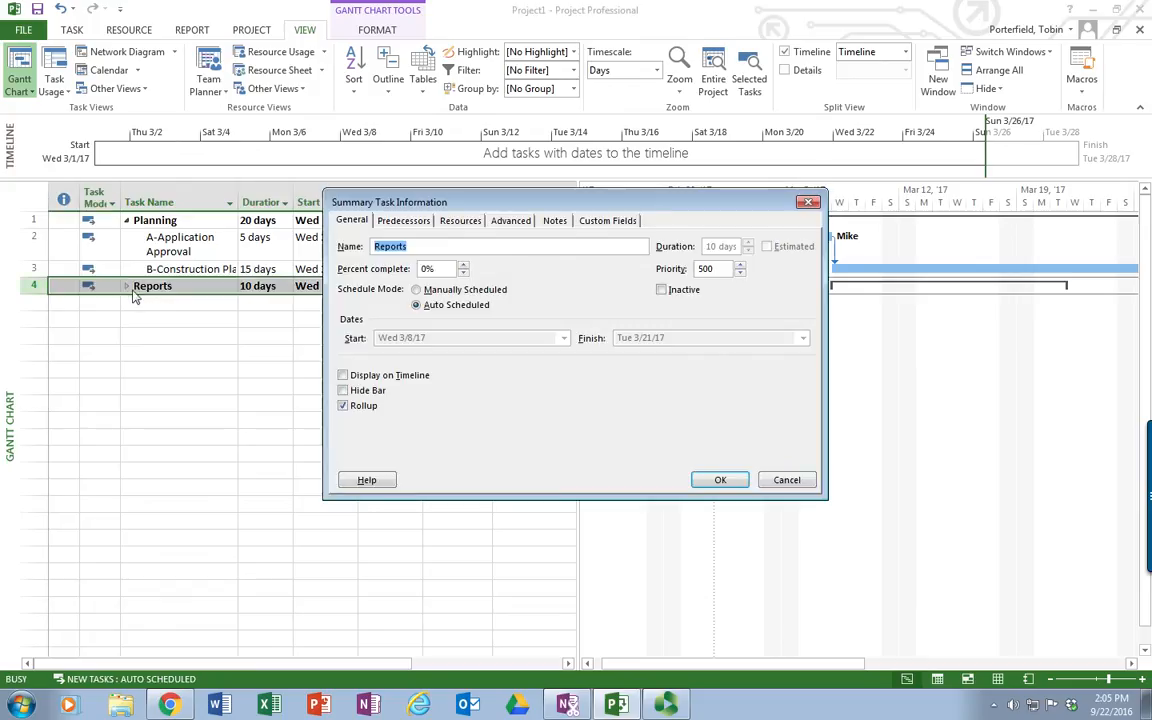
{"action": "left_click", "coordinate": [719, 479]}
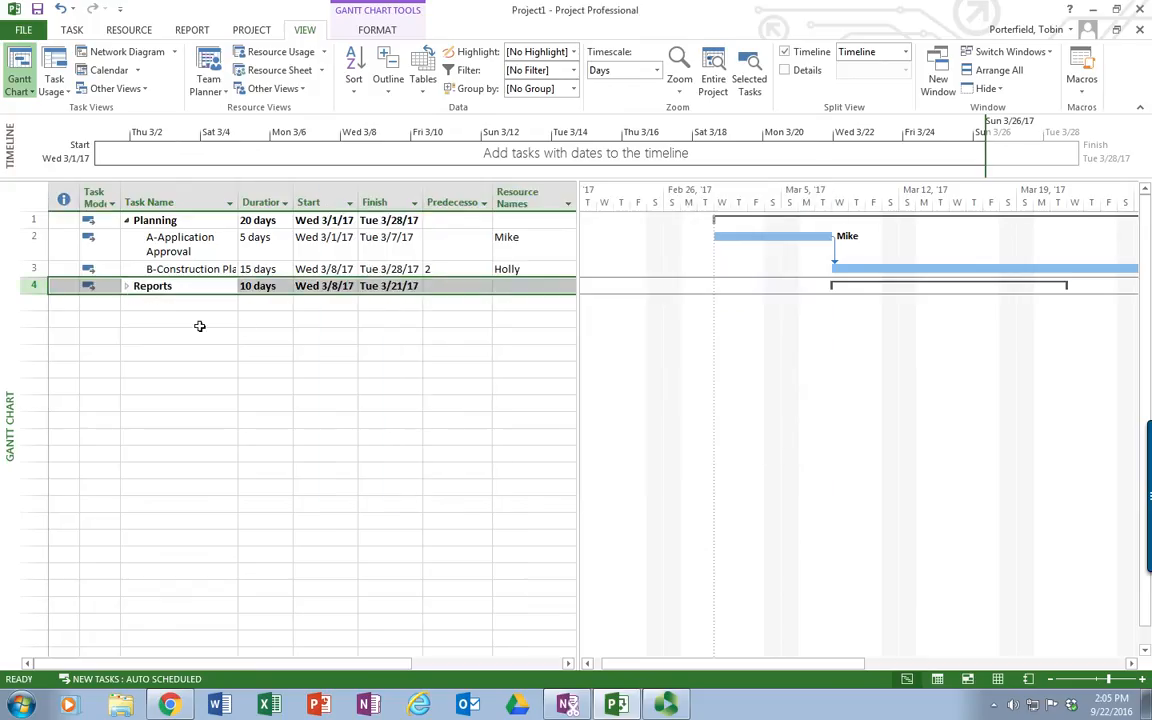
{"action": "left_click", "coordinate": [152, 285]}
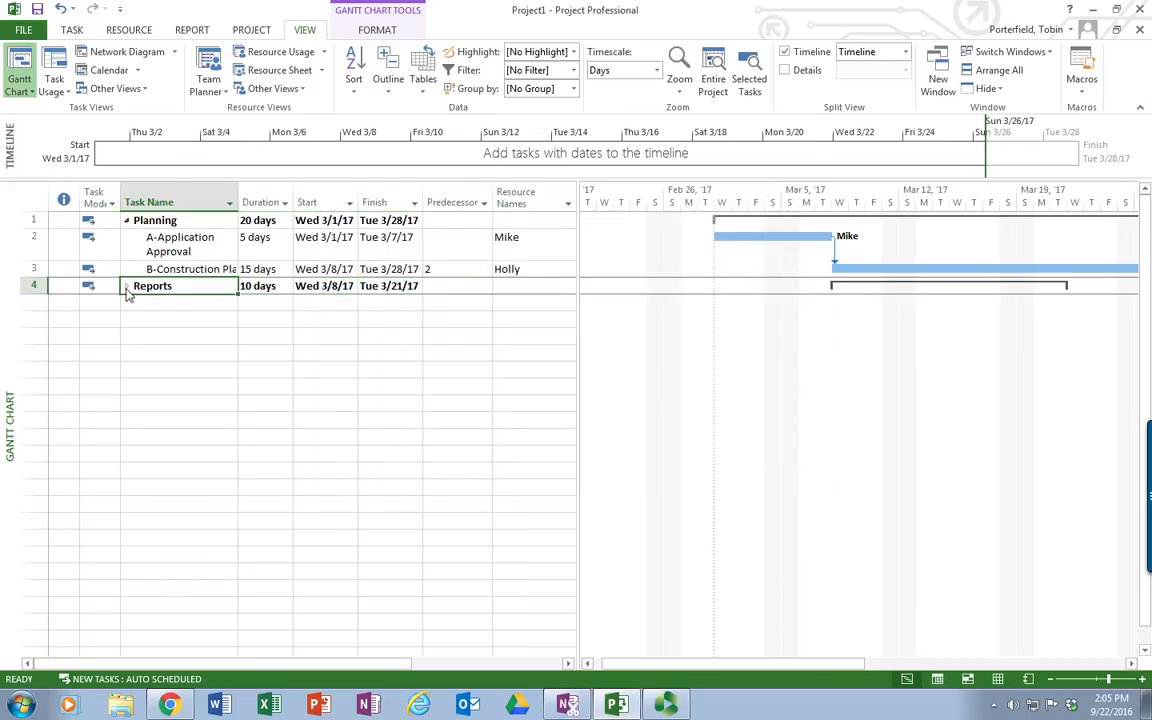
{"action": "left_click", "coordinate": [33, 285]}
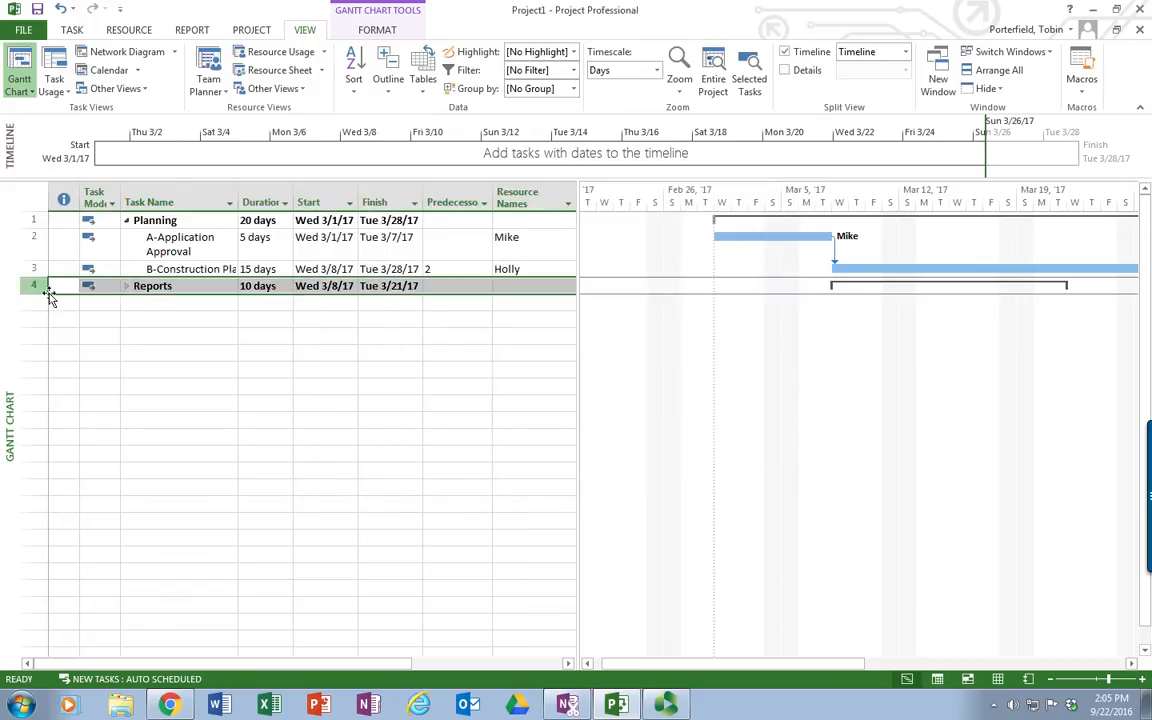